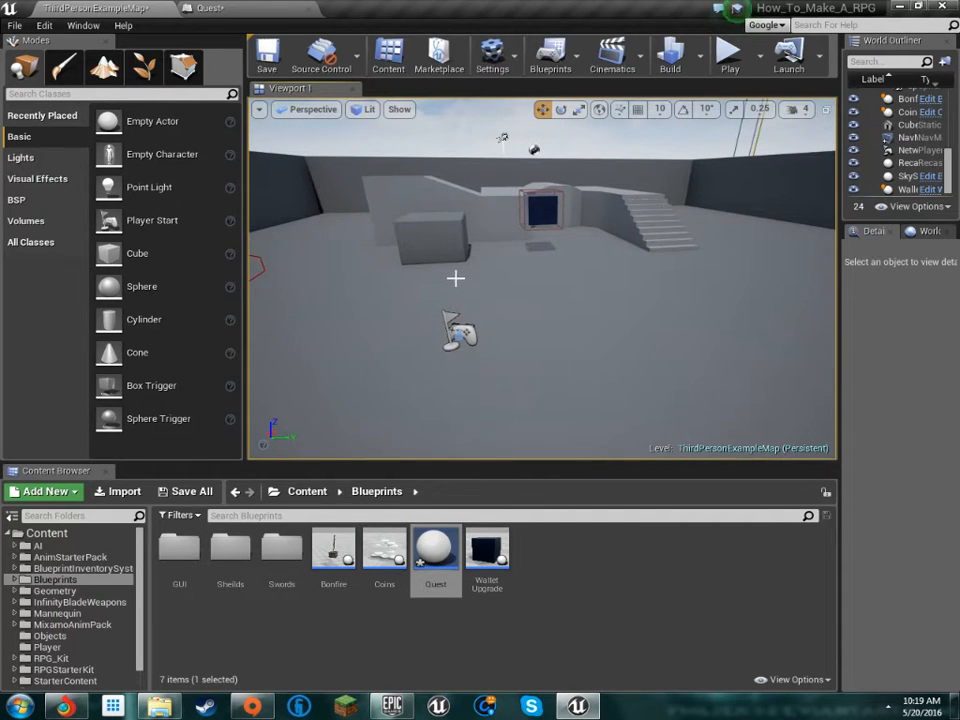
mouse_move(617, 367)
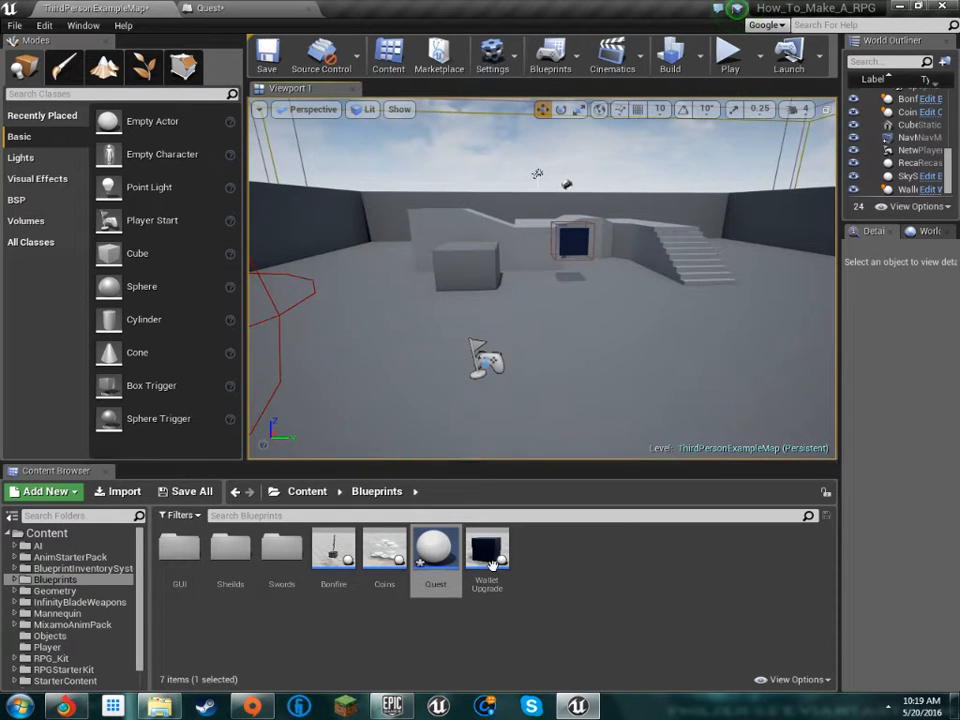
mouse_move(435, 545)
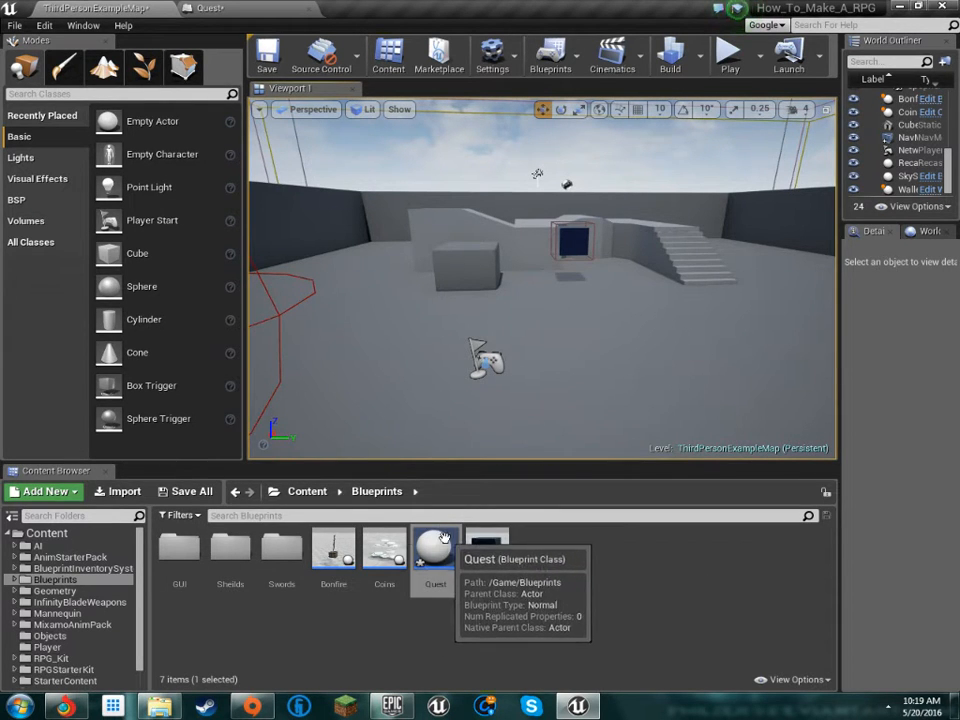
Dismiss the parent class picker and view the Quest blueprint's Viewport preview.
double_click(435, 543)
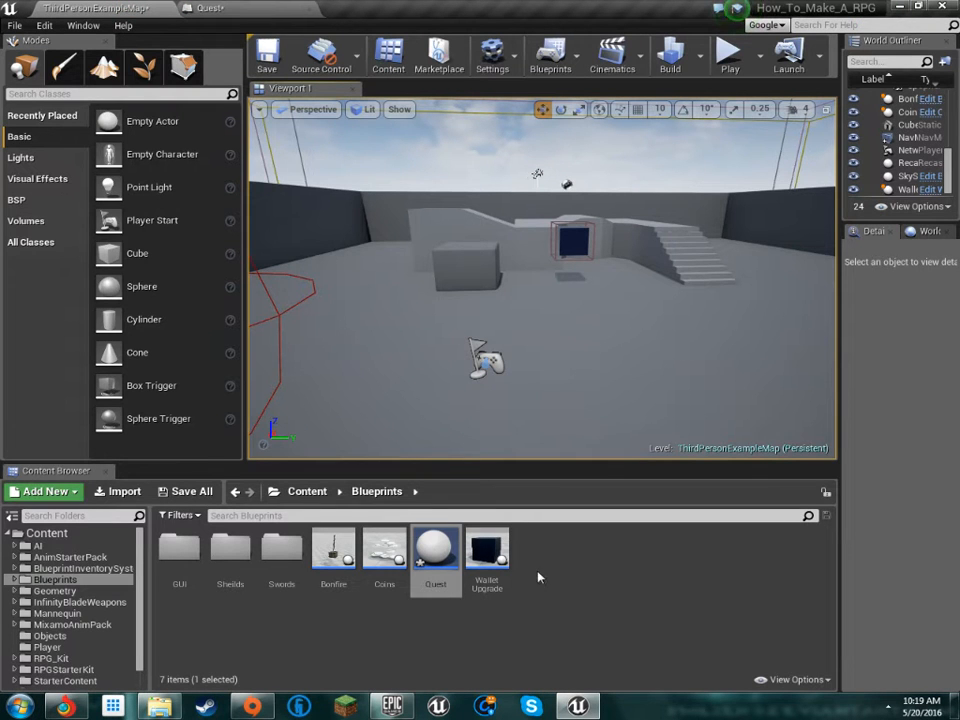
mouse_move(547, 643)
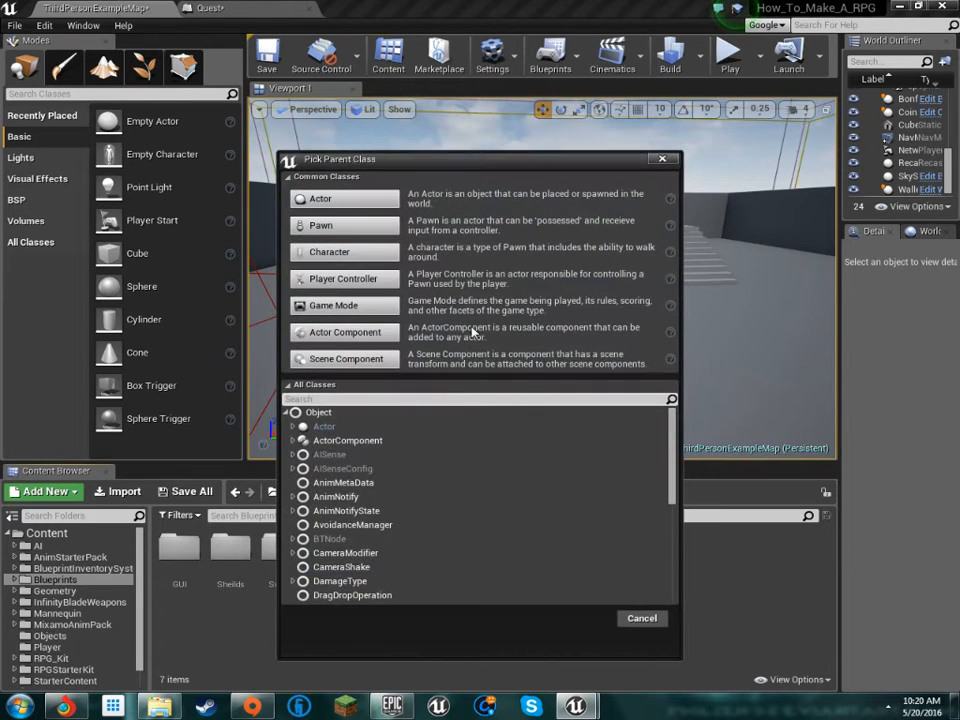
click(641, 618)
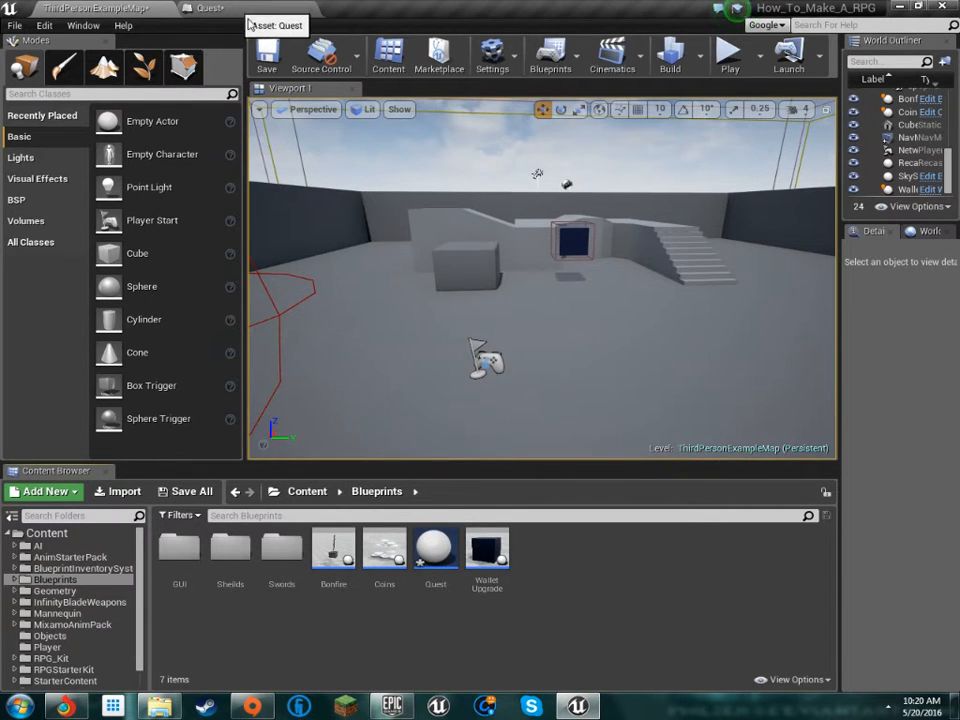
double_click(435, 547)
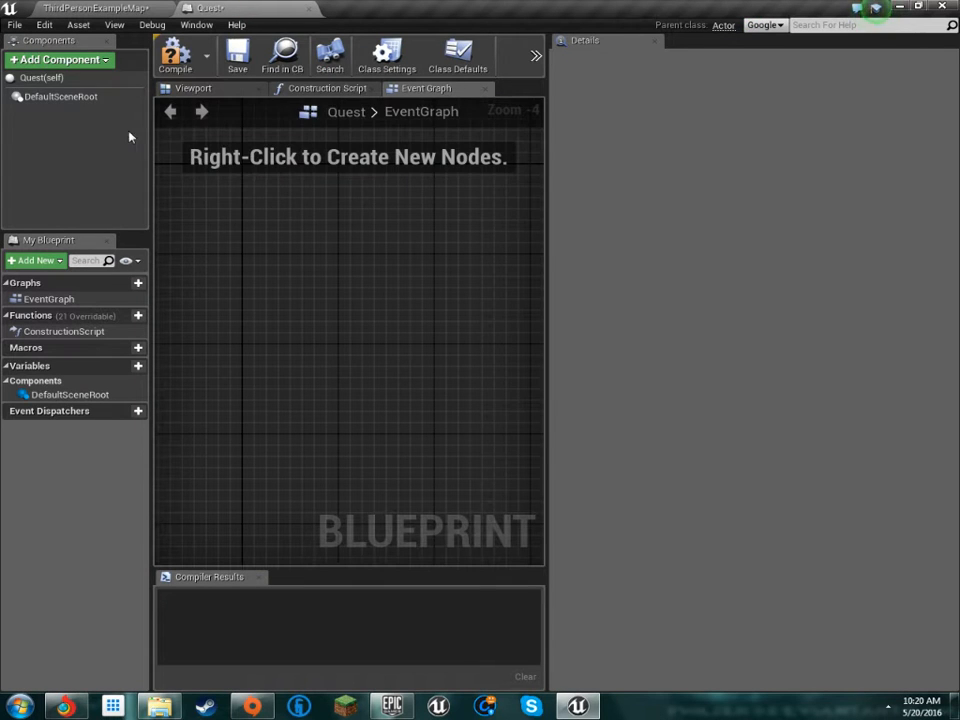
mouse_move(490, 250)
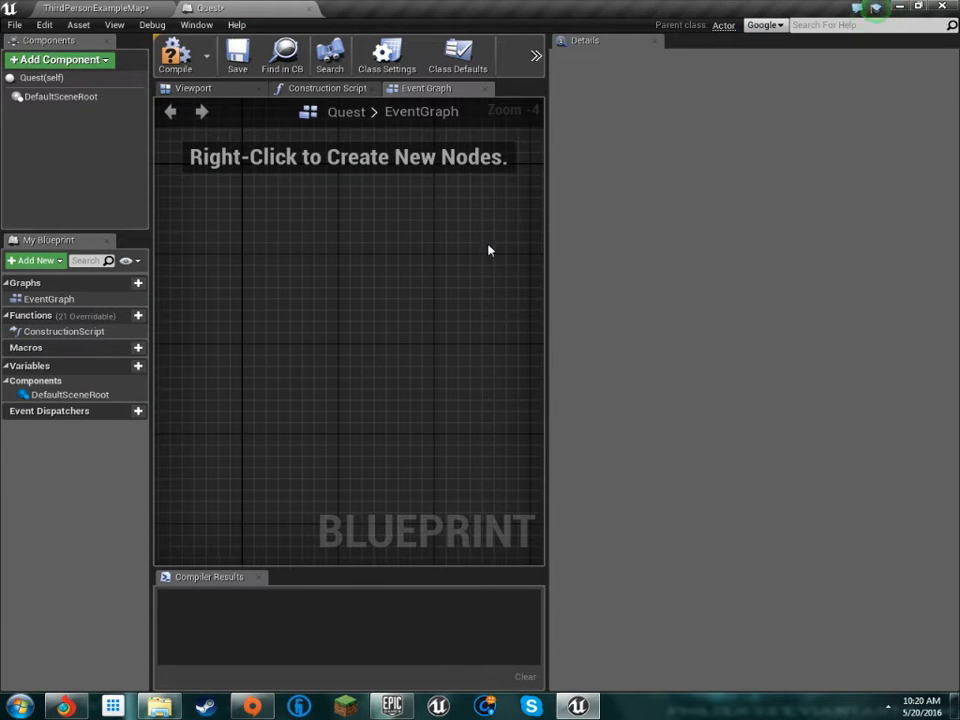
click(193, 88)
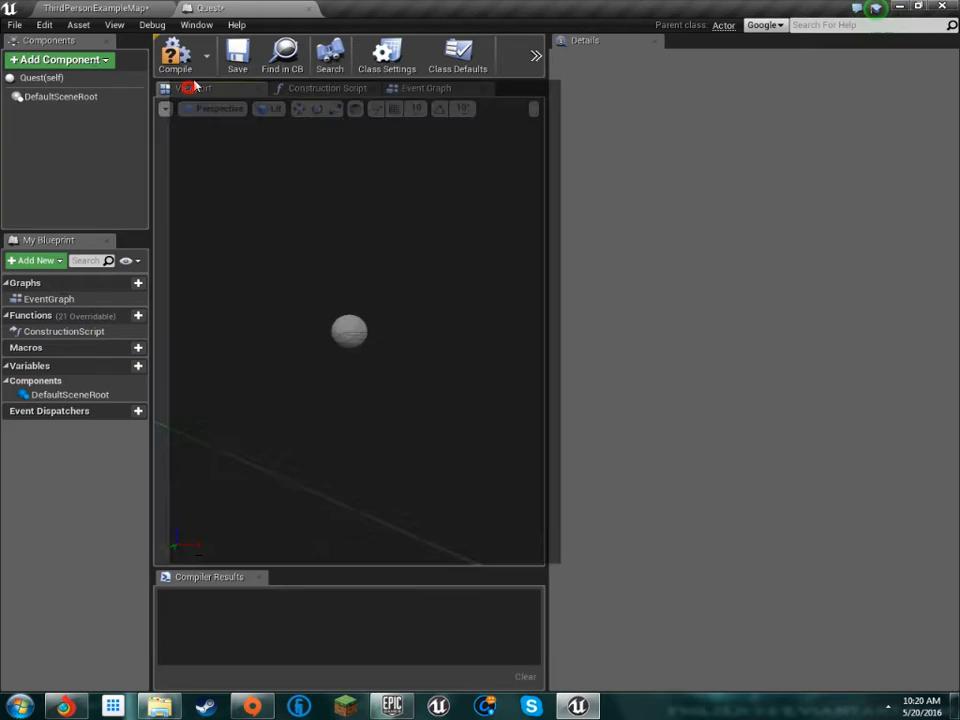
click(175, 55)
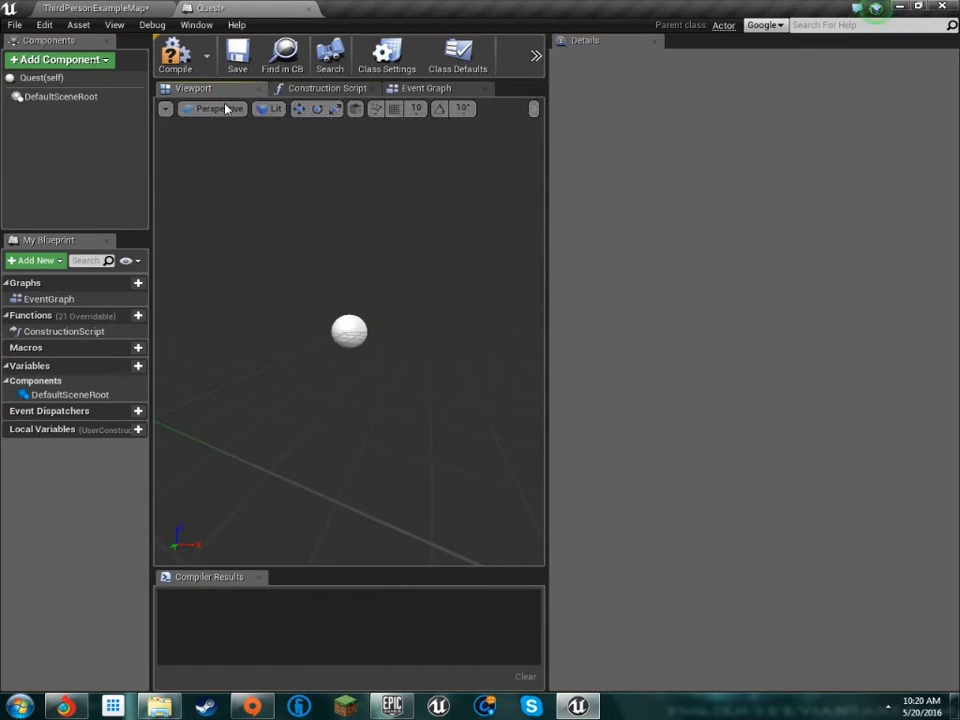
mouse_move(397, 315)
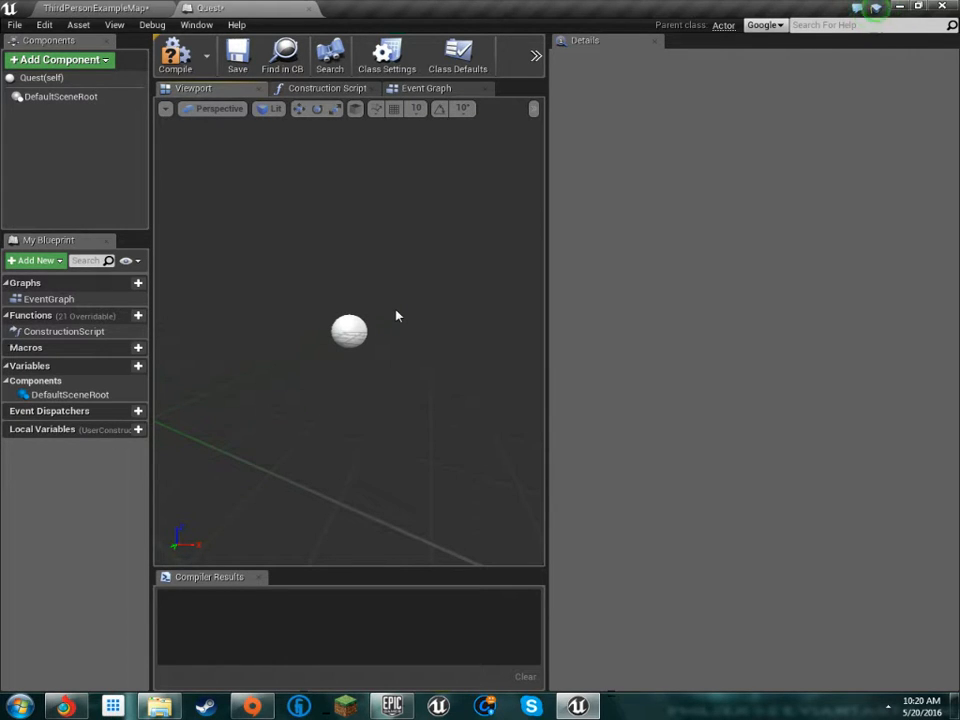
mouse_move(427, 193)
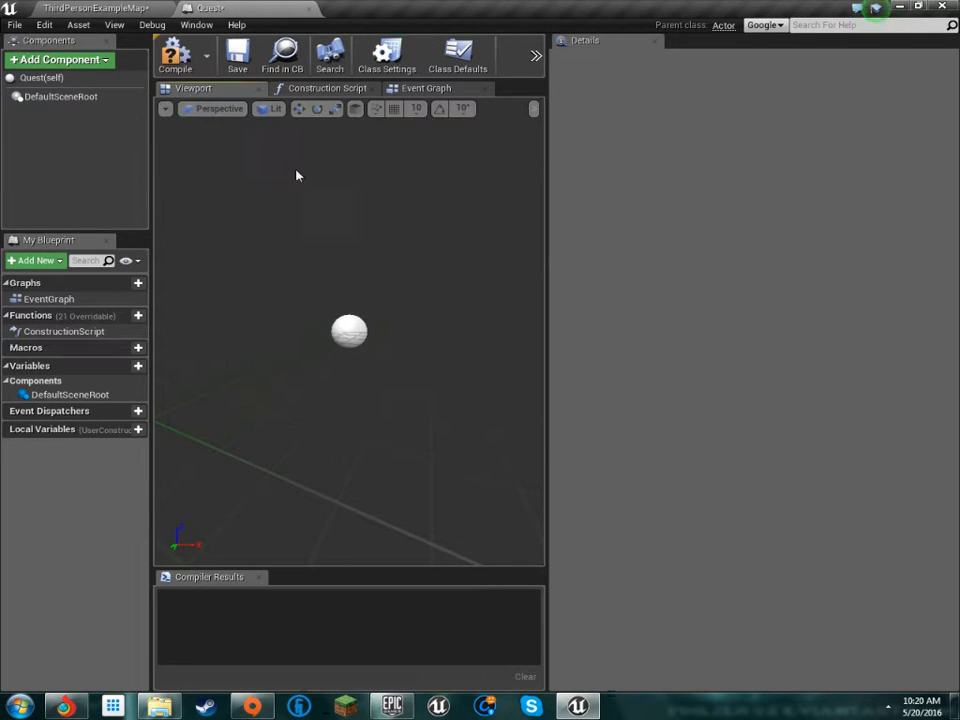
mouse_move(392, 278)
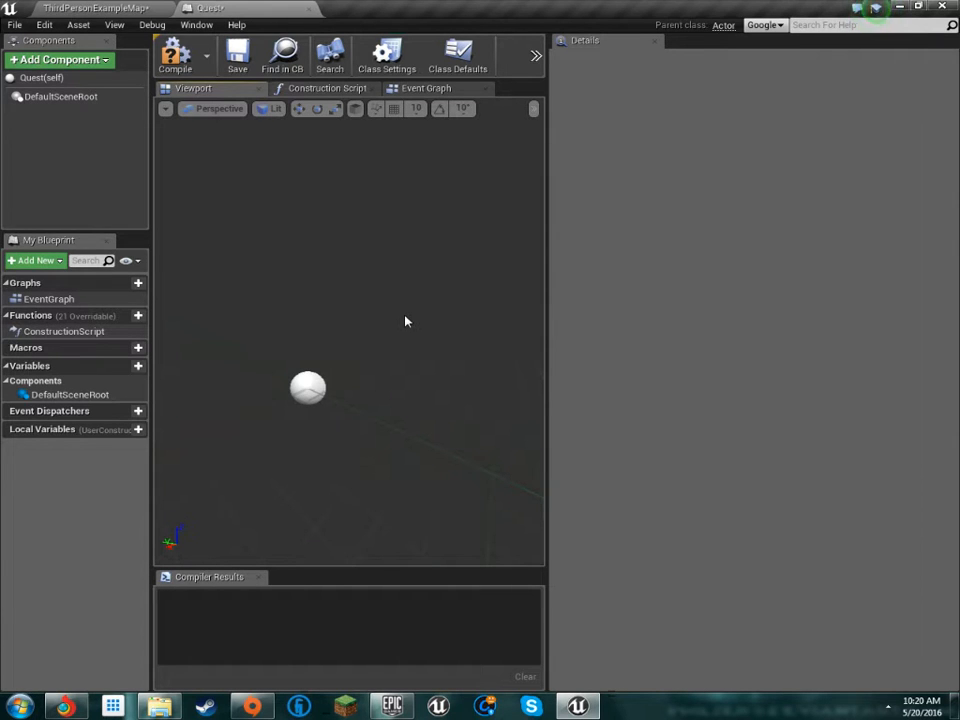
mouse_move(410, 334)
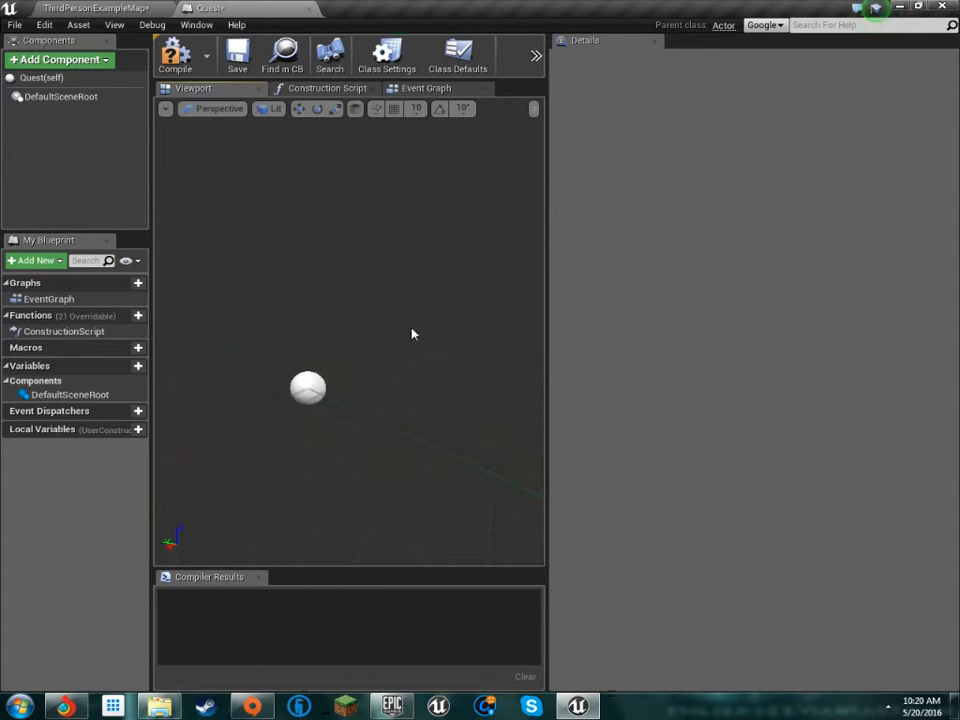
mouse_move(333, 245)
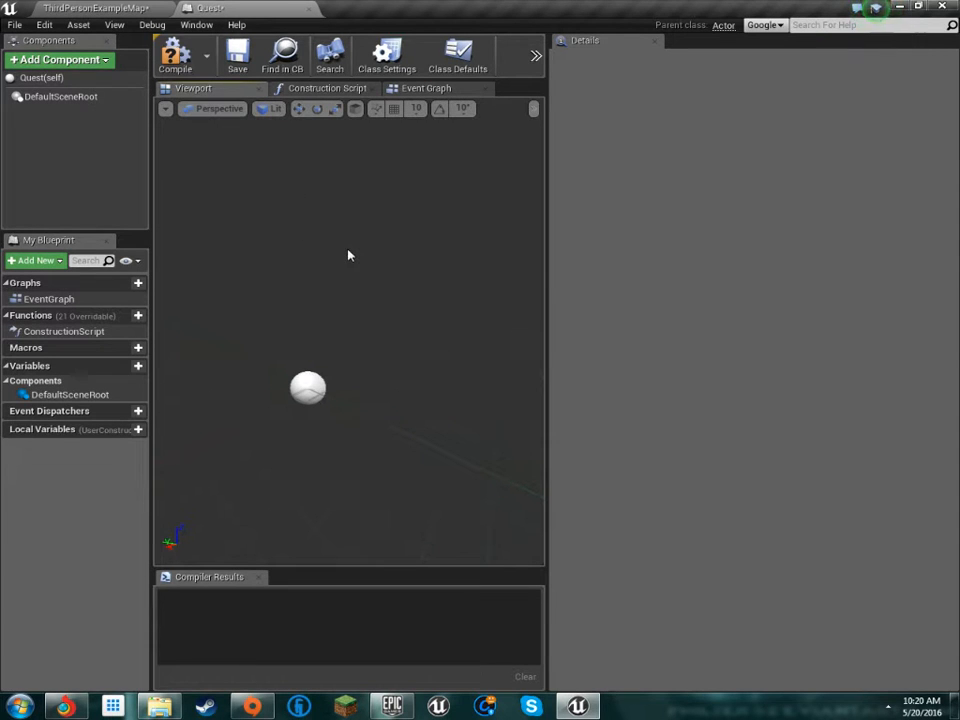
mouse_move(55, 110)
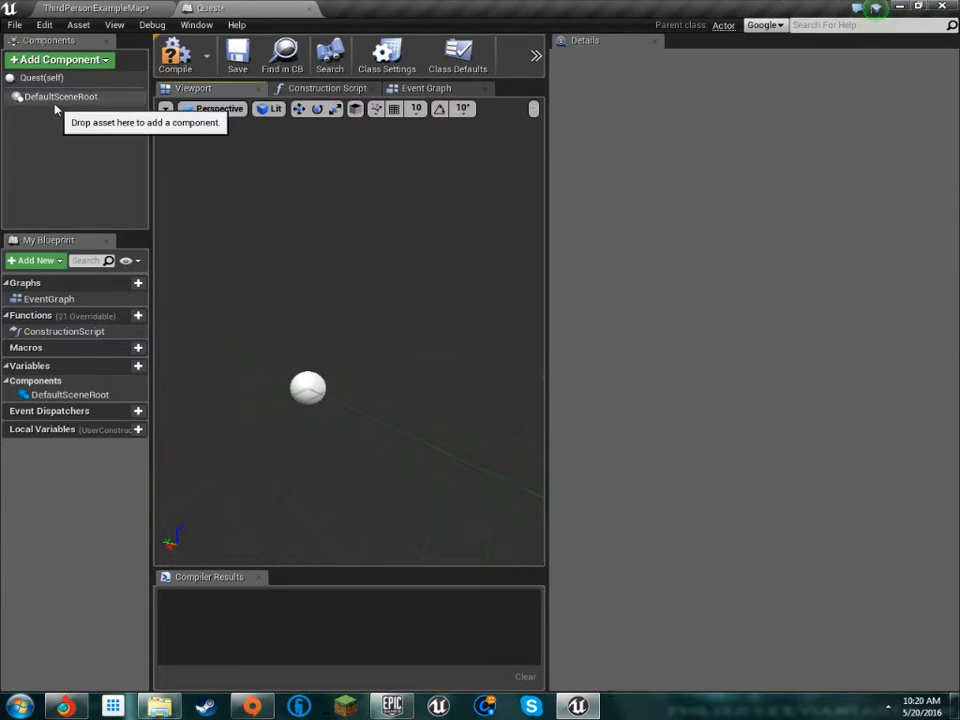
Add a Cube static mesh component named Cube and inspect its mesh details.
click(58, 59)
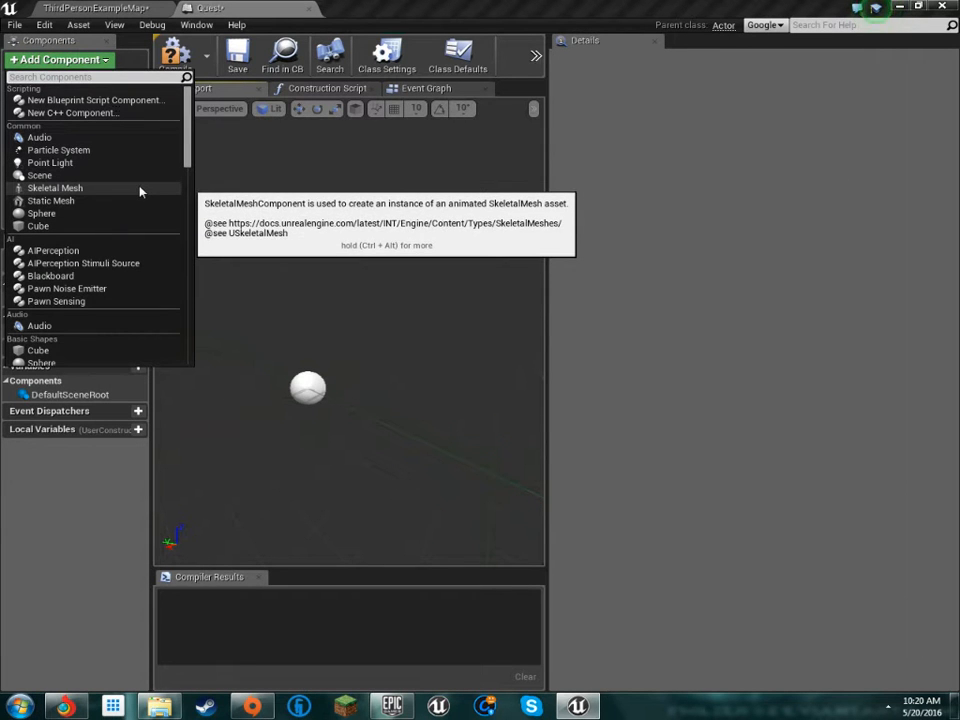
mouse_move(95, 279)
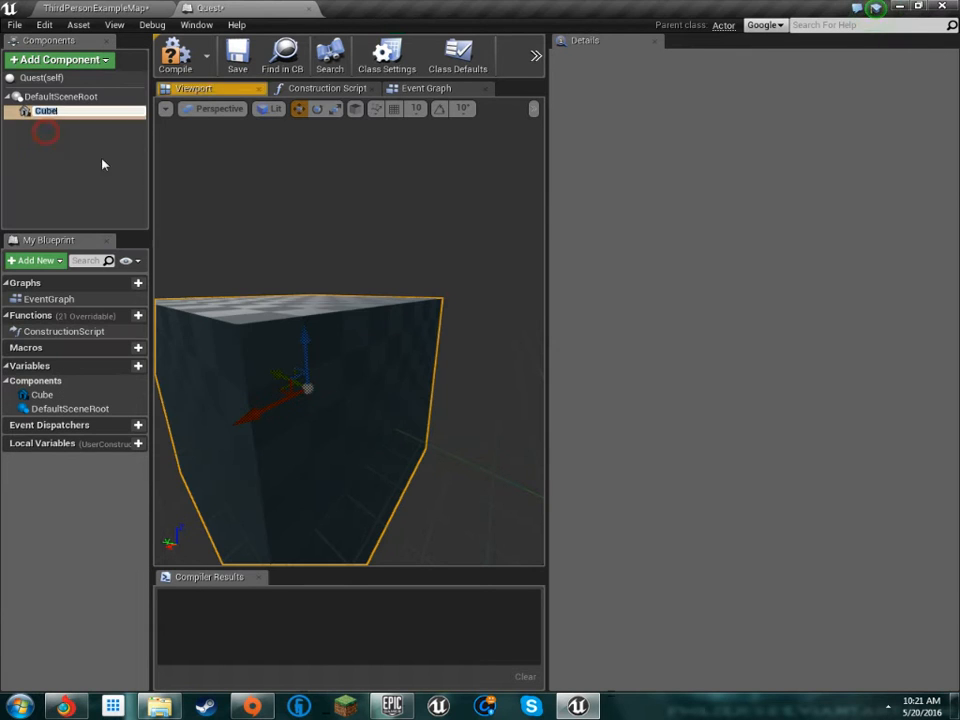
click(46, 111)
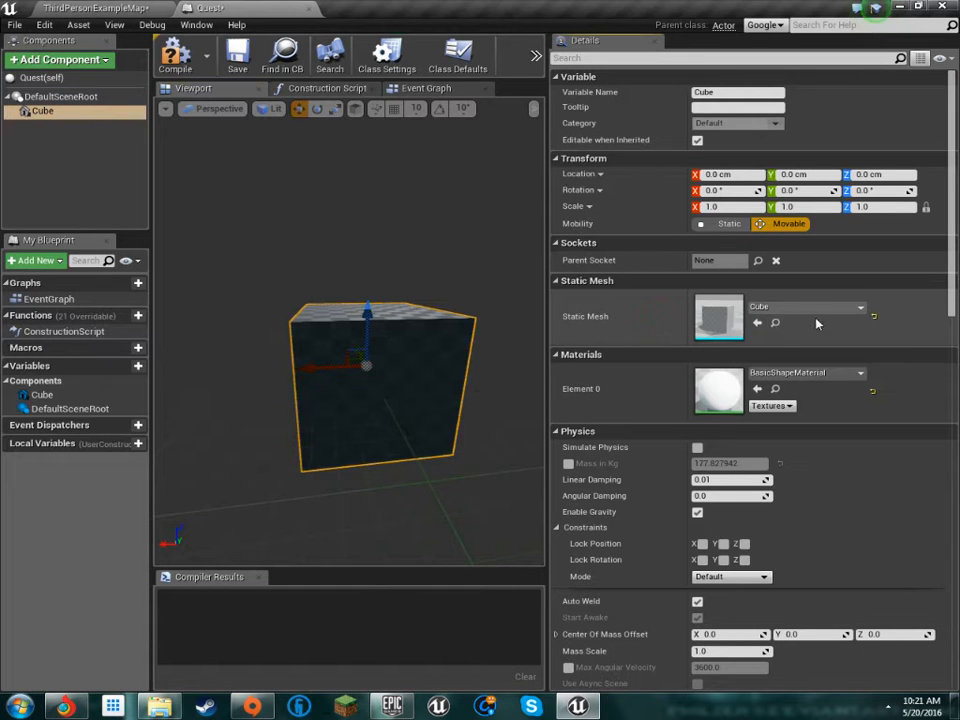
mouse_move(810, 307)
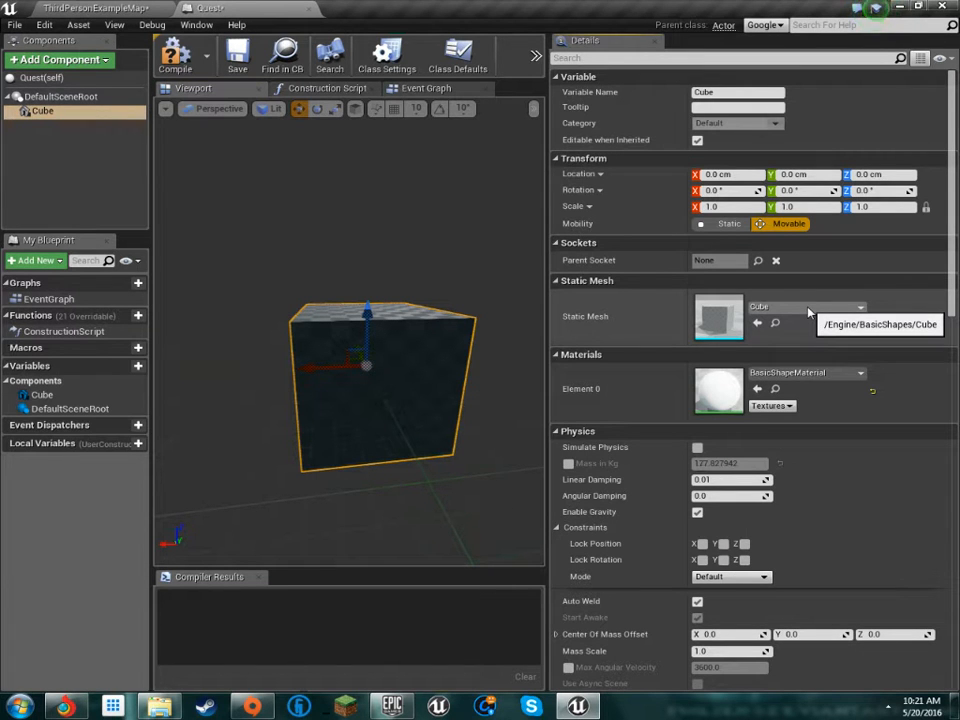
click(858, 307)
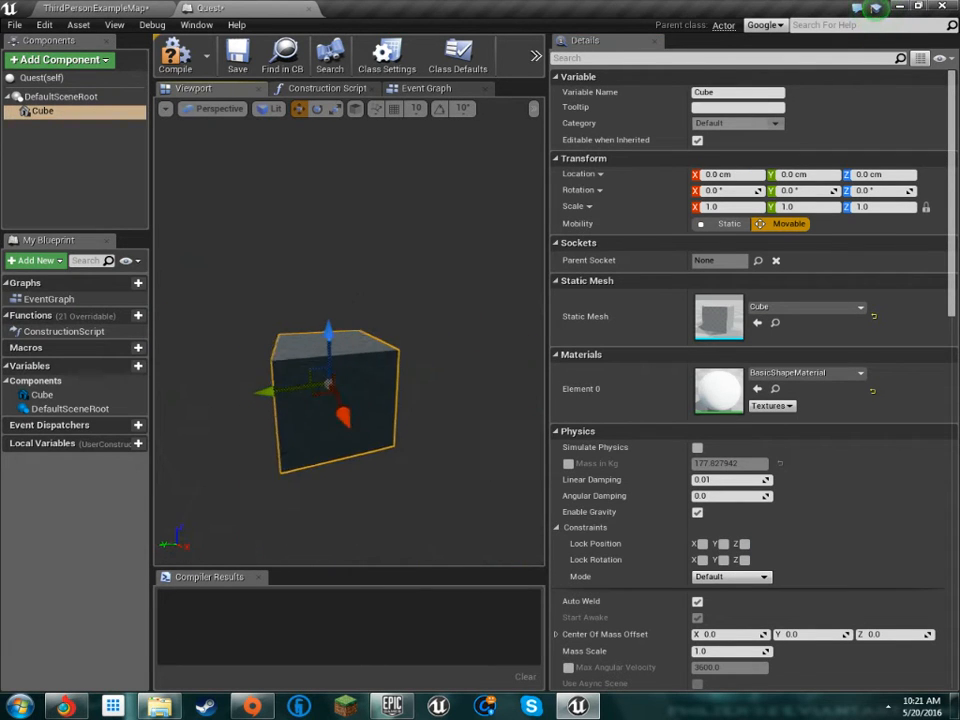
Add a TextRender component and set its Horizontal Alignment to Center.
click(58, 59)
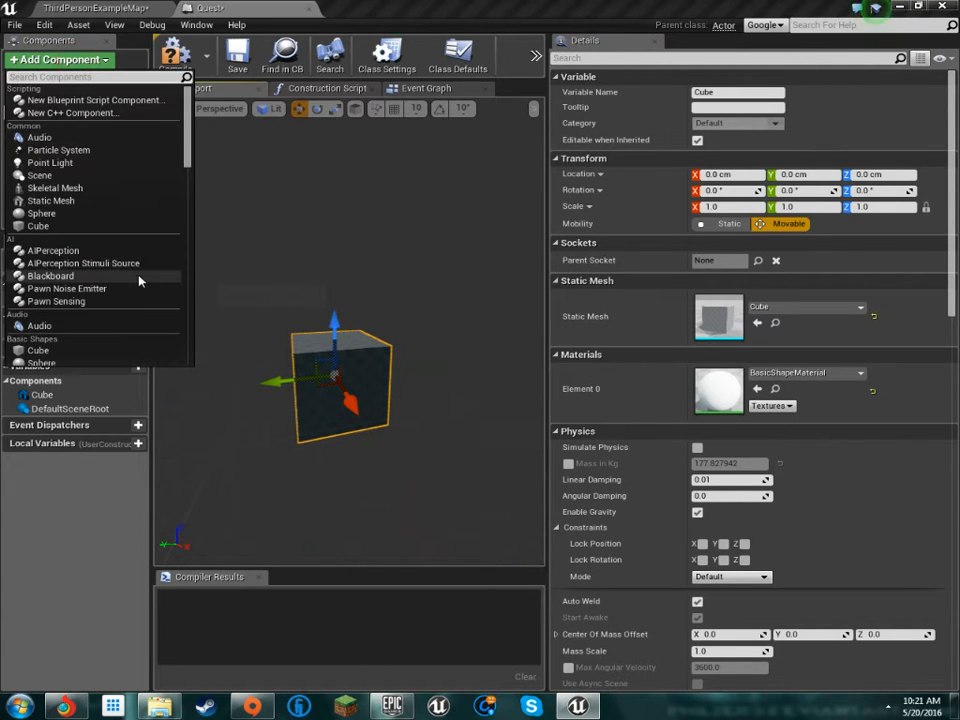
scroll(down, 3)
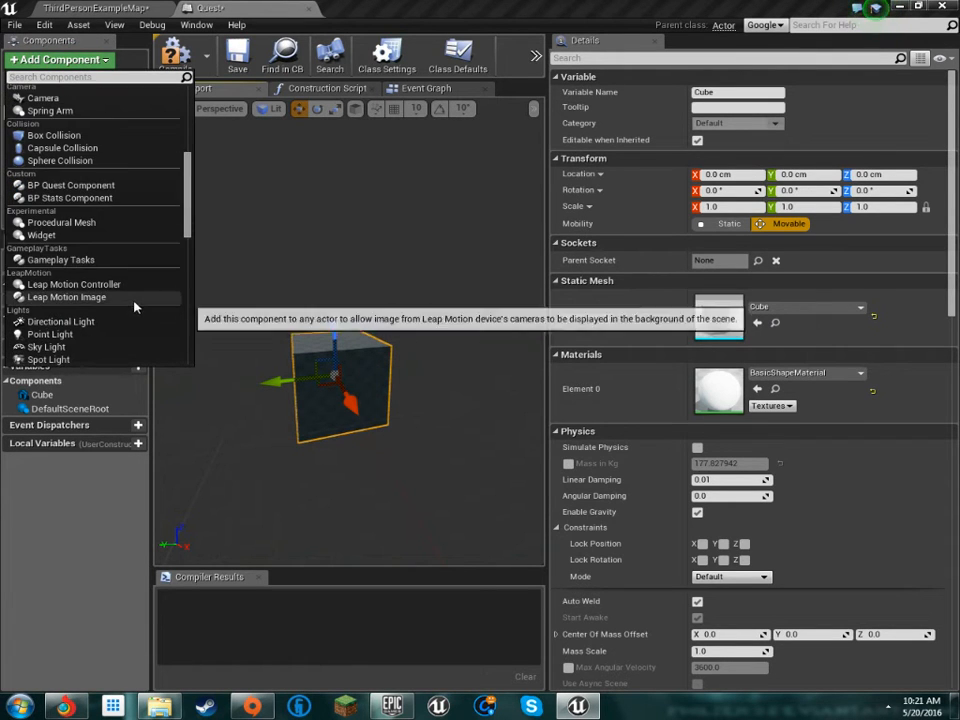
scroll(down, 3)
text(t)
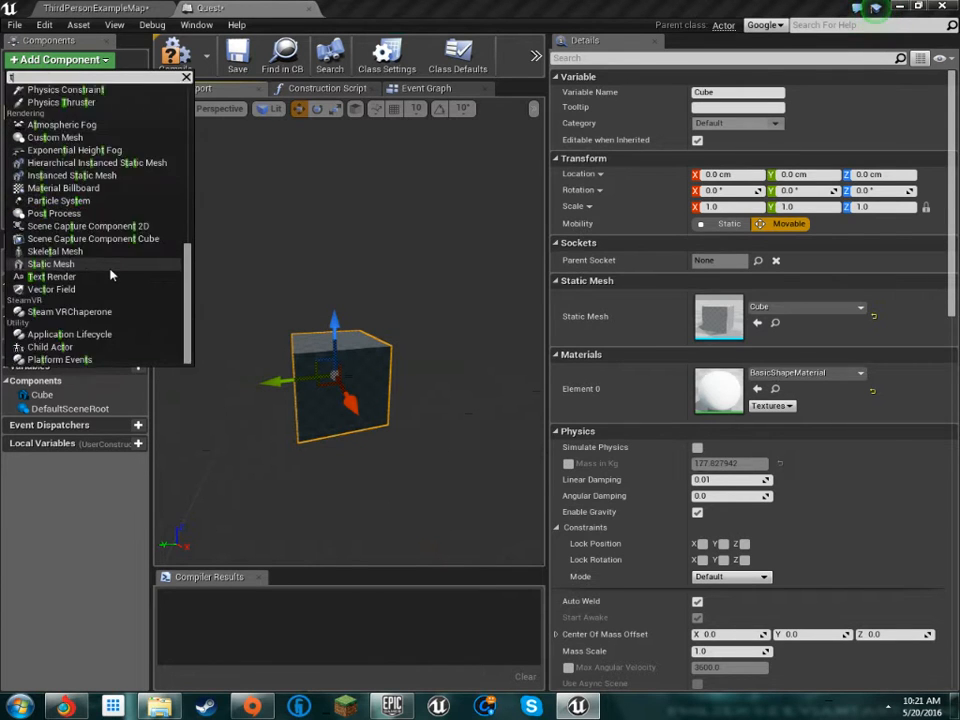
click(53, 276)
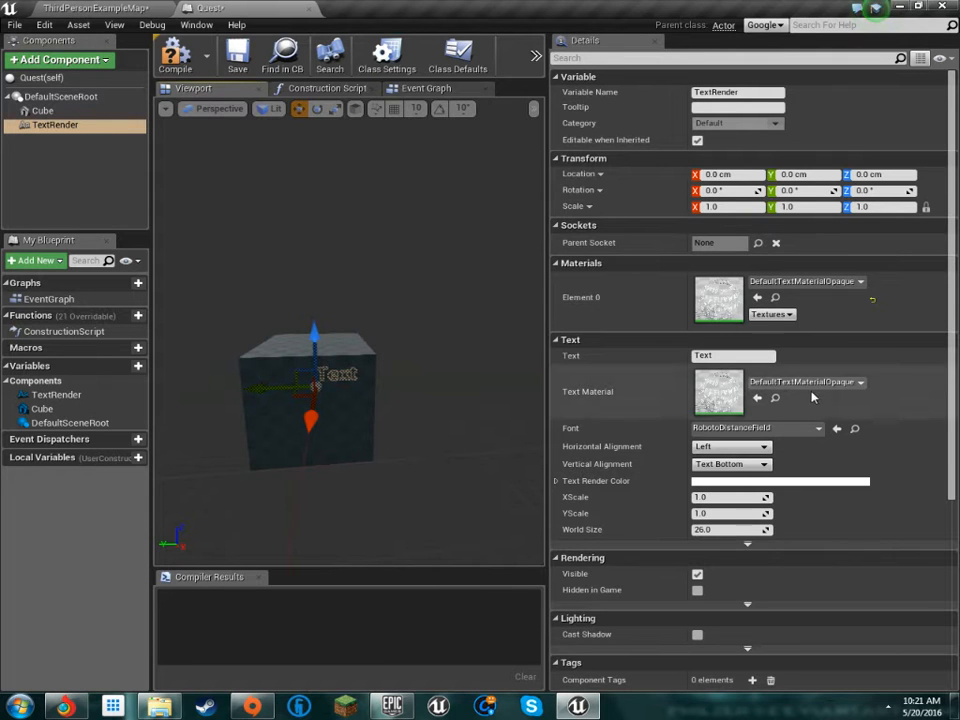
click(730, 446)
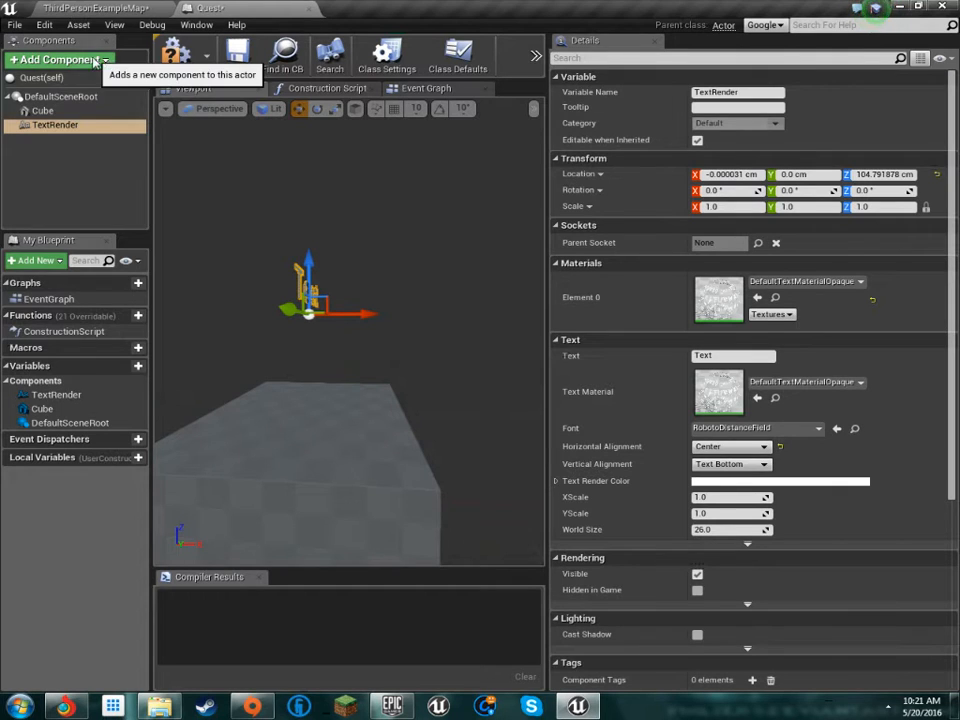
Add a Billboard component from the Rendering components list.
click(57, 59)
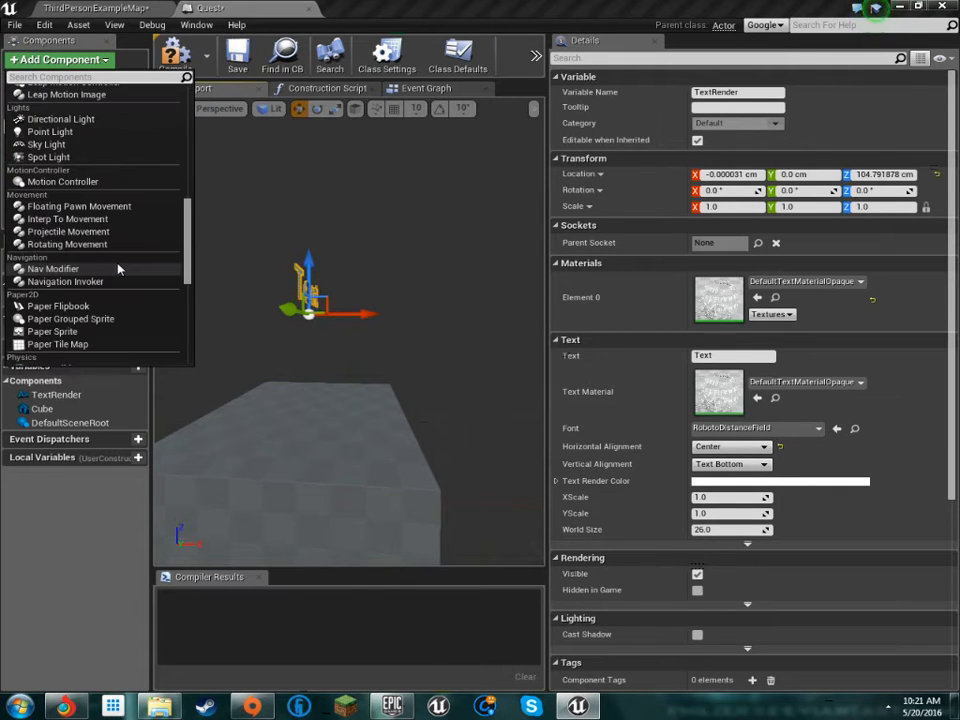
scroll(down, 3)
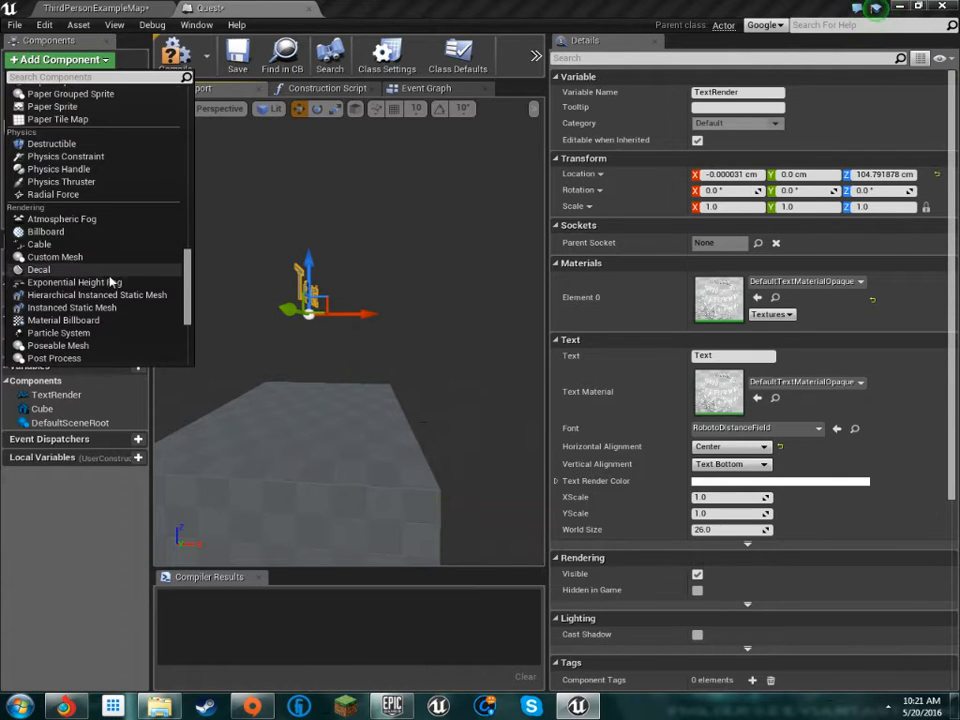
scroll(down, 3)
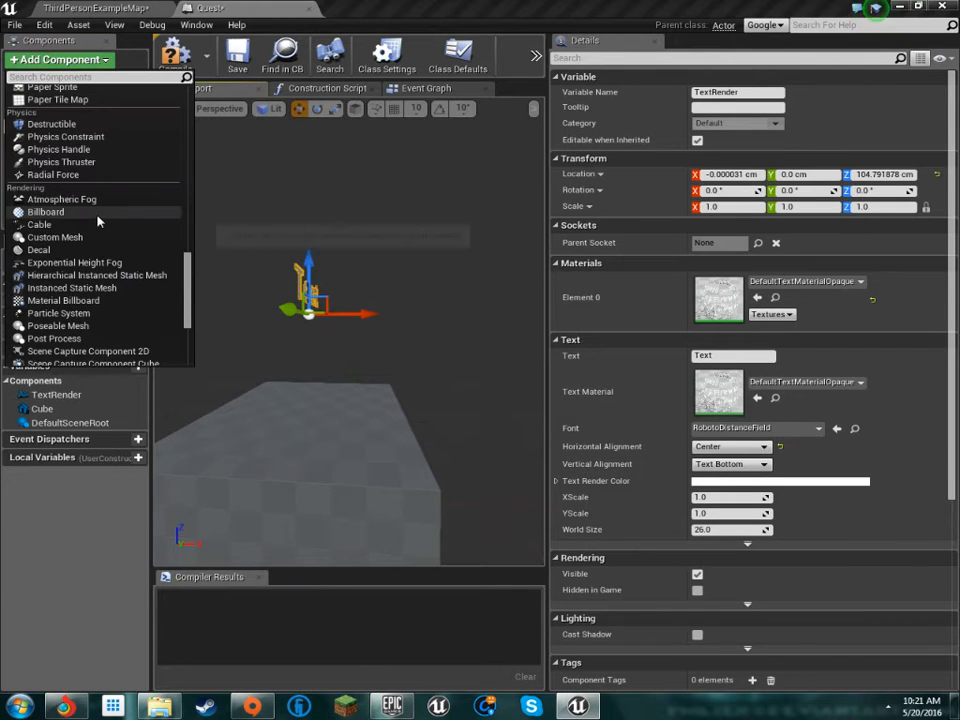
click(46, 211)
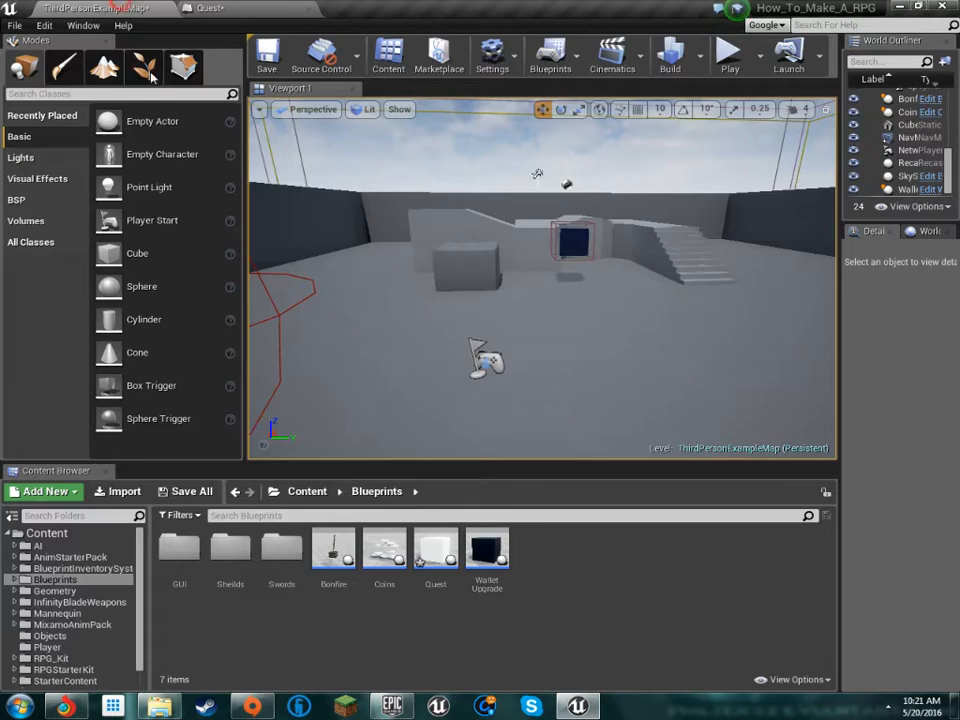
Nest the TextRender component under the Billboard.
double_click(435, 547)
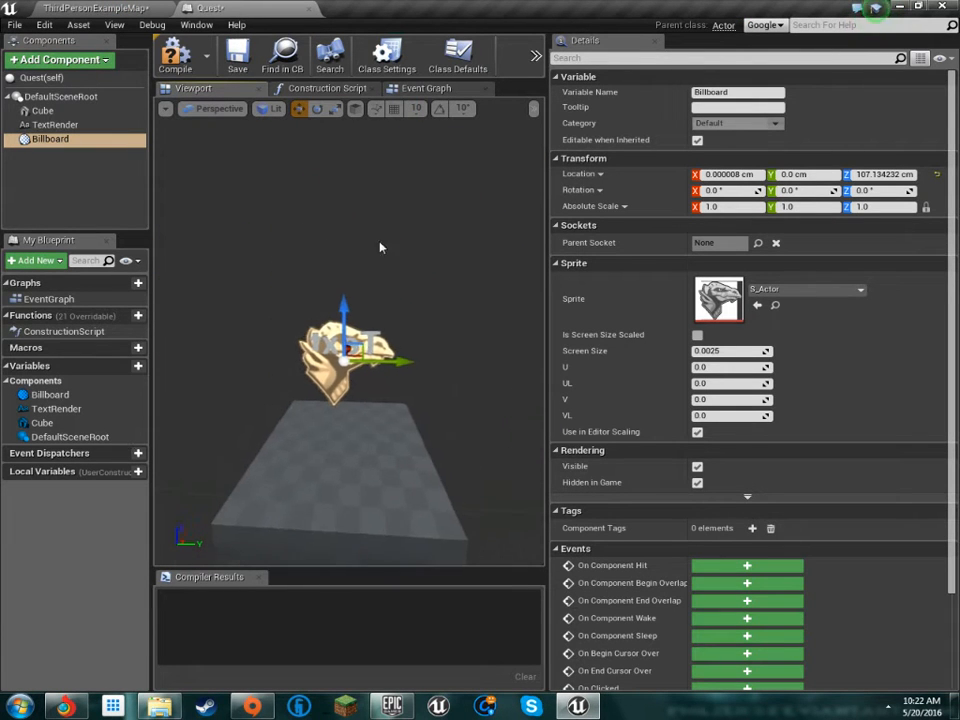
click(56, 124)
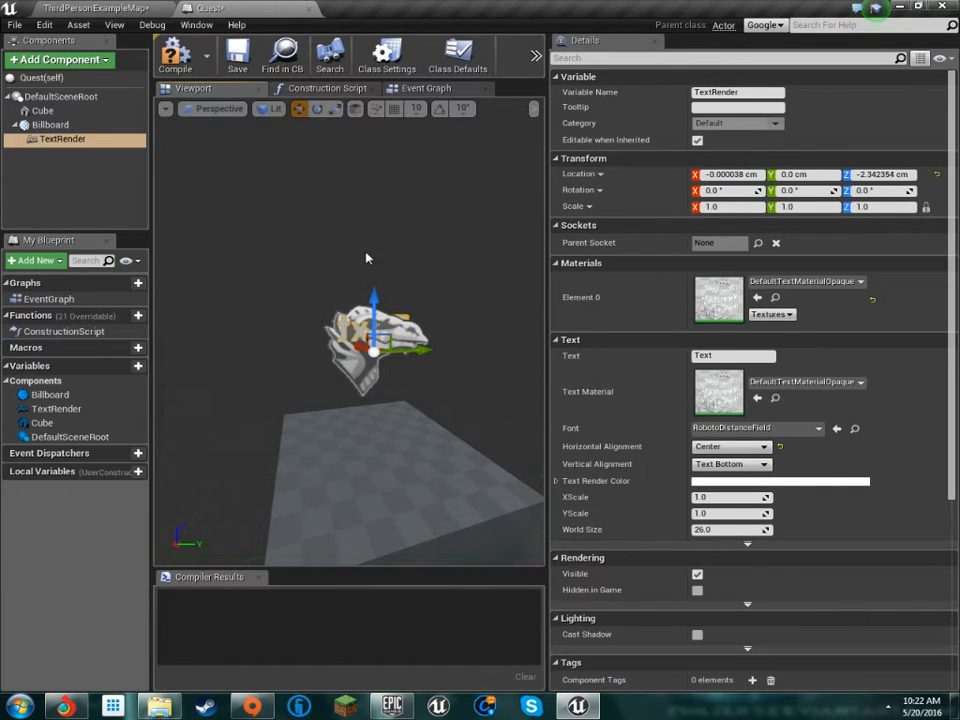
click(50, 124)
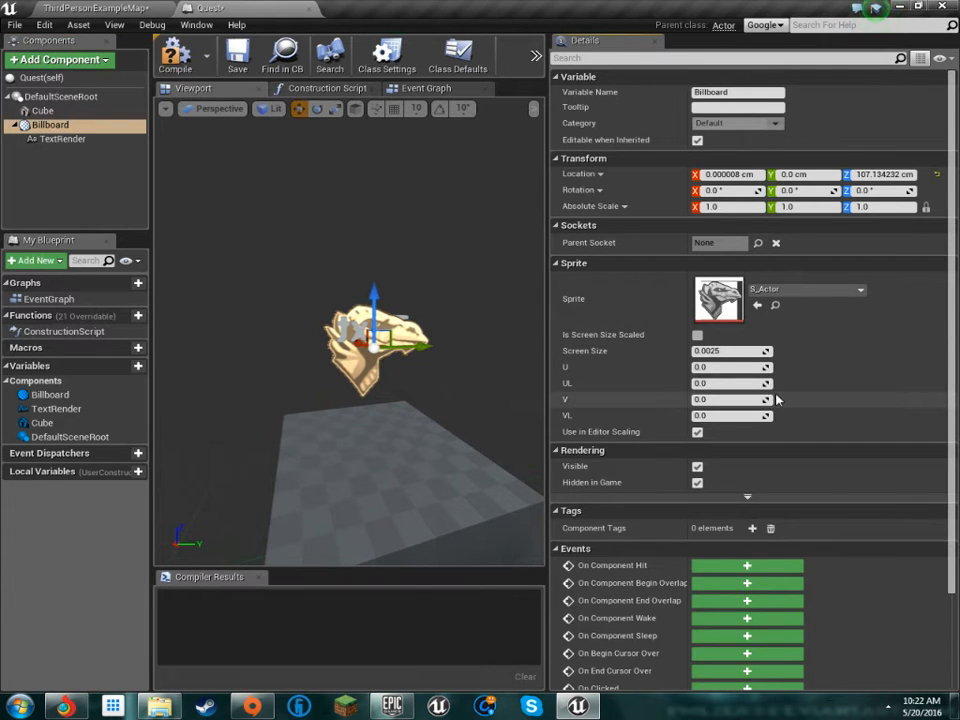
scroll(down, 3)
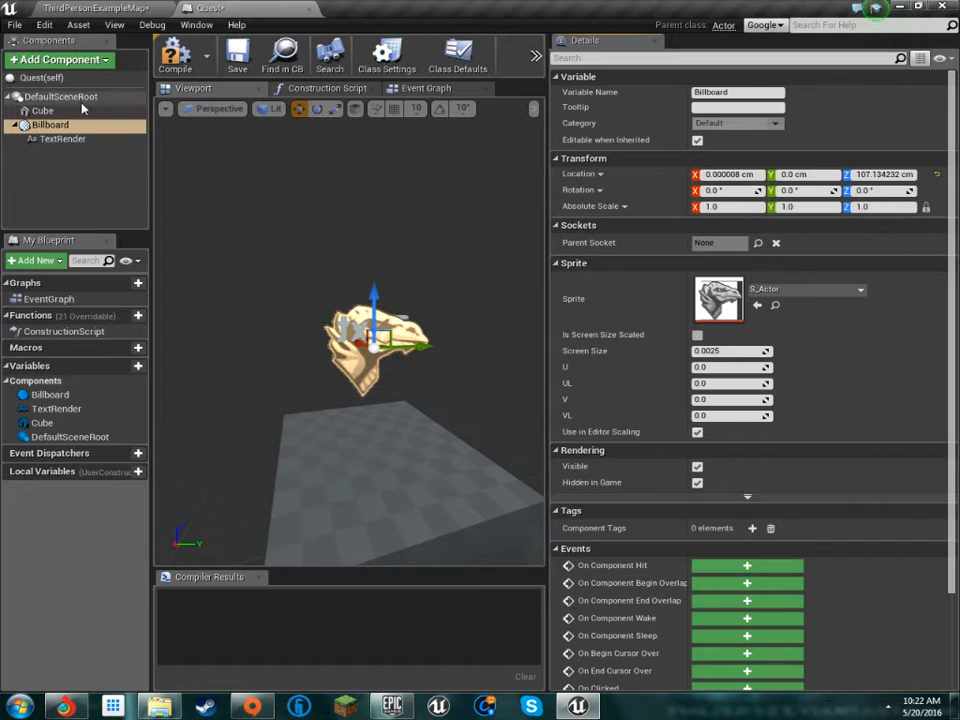
mouse_move(50, 125)
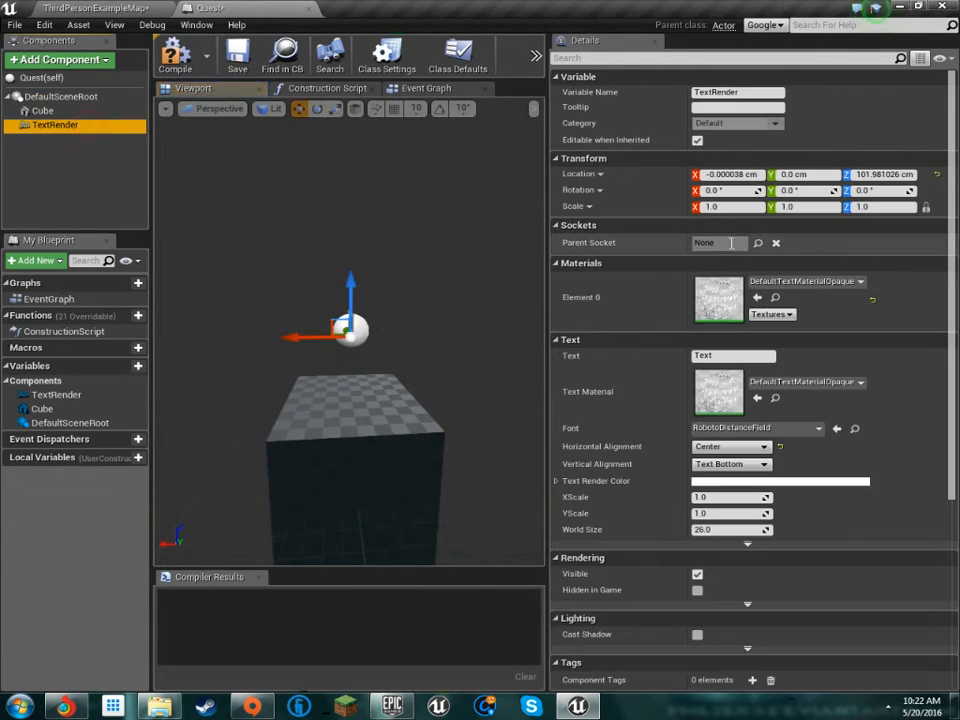
Change the text component's Text to 'Press E to Accept Quest'.
double_click(733, 355)
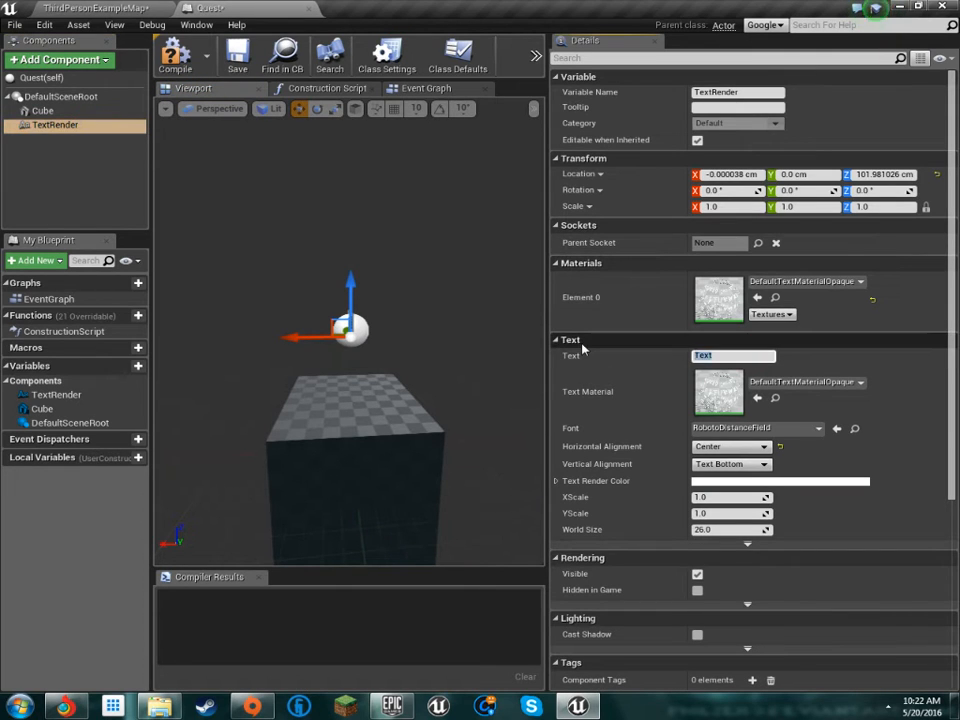
text(Press "E" to Accecpt)
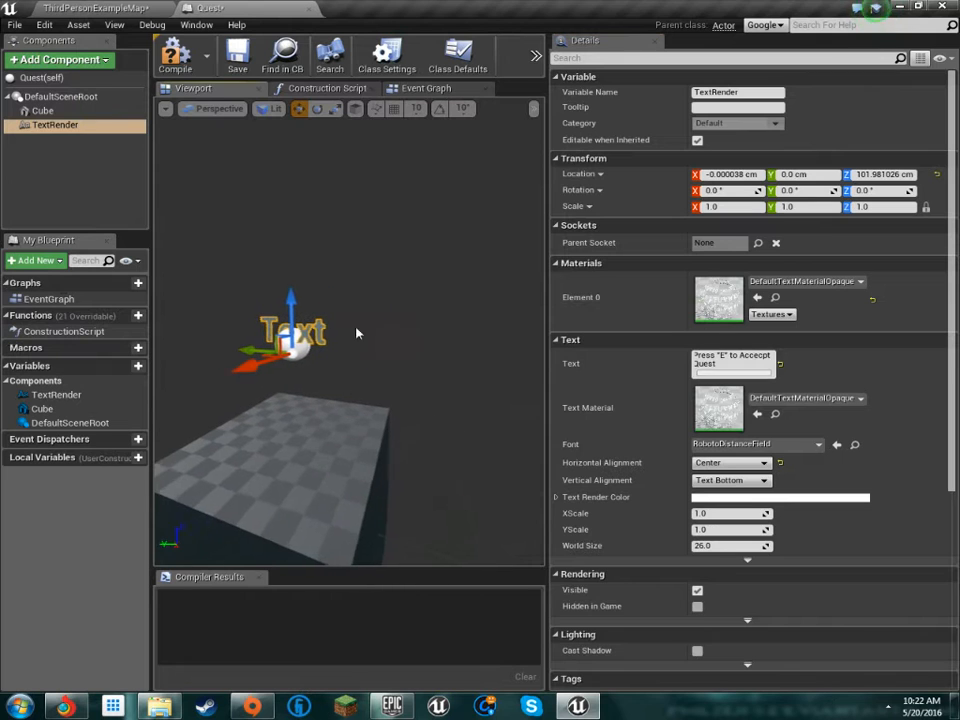
click(730, 364)
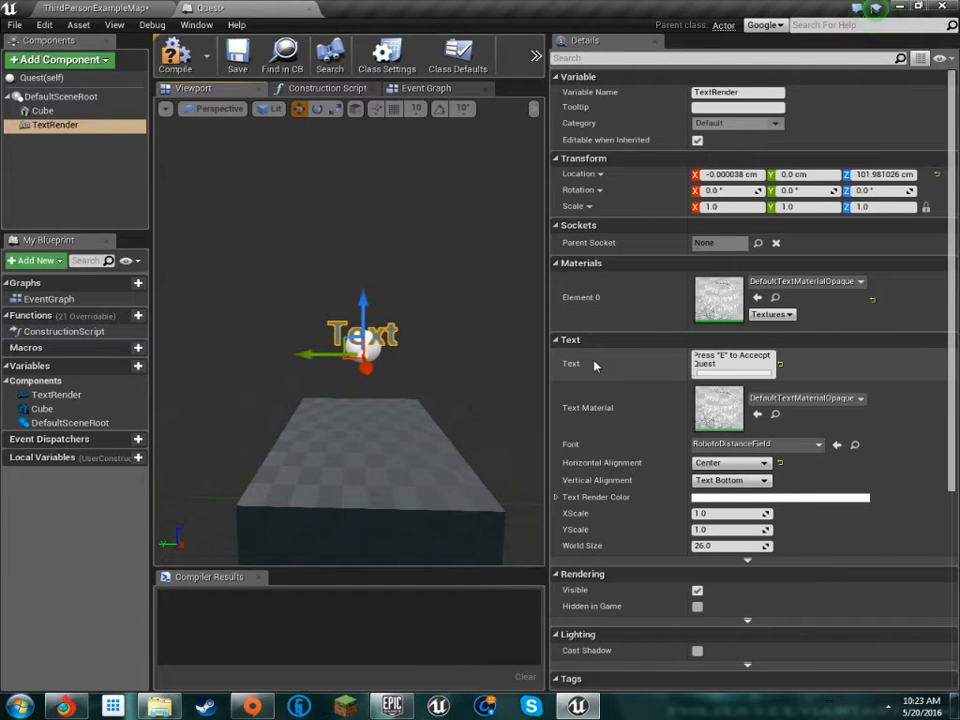
click(732, 360)
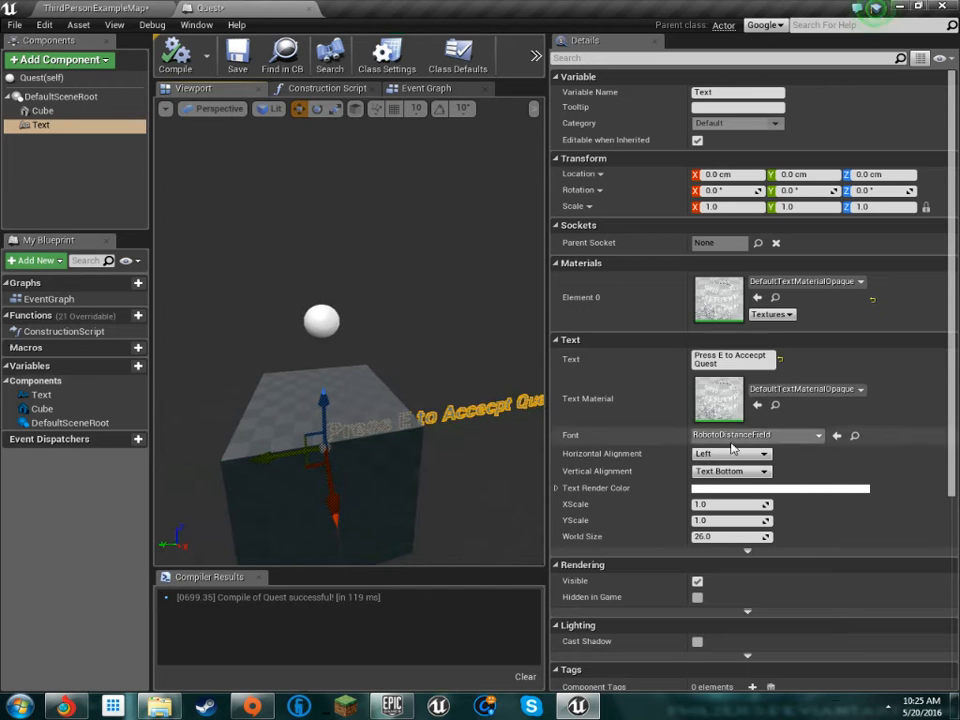
Center the prompt horizontally and raise it above the cube.
click(730, 453)
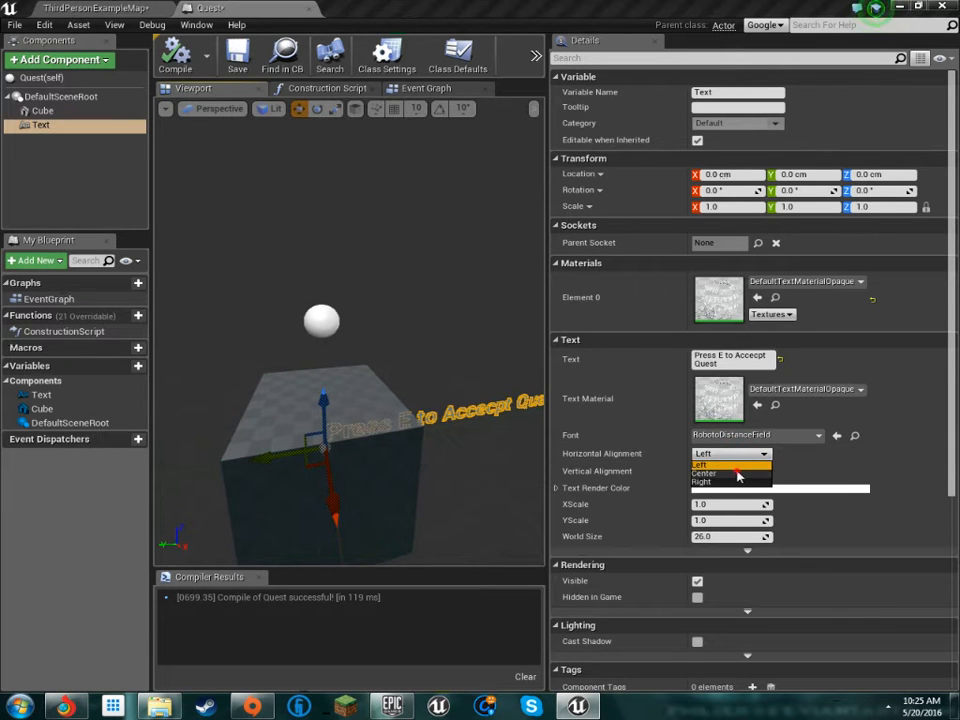
click(708, 463)
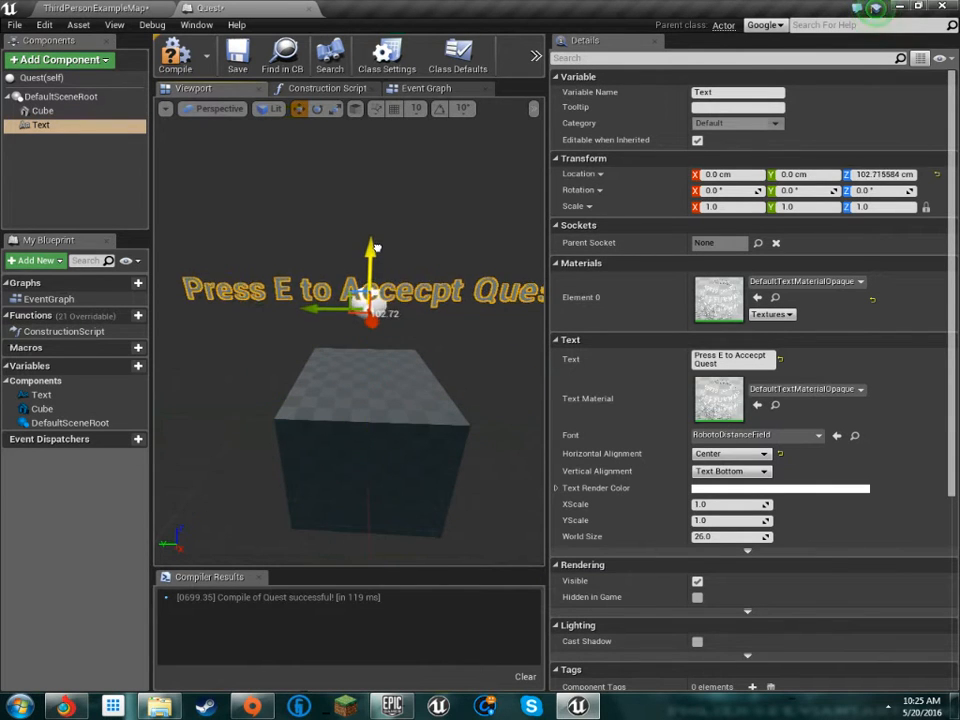
drag(372, 290, 320, 200)
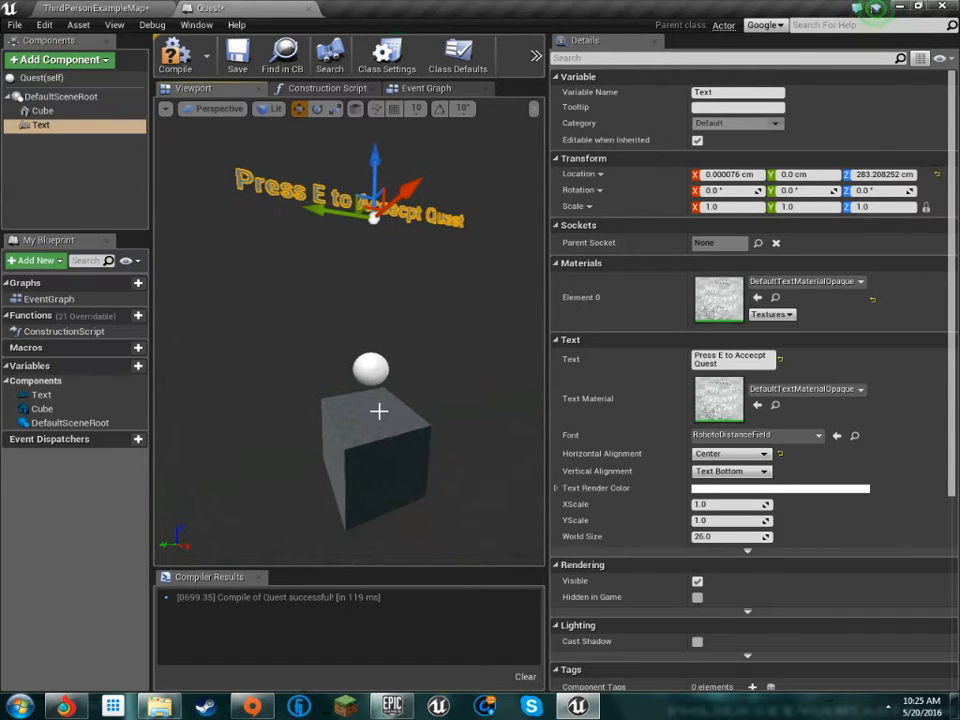
Add a Box collision component and attach it under the Cube.
click(55, 59)
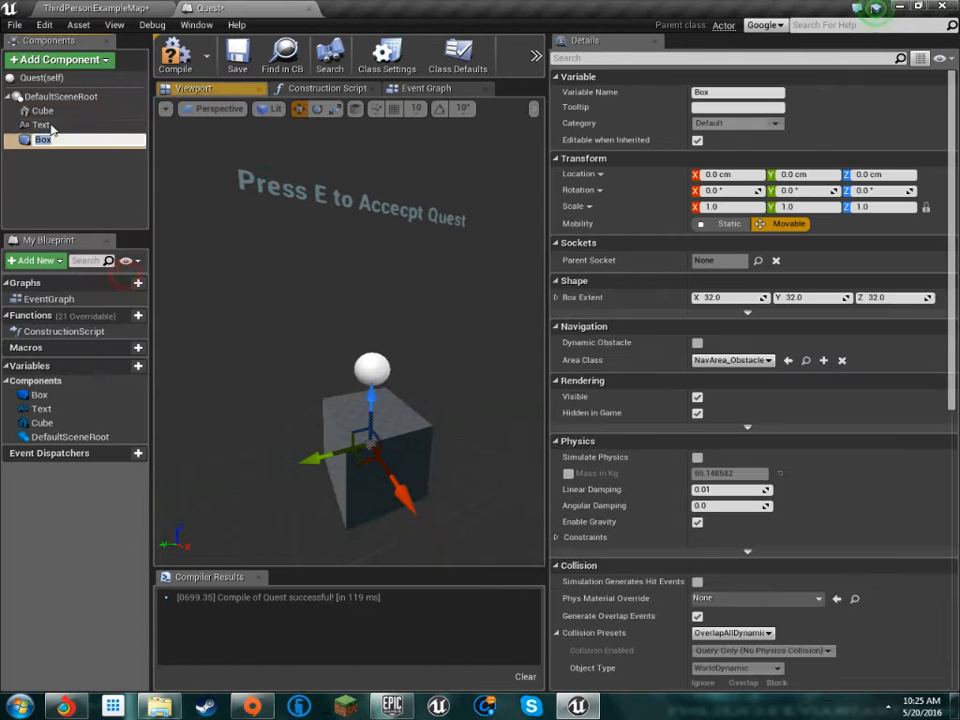
click(42, 110)
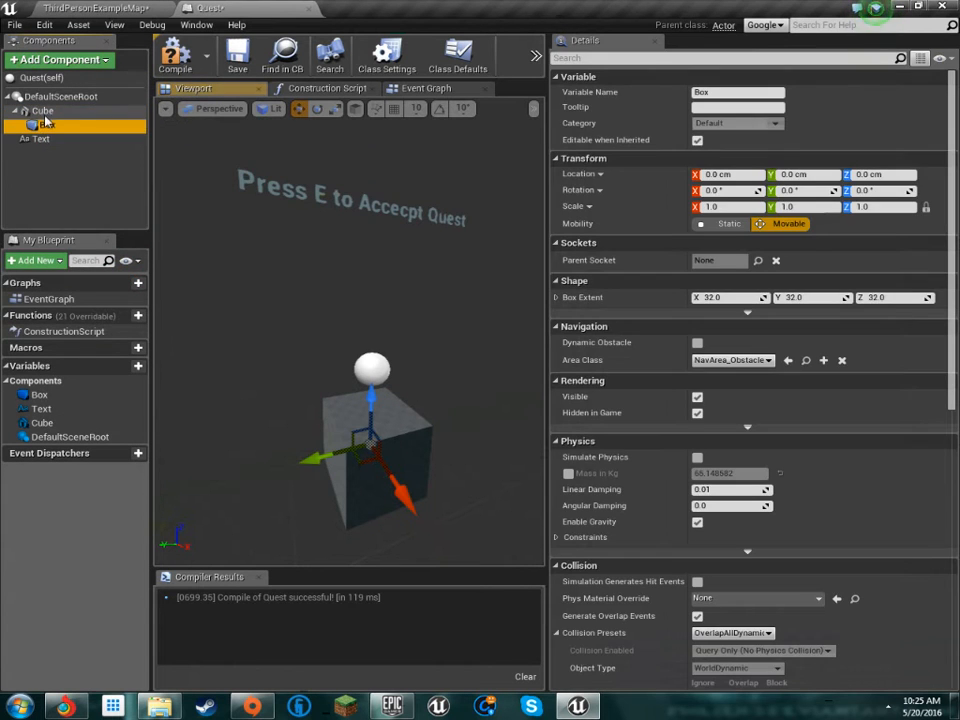
click(47, 124)
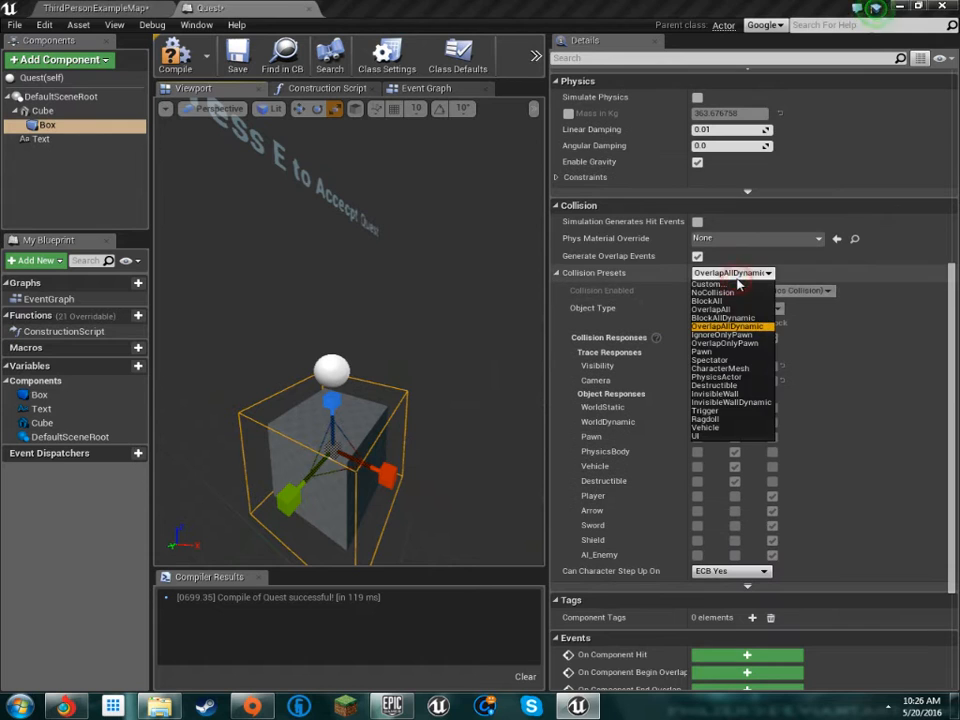
Give the Box custom collision overlapping only the Player, then go to the Event Graph.
click(728, 326)
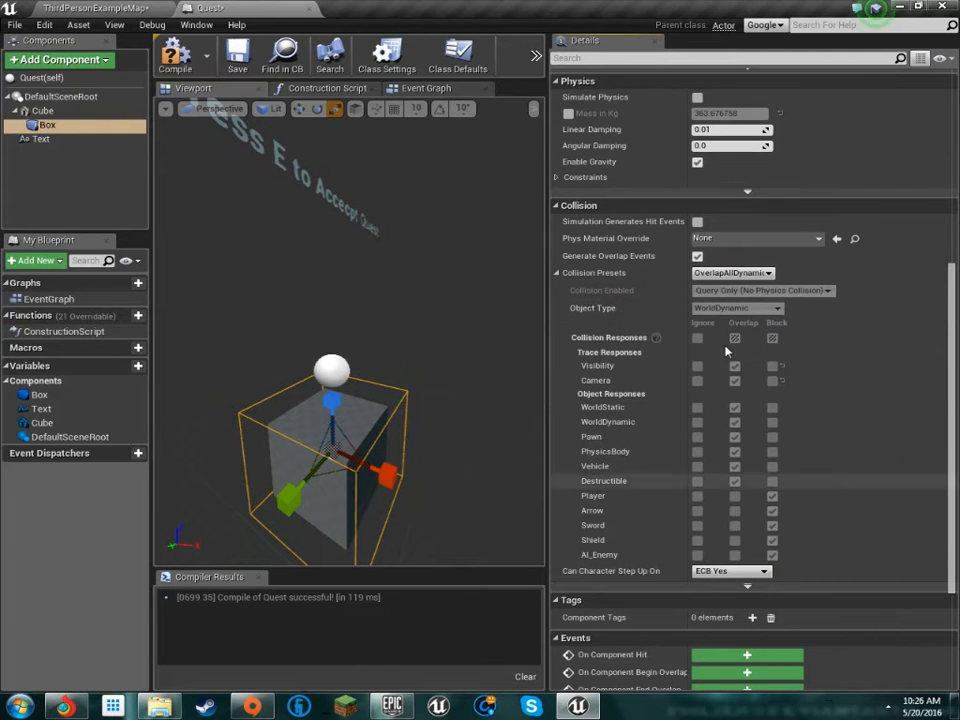
click(732, 273)
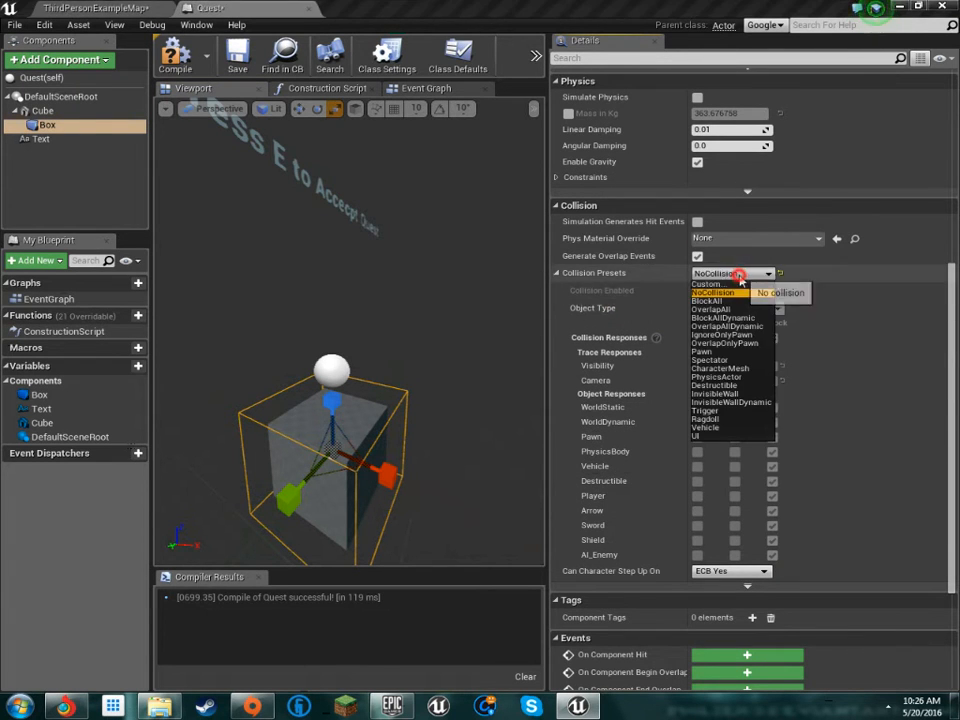
click(710, 295)
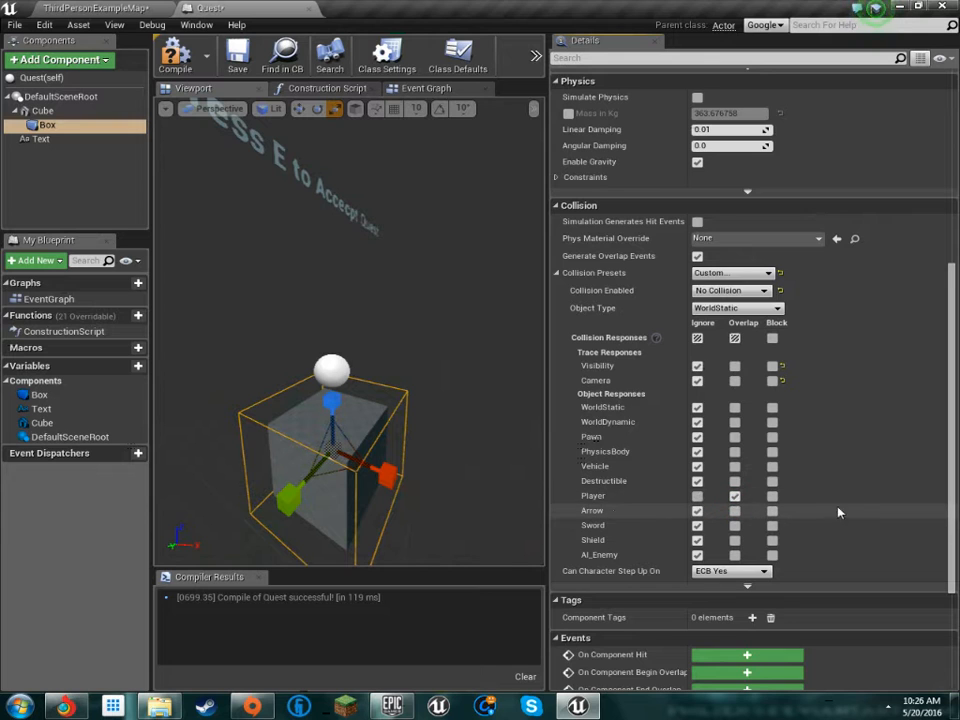
mouse_move(824, 484)
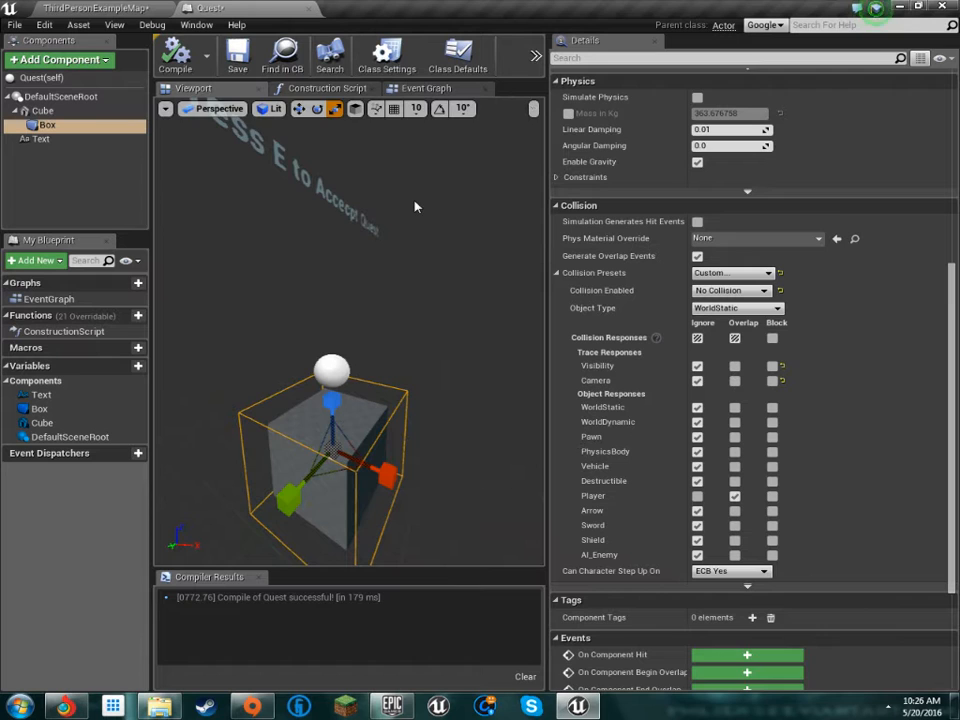
click(425, 88)
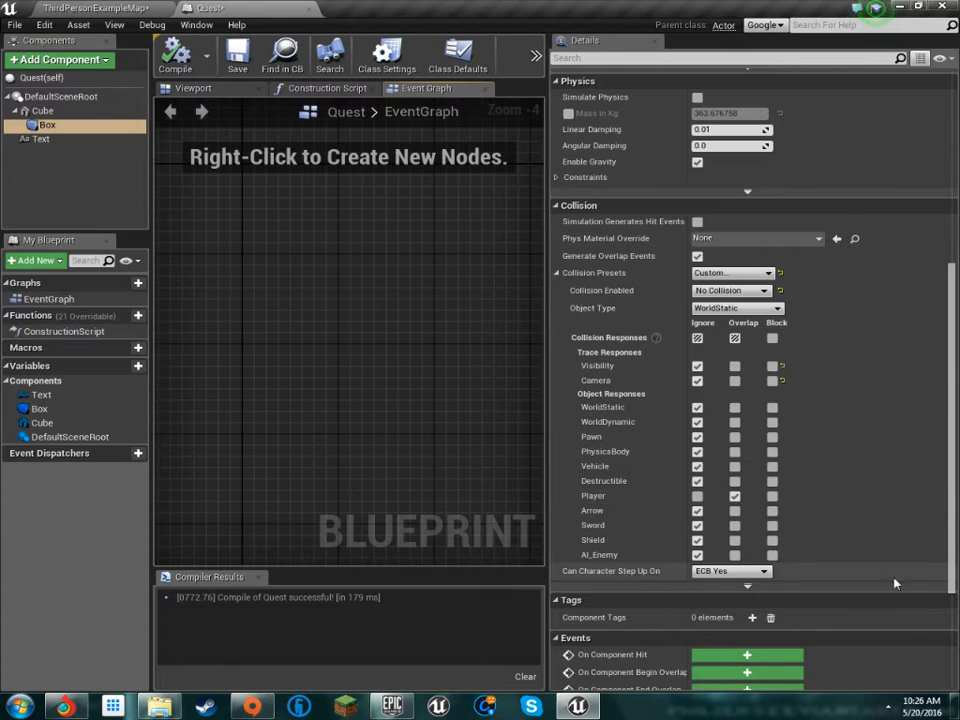
Add the Box's begin-overlap and end-overlap events and search for Event Tick.
scroll(down, 3)
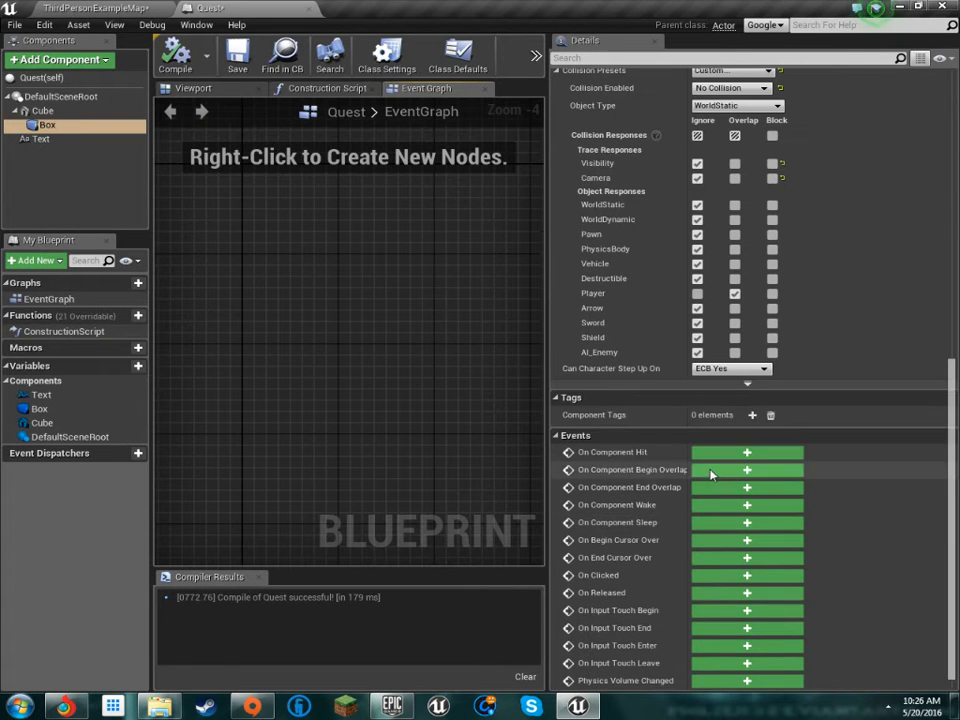
click(747, 470)
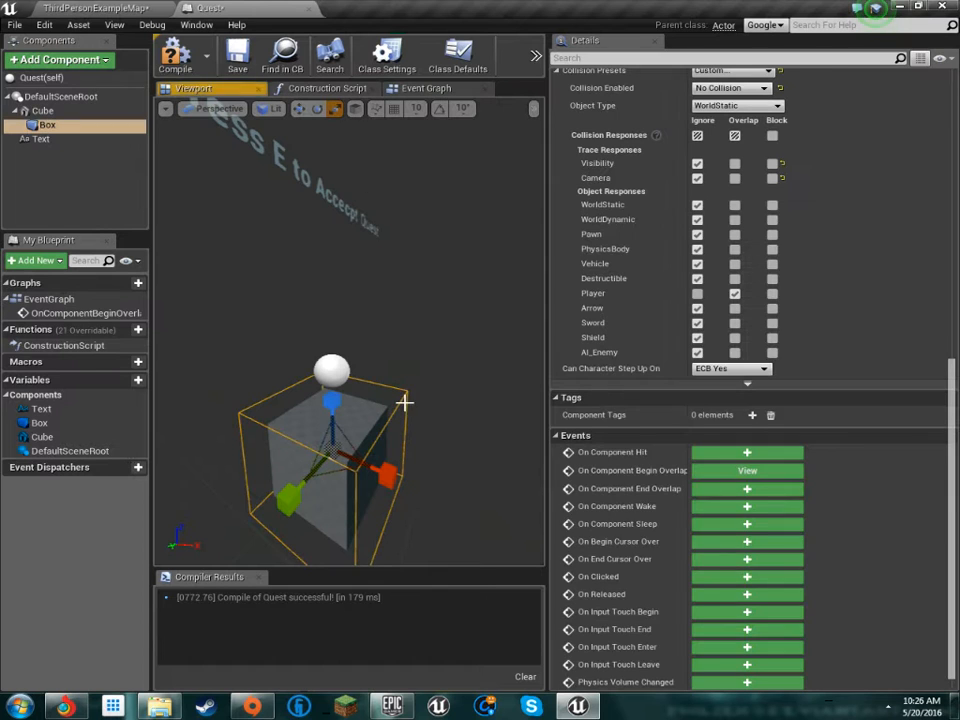
click(747, 488)
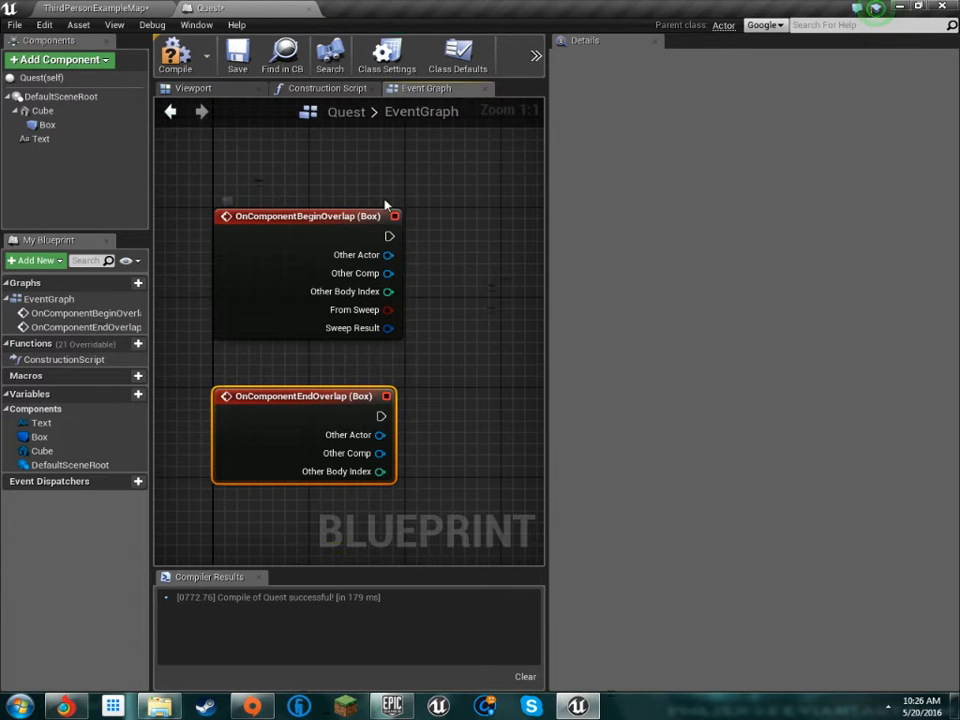
right_click(322, 248)
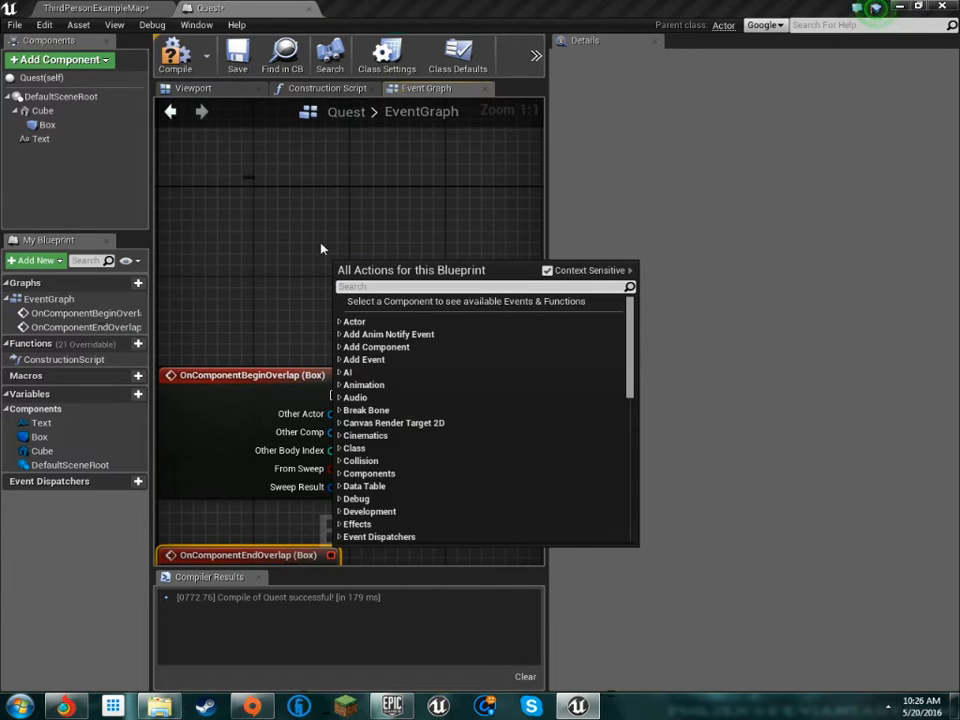
text(tic)
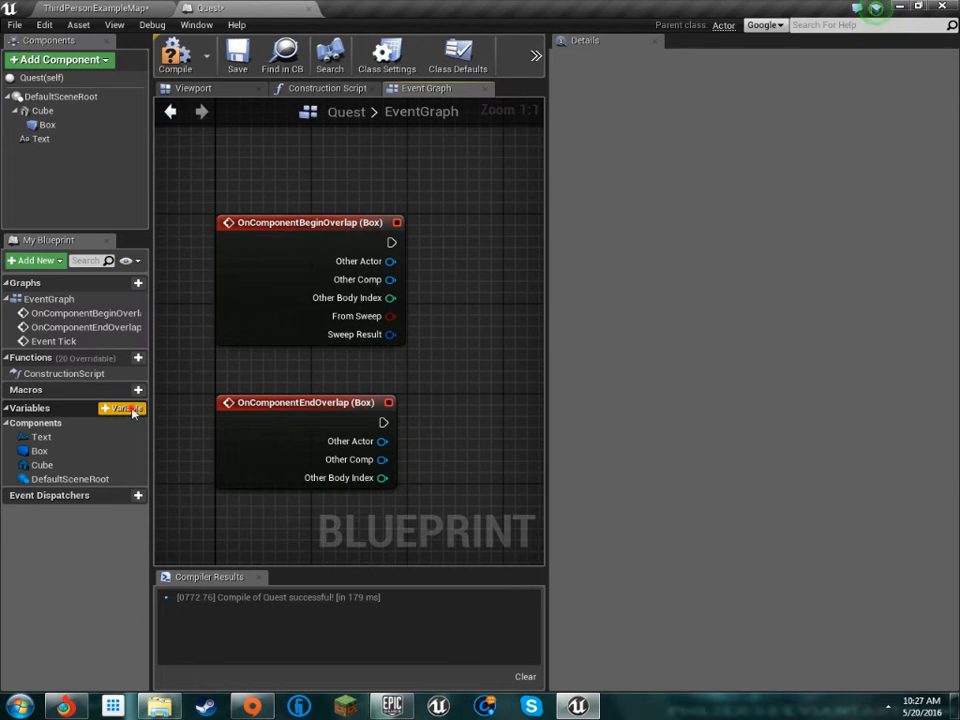
Create Boolean 'Able to Interact', set true on begin-overlap and false on end-overlap.
click(138, 408)
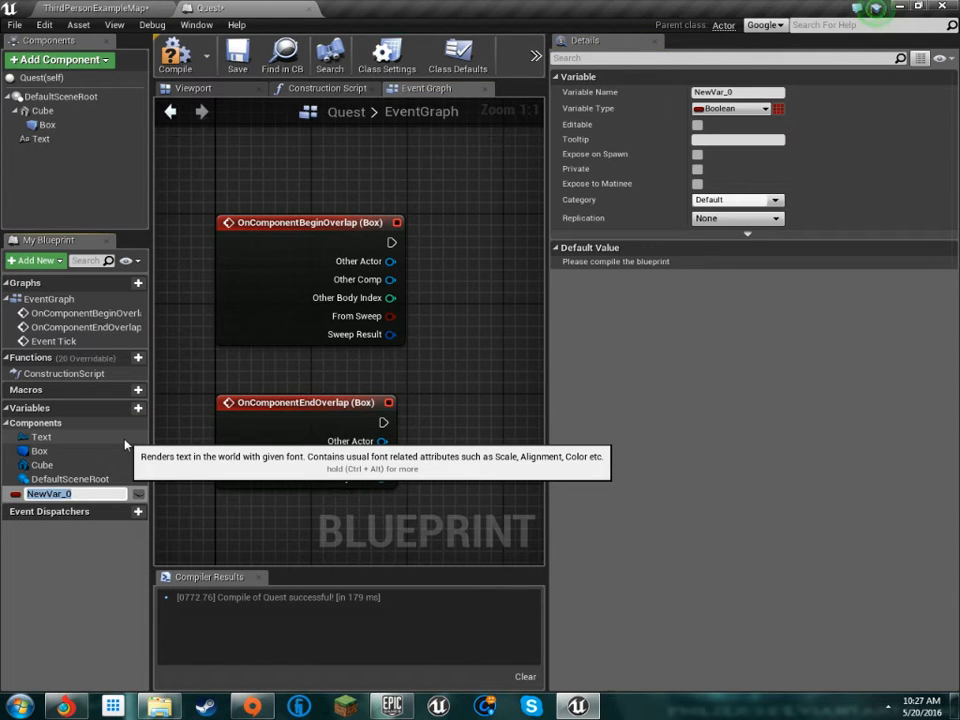
text(Intera)
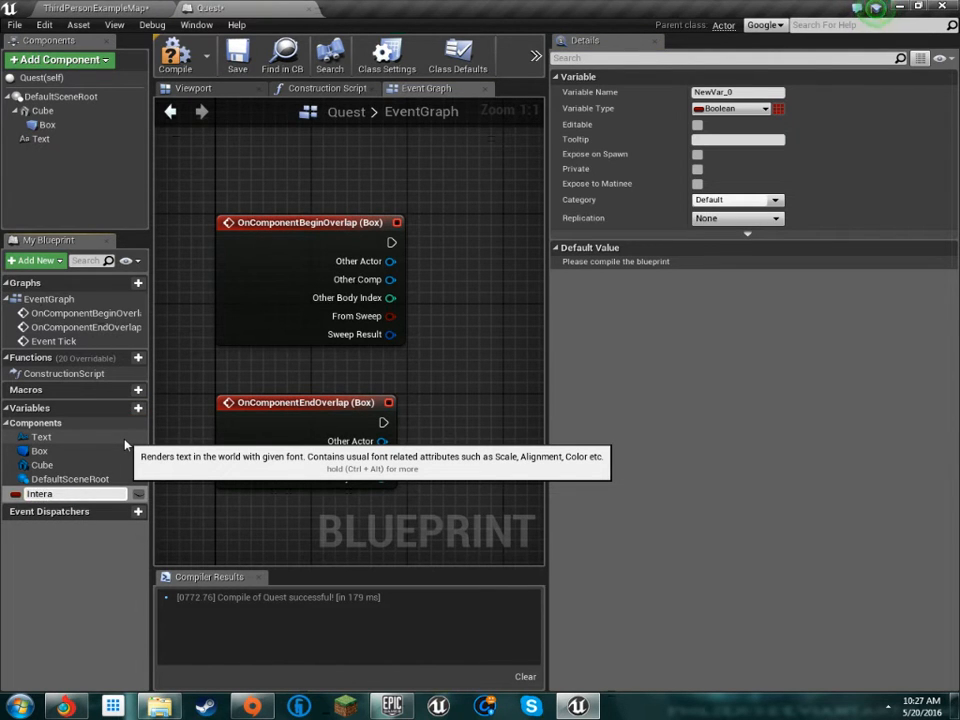
text(Interacted)
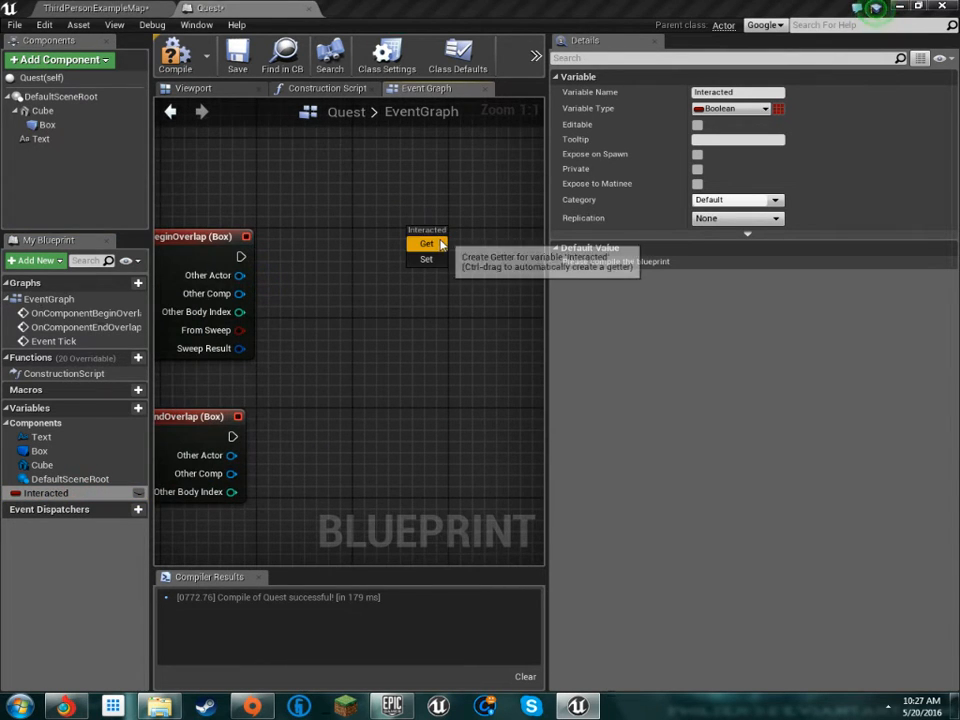
click(426, 244)
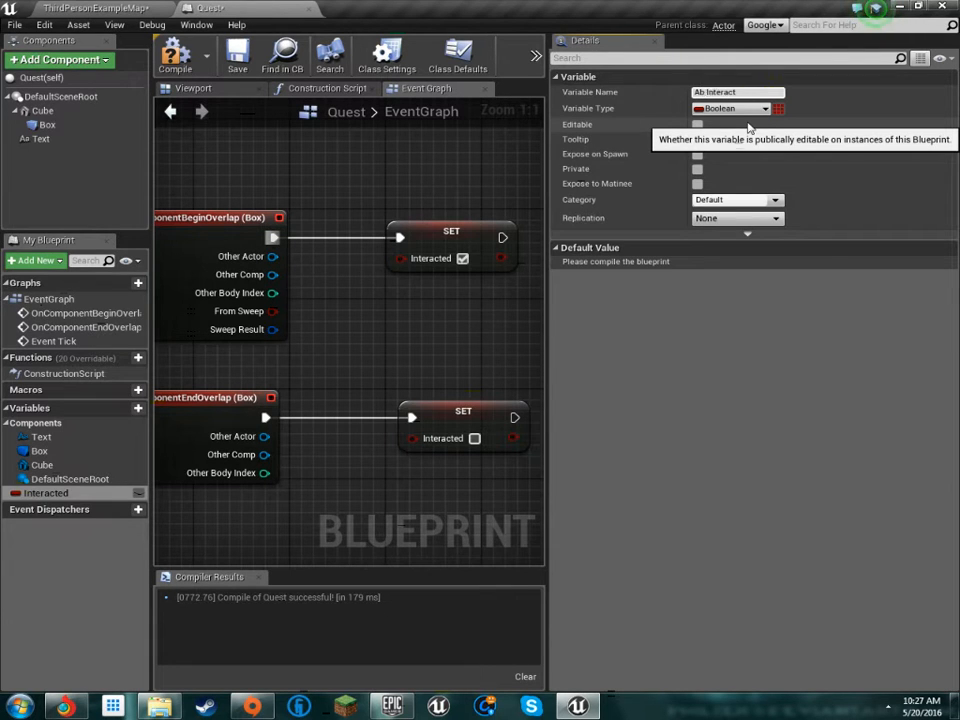
text(Able Interact)
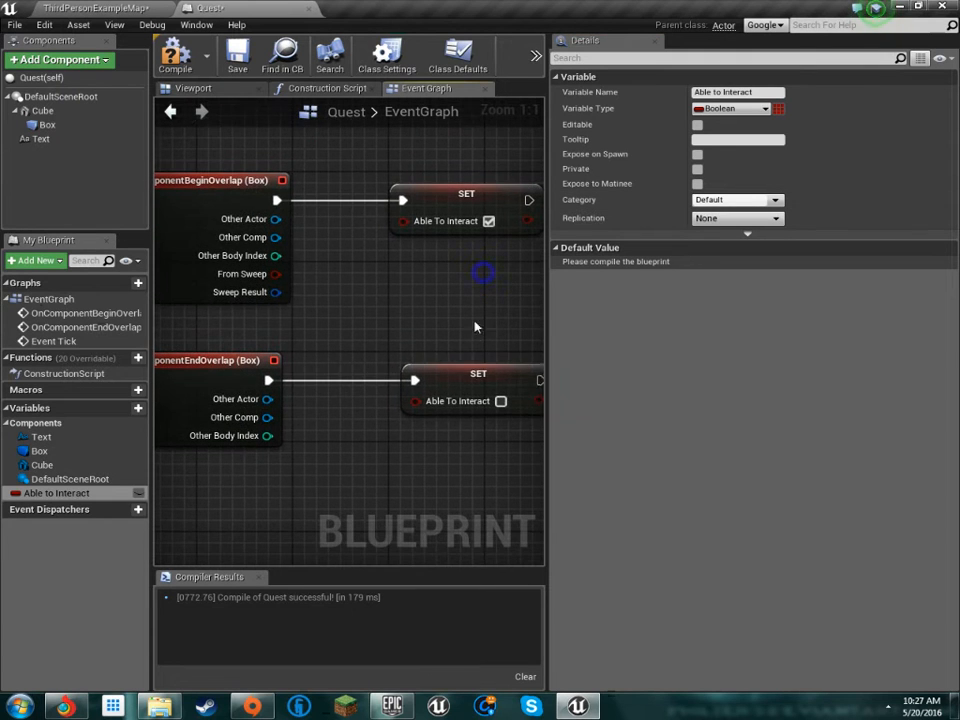
scroll(down, 3)
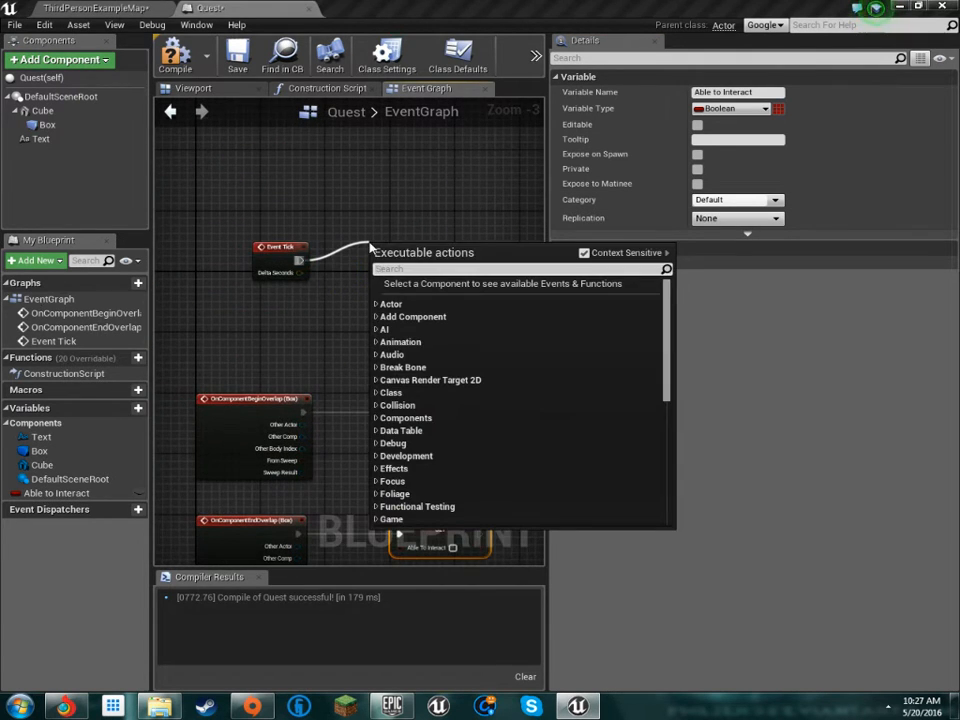
After Event Tick, branch on Able To Interact and add a Cast To RPG_Bro.
text(bran)
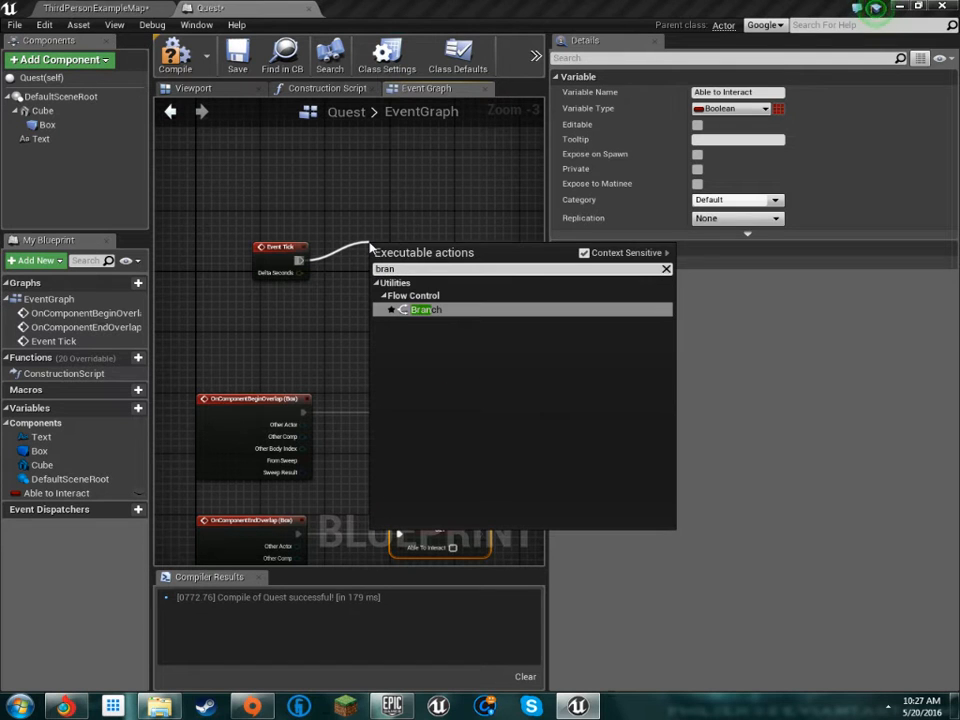
click(424, 309)
text(ca)
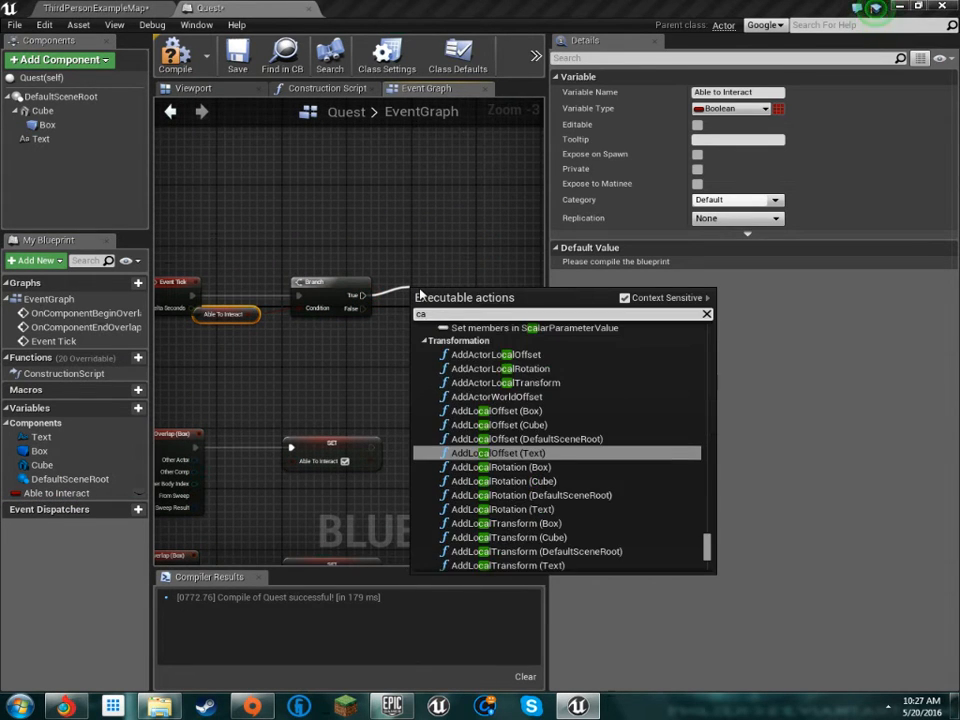
text(bro)
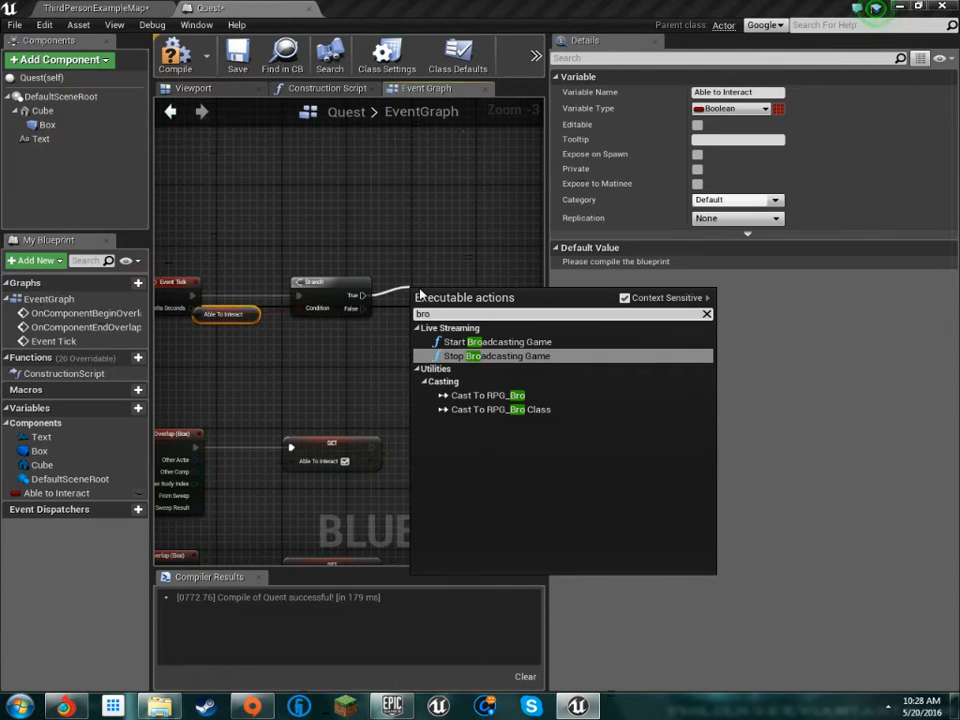
click(488, 395)
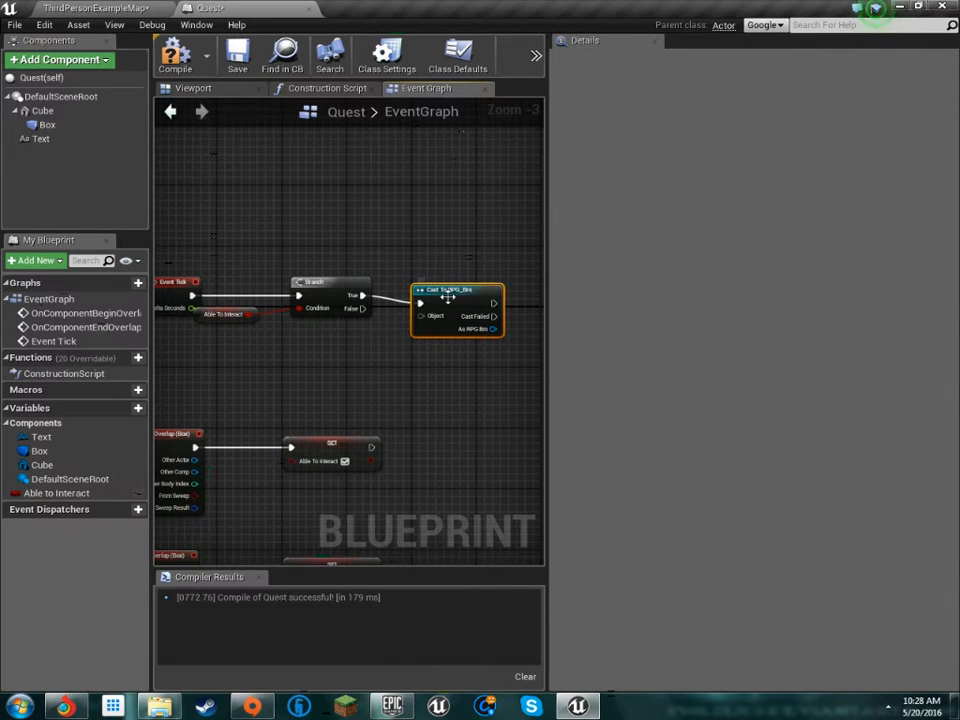
mouse_move(455, 300)
text(pw)
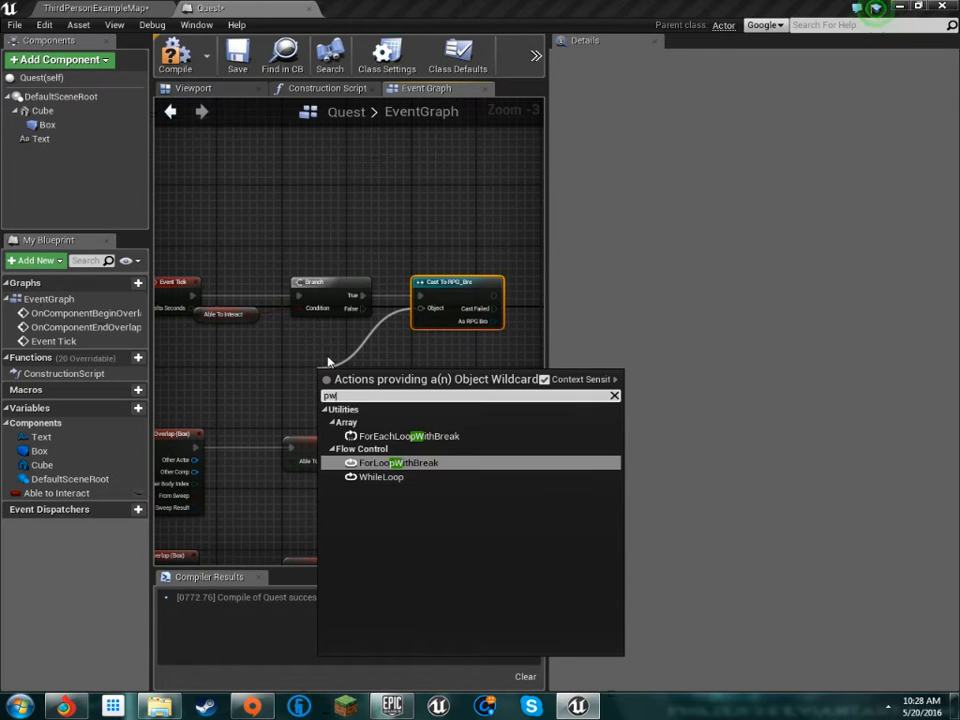
Feed Get Player Pawn into the cast and branch on RPG_Bro's Interact flag.
text(awn)
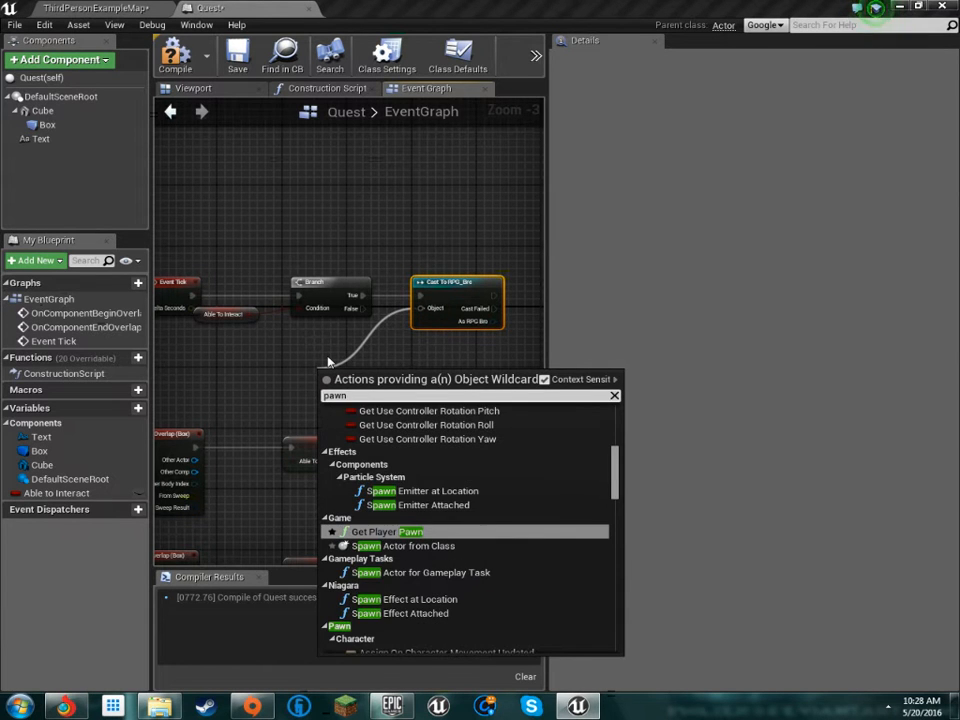
click(375, 531)
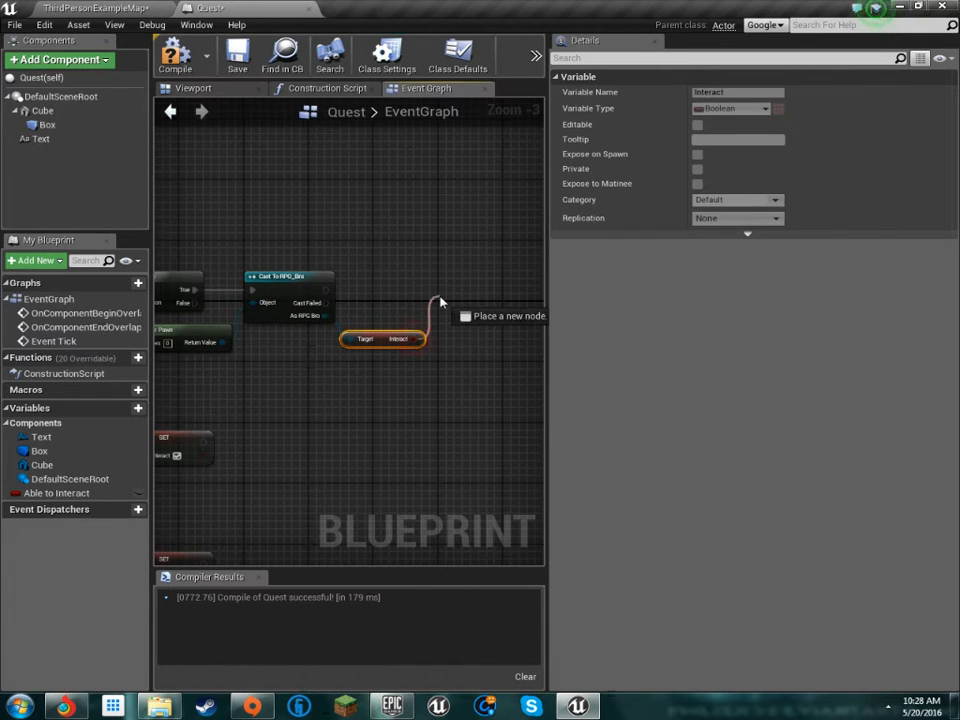
click(440, 302)
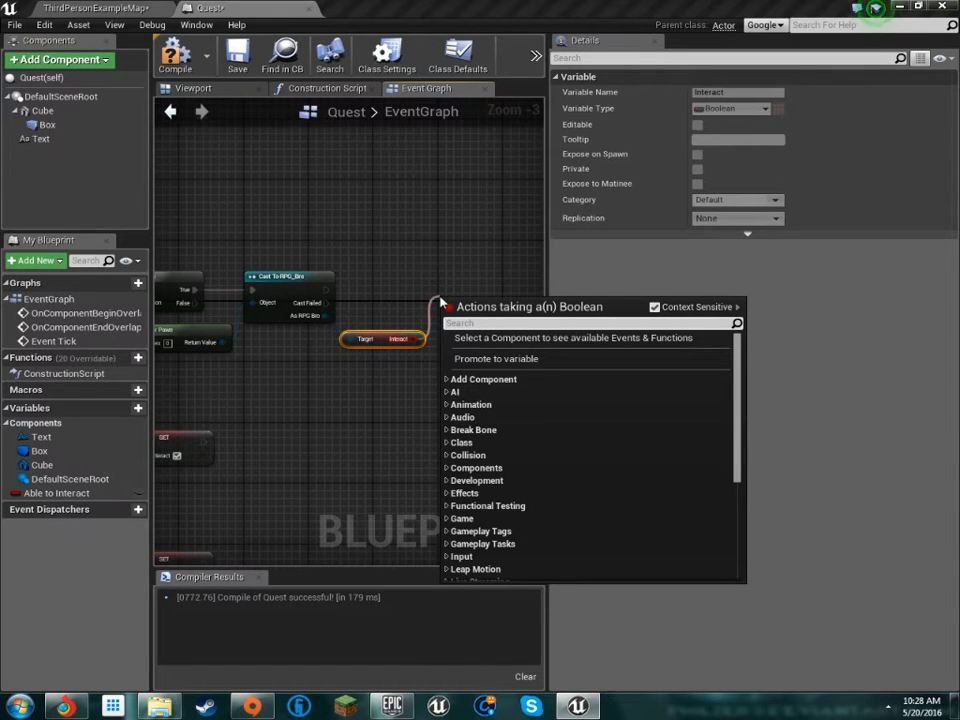
text(bra)
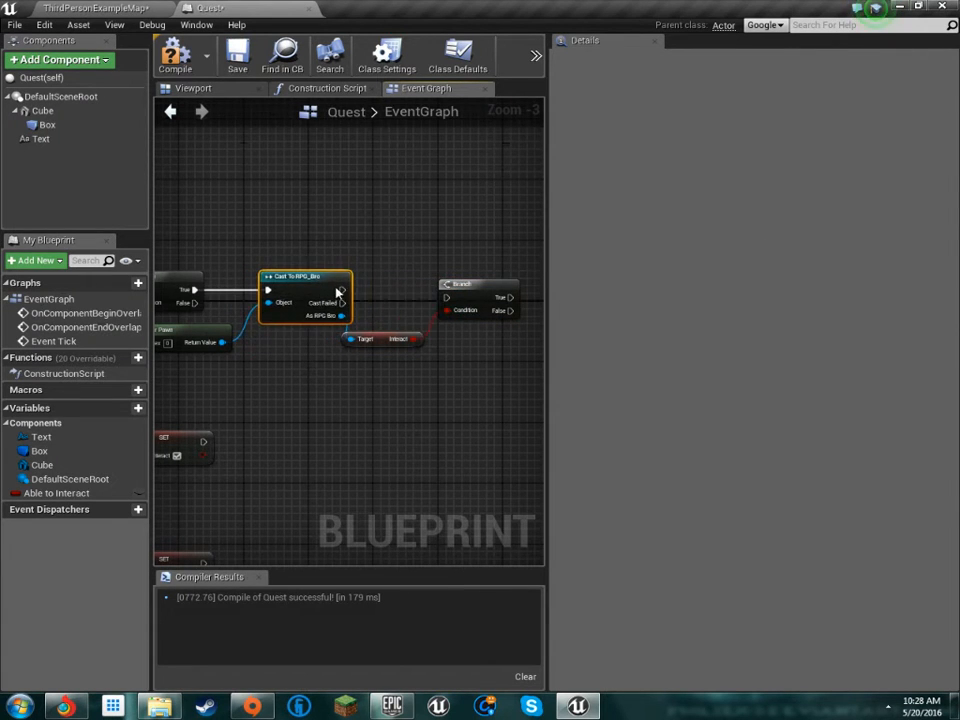
mouse_move(462, 292)
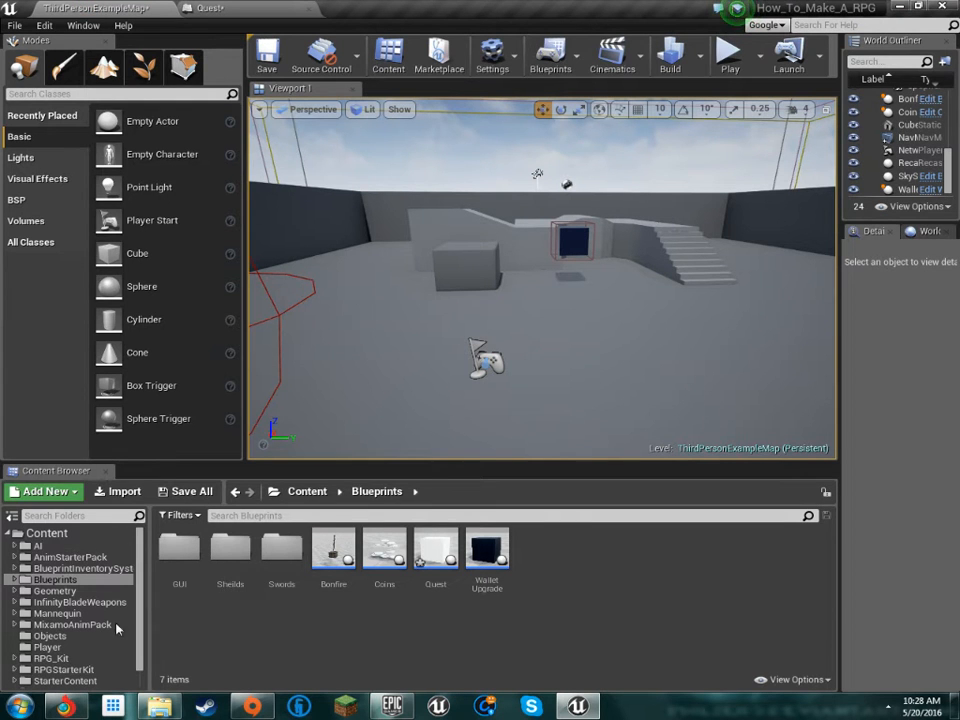
Open RPG_Bro from the Player folder and review its E-key Interact set nodes.
click(47, 627)
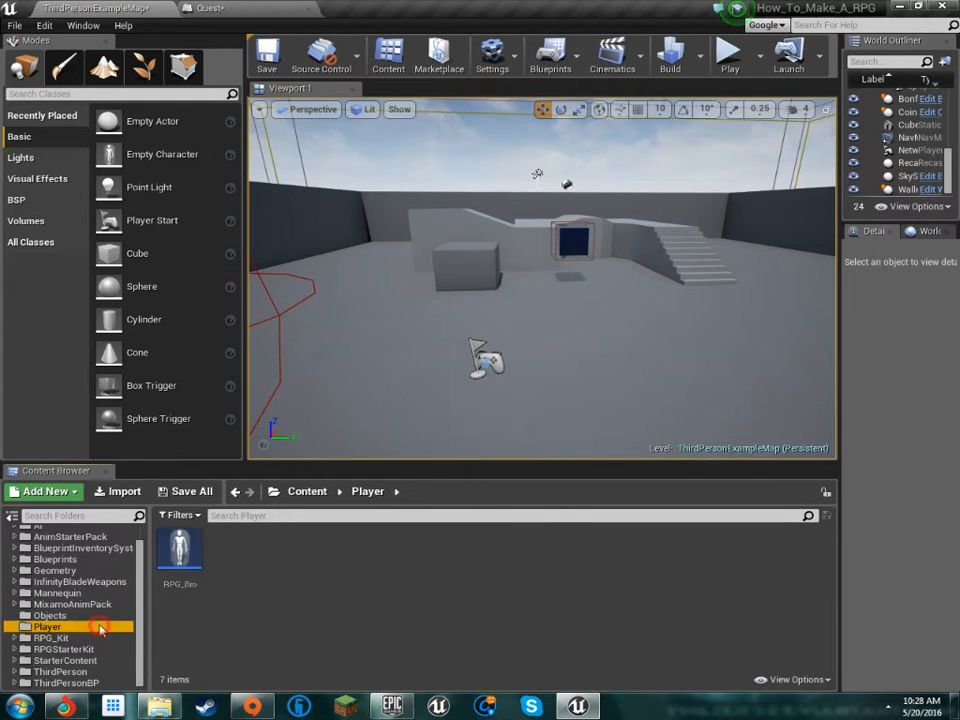
double_click(179, 550)
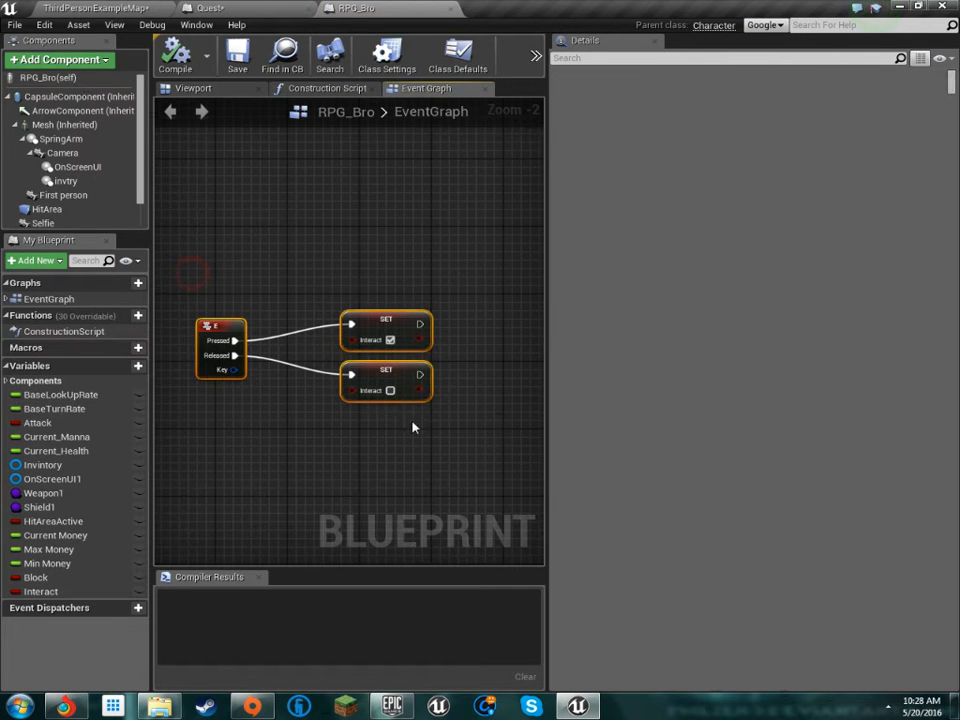
scroll(down, 3)
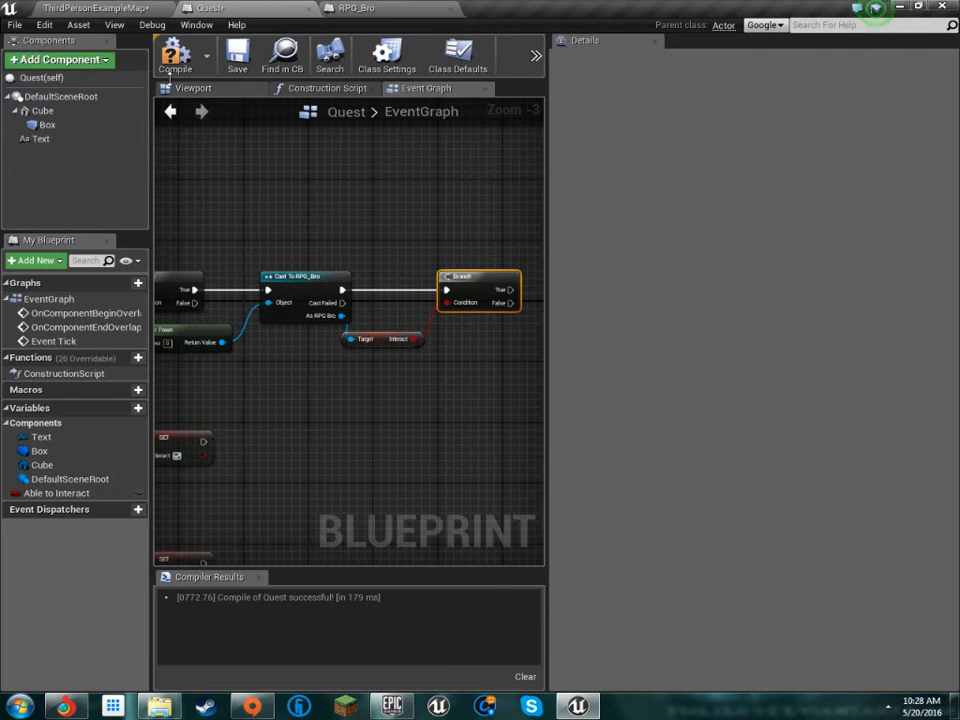
Glance at the Quest actor preview and RPG_Bro, ending back in Quest's graph.
click(193, 88)
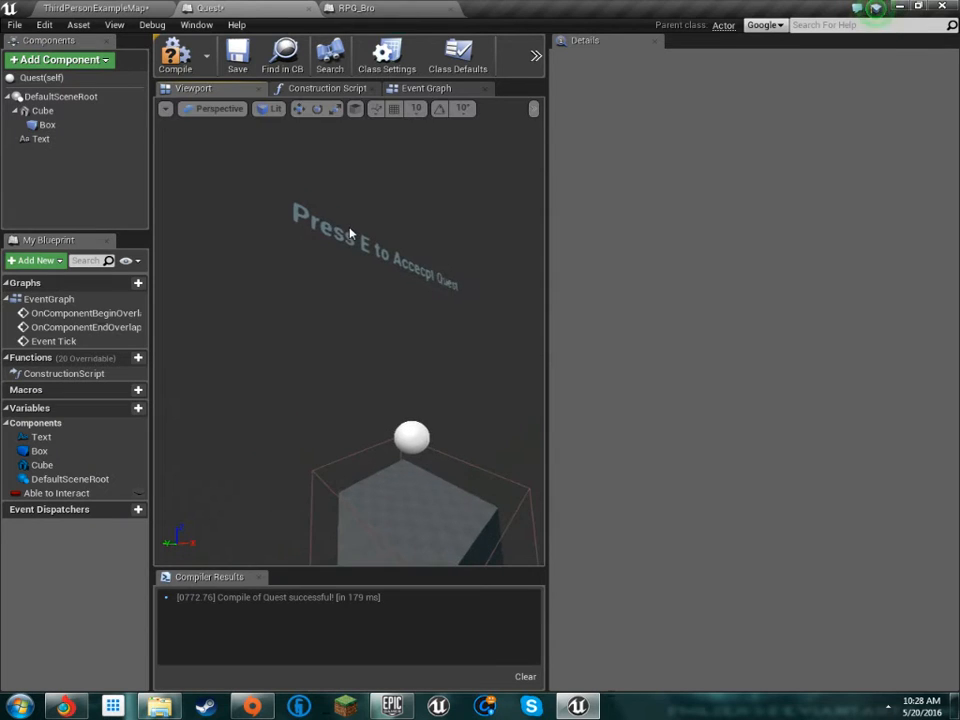
click(356, 8)
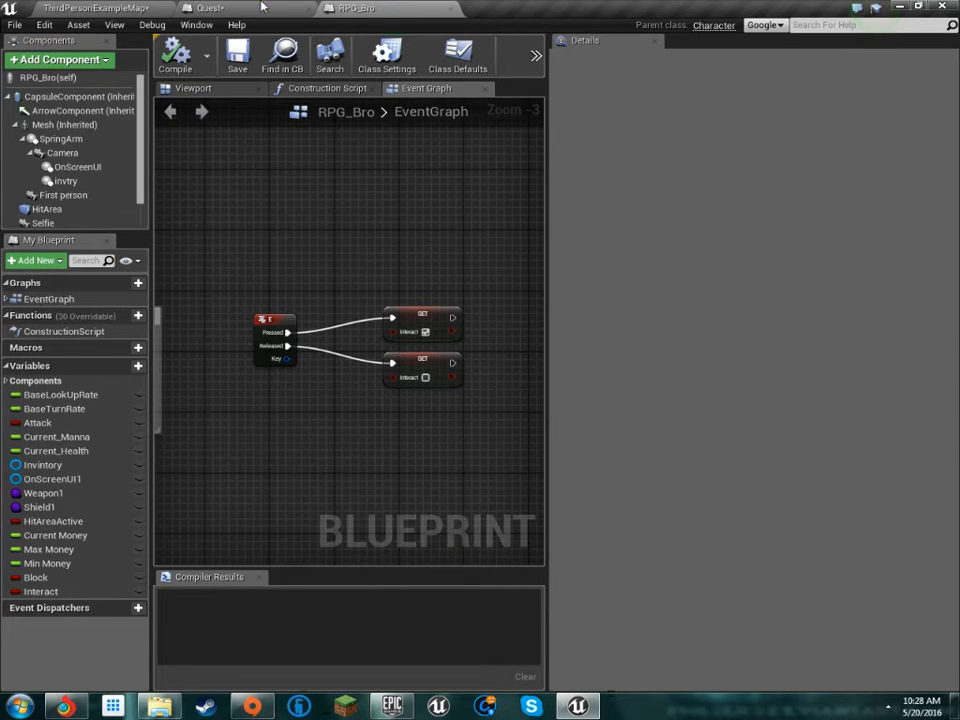
click(210, 8)
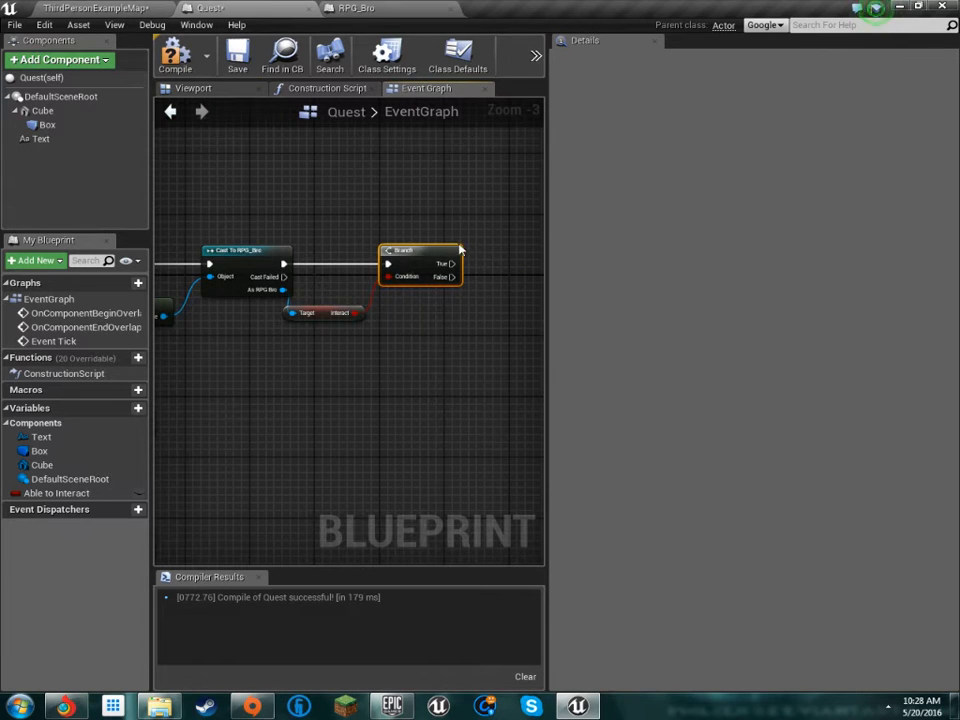
Add a Quest Accepted variable and wire the Branch True output into its SET node.
drag(456, 264, 521, 263)
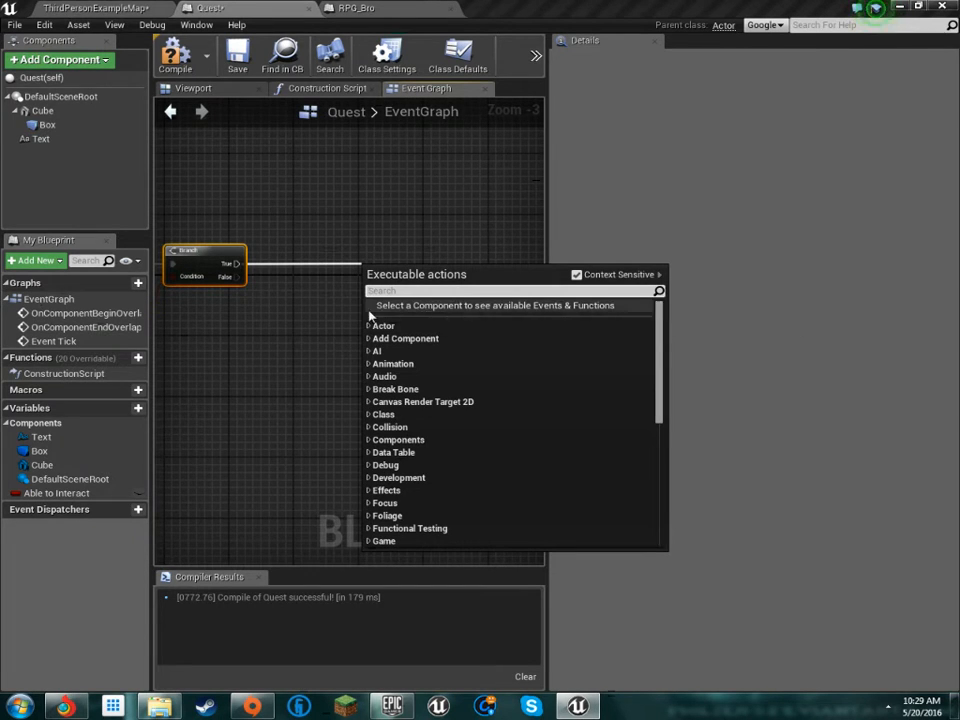
text(promo)
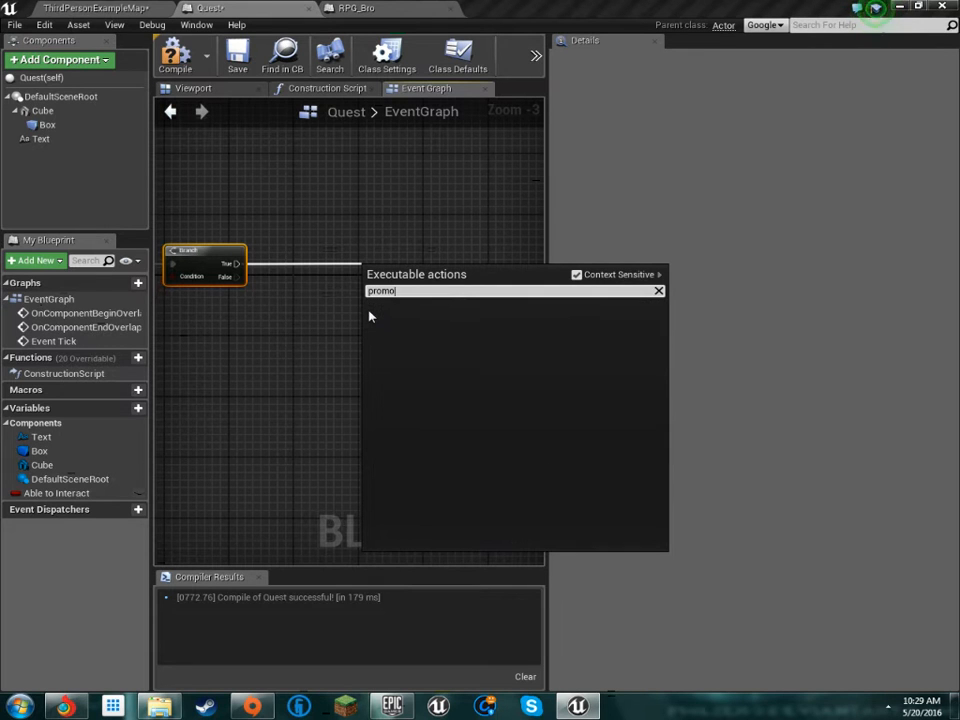
click(122, 408)
text(Quest)
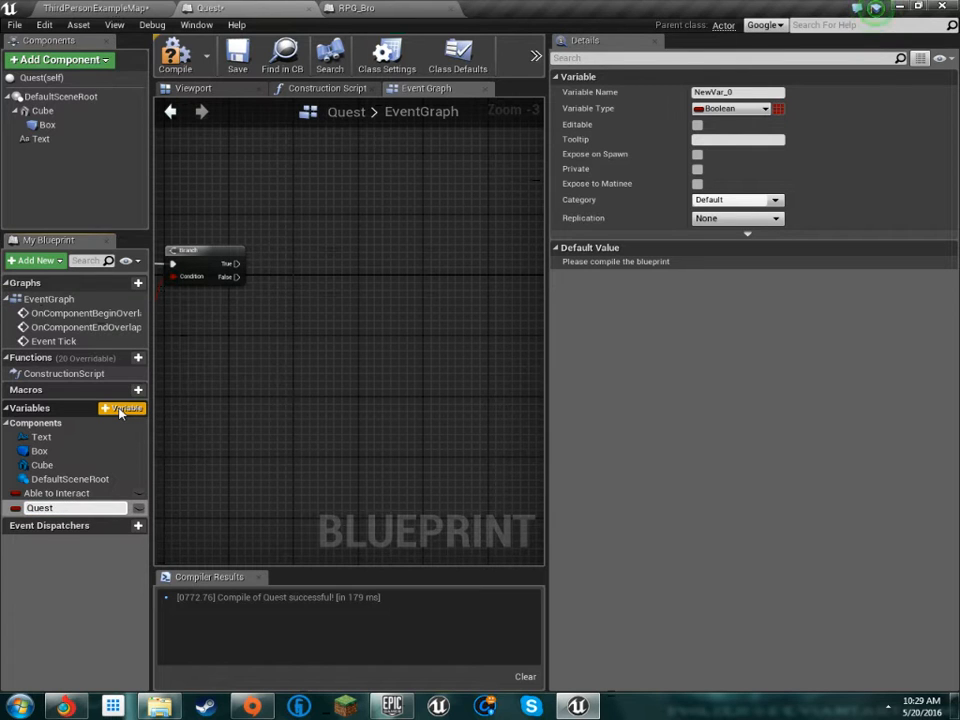
text(Accepted)
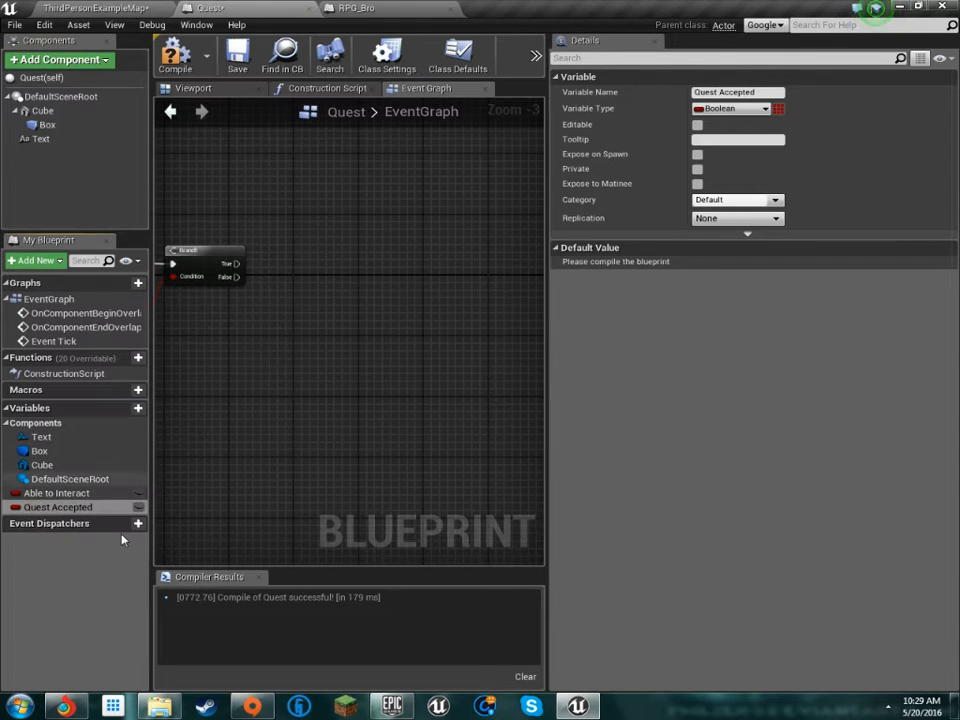
drag(58, 507, 377, 287)
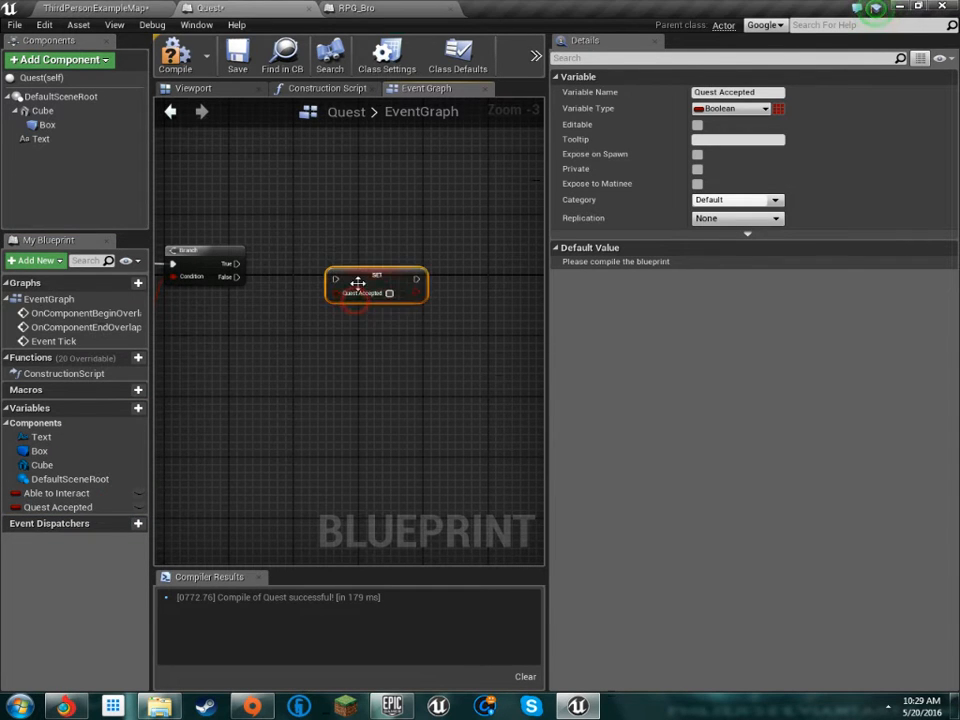
drag(375, 290, 368, 262)
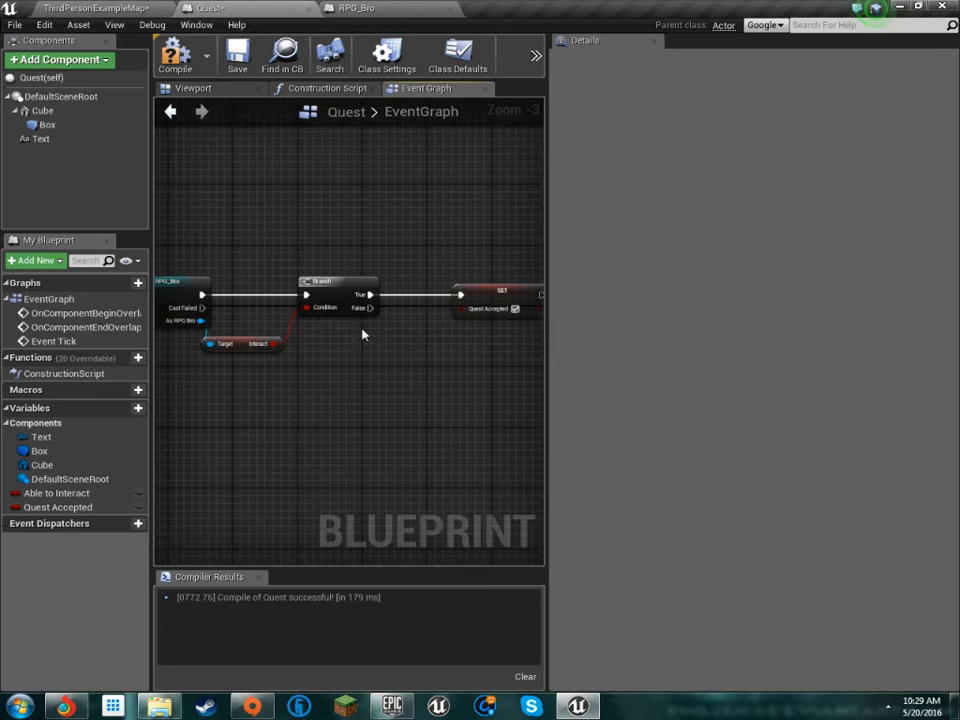
mouse_move(380, 350)
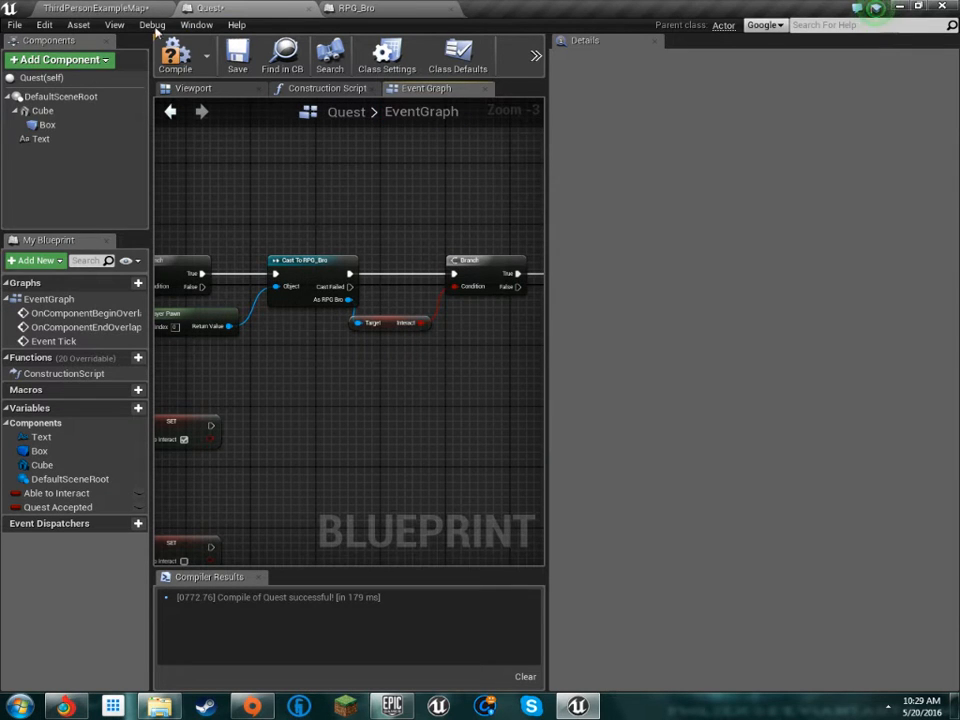
Inspect the Cube and Box trigger in Quest's viewport, leaving the Box scaled about 5.97.
click(42, 110)
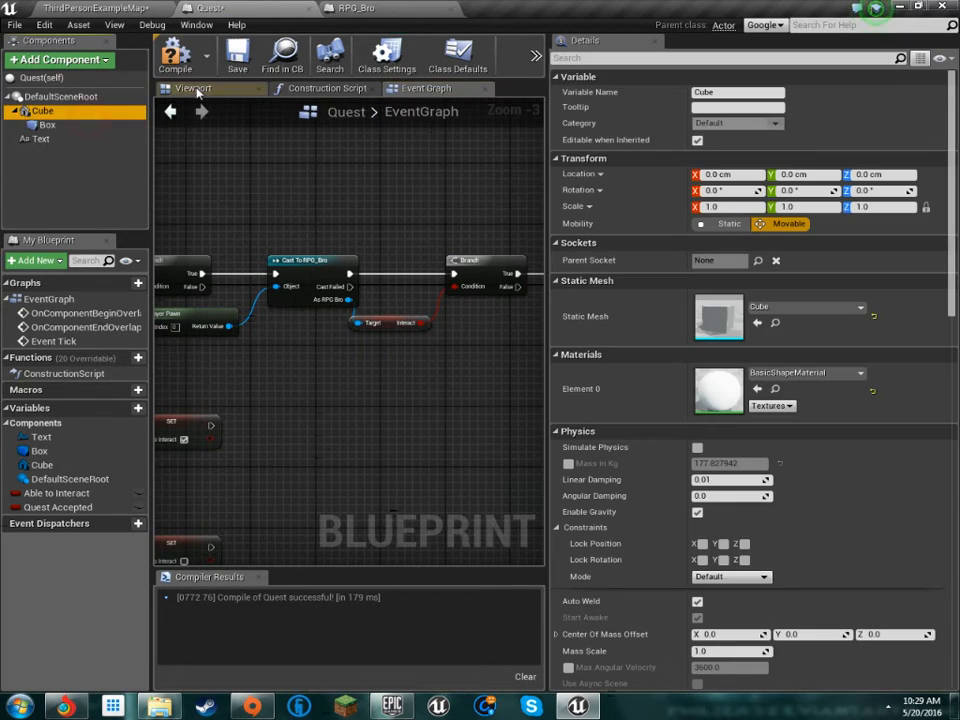
click(192, 88)
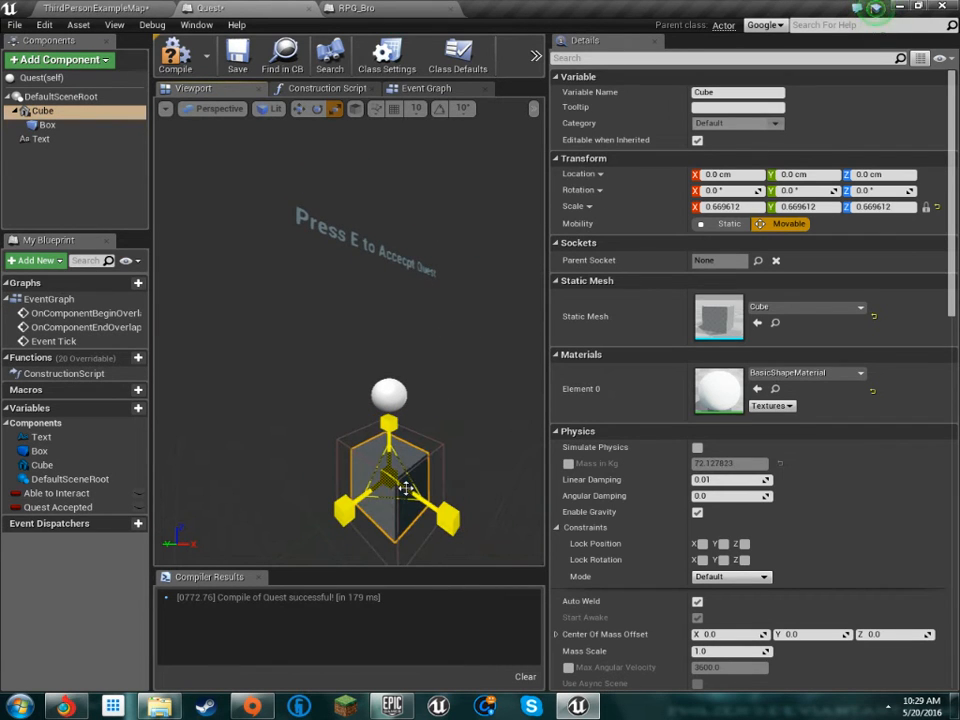
click(48, 124)
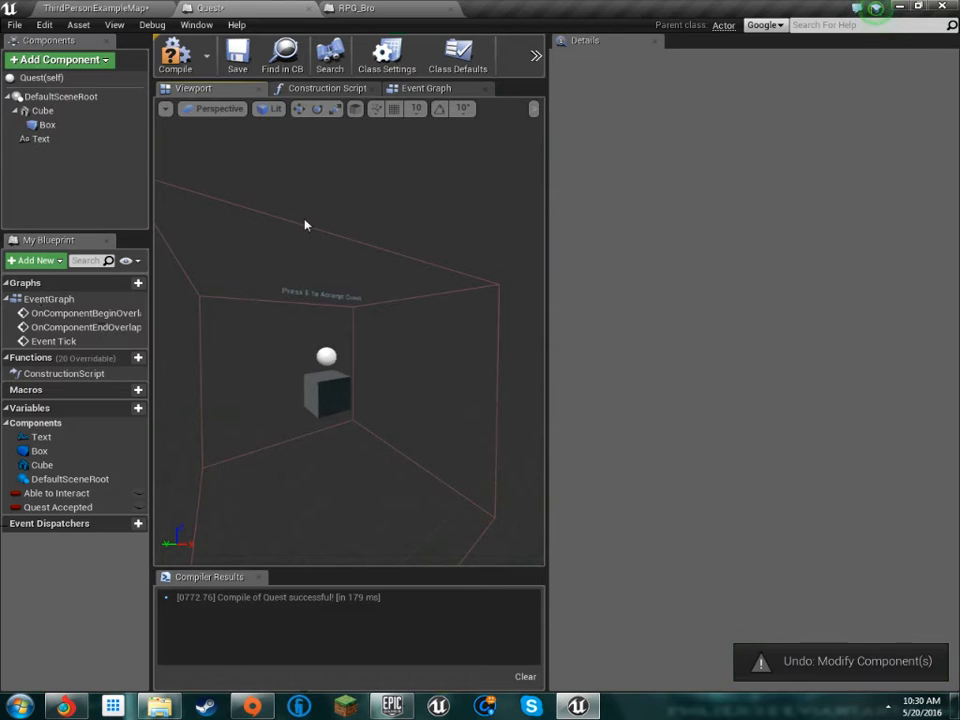
click(47, 125)
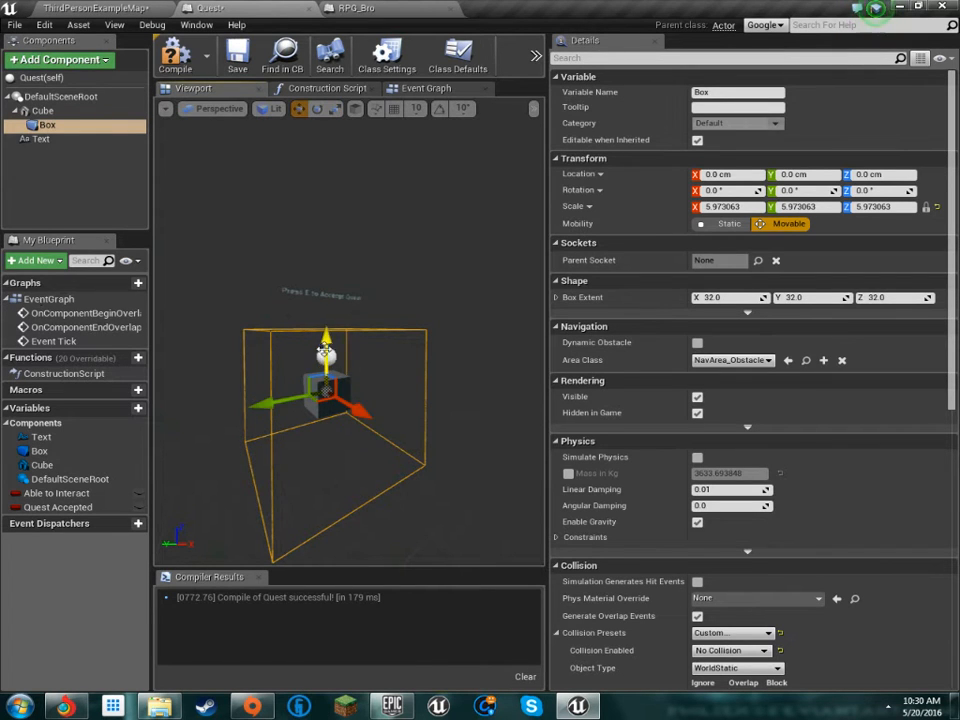
click(424, 88)
text(s)
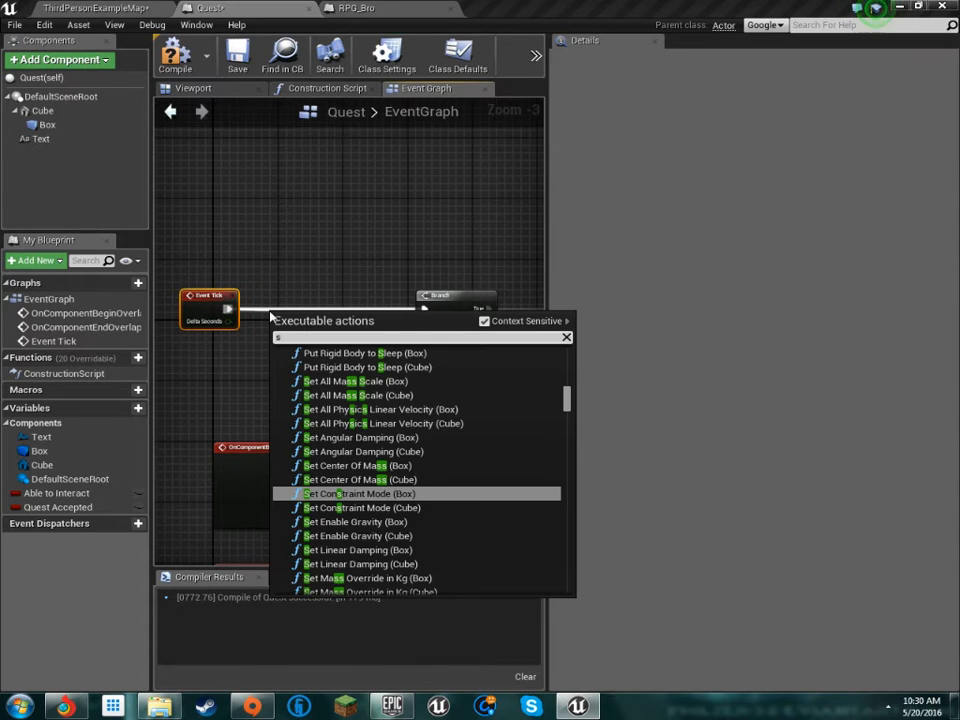
Add a Sequence after Event Tick and collapse a Branch on its second output.
text(wq)
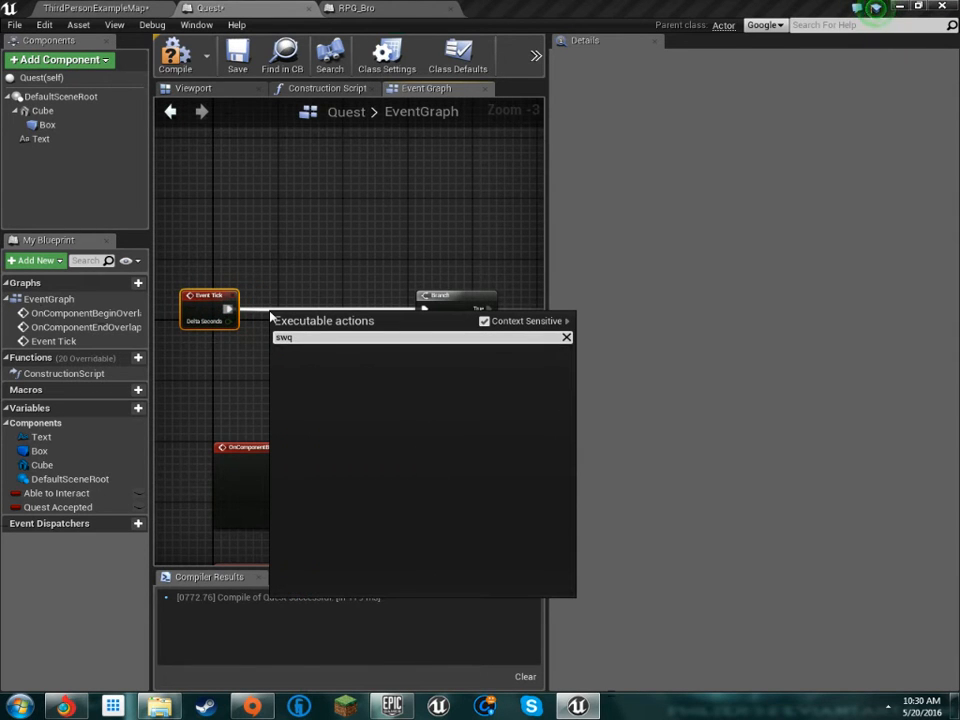
text(u)
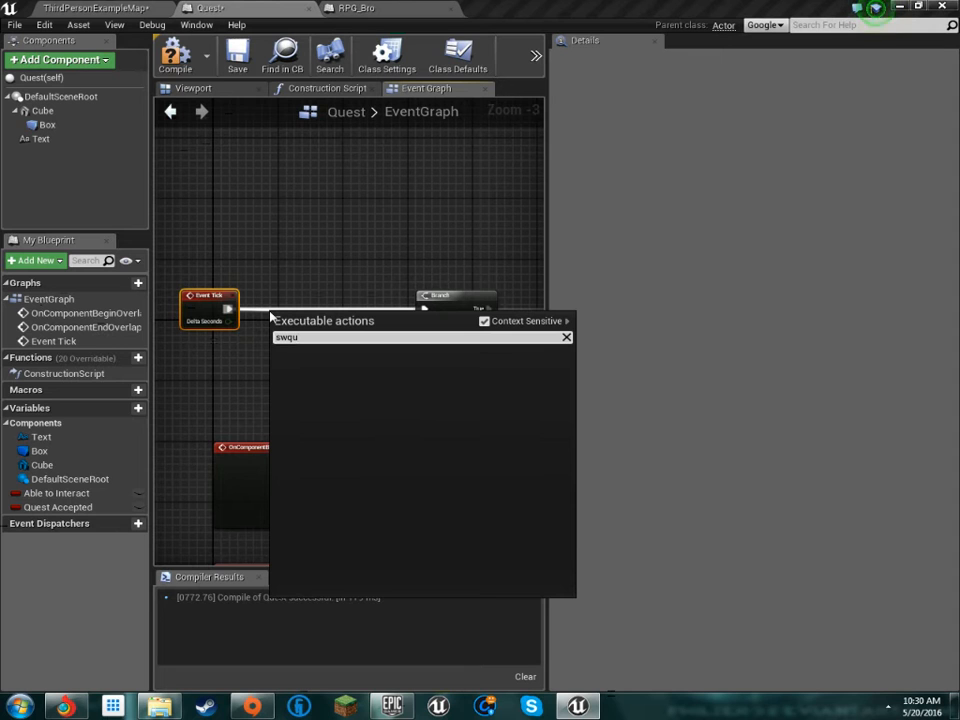
text(sequence)
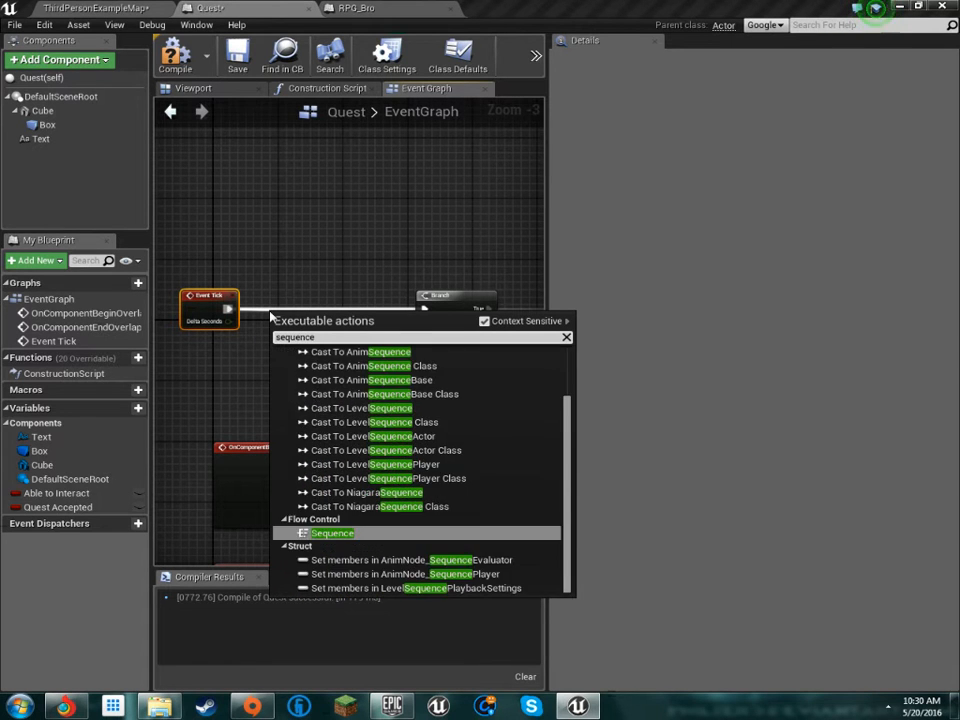
click(332, 532)
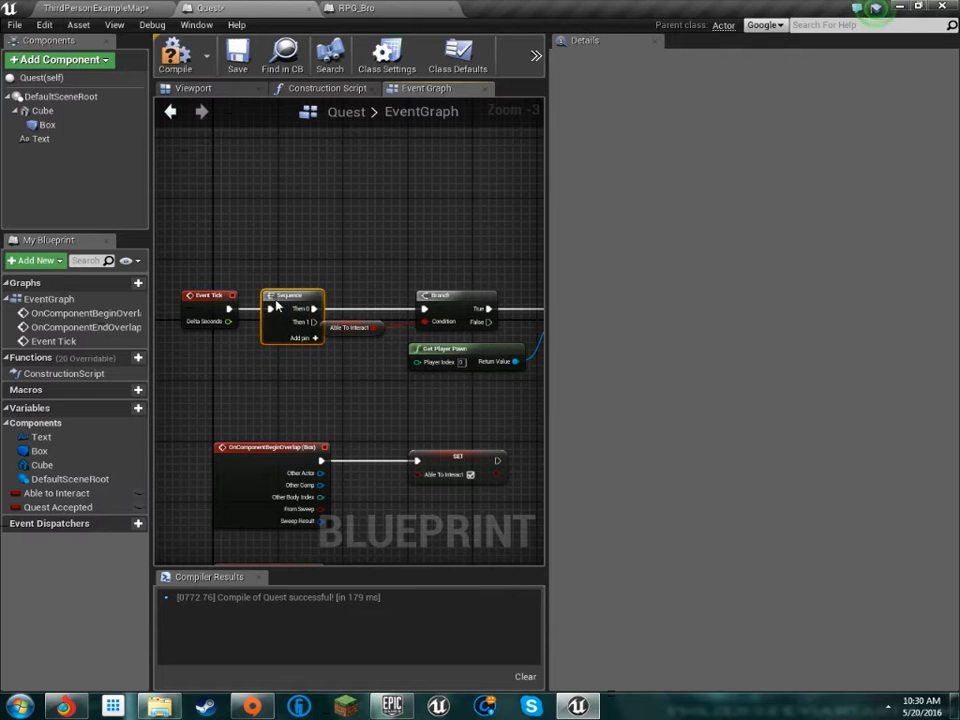
drag(310, 322, 305, 400)
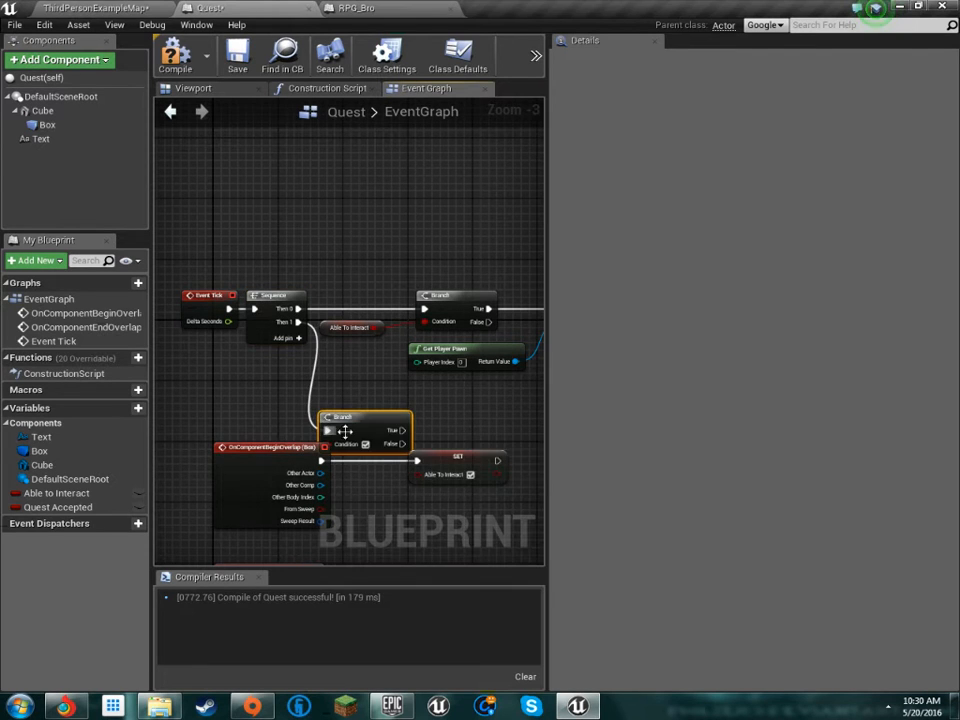
right_click(345, 430)
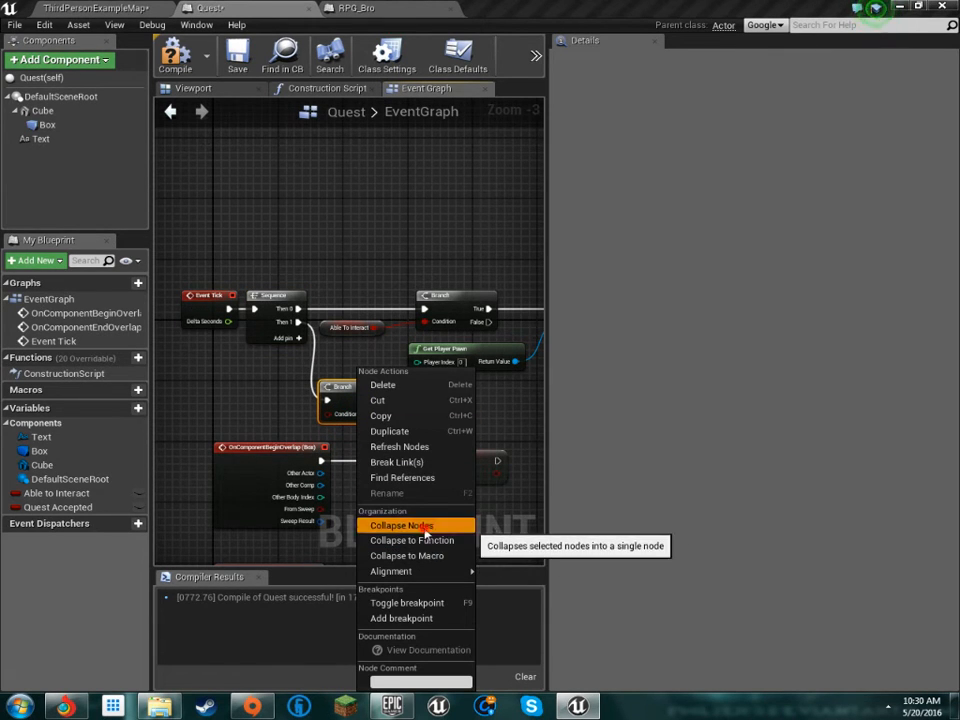
click(401, 525)
text(Check If Quest is Completed)
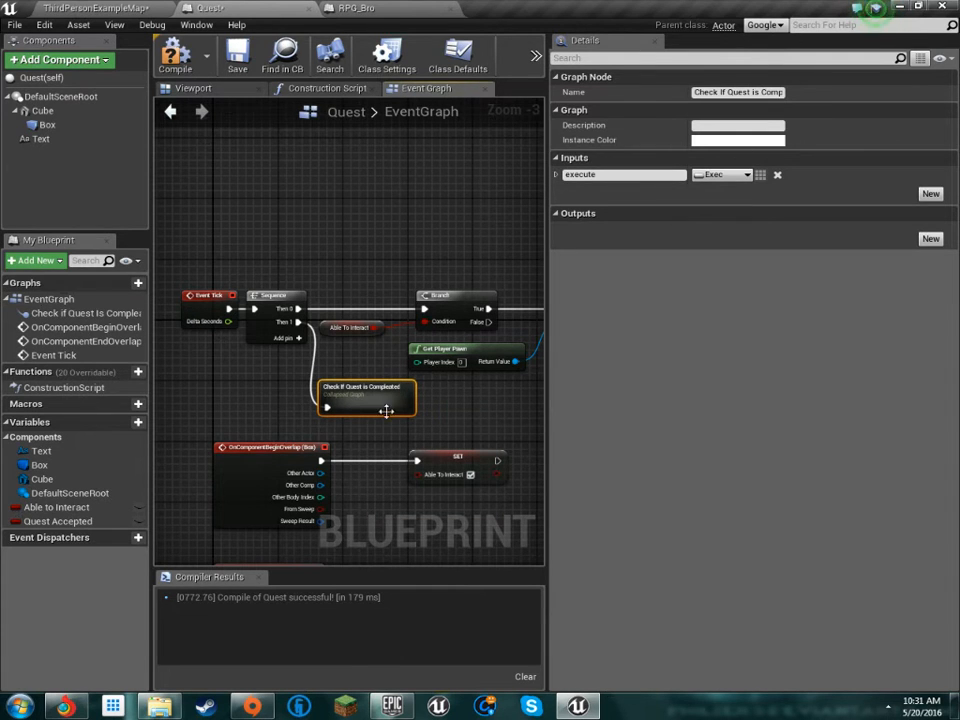
Open the collapsed quest-completion graph and bring up its action menu.
double_click(365, 398)
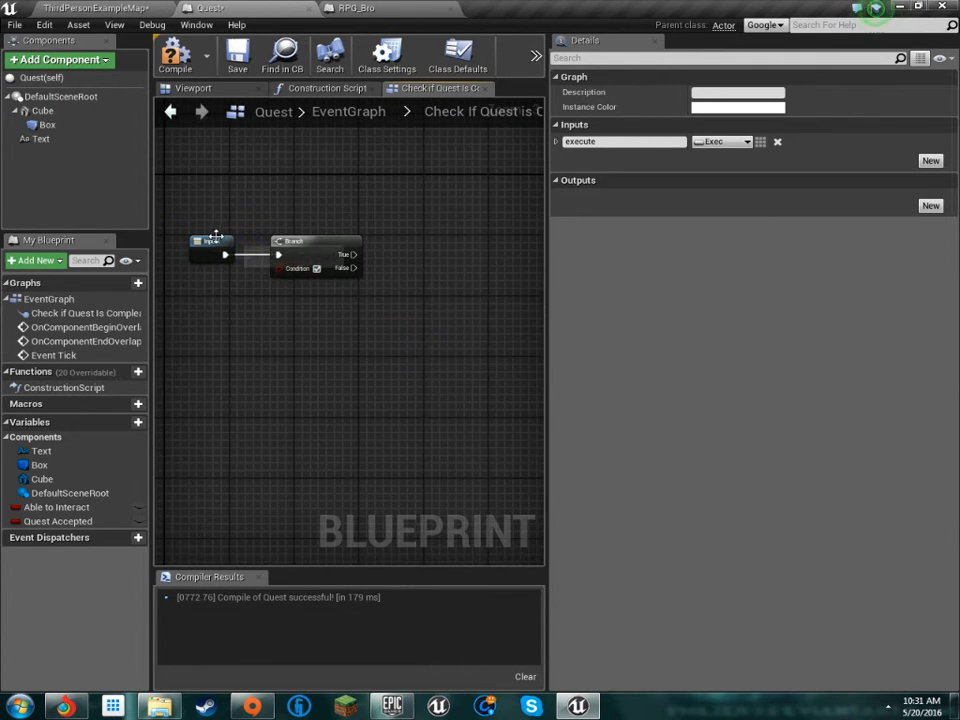
right_click(260, 260)
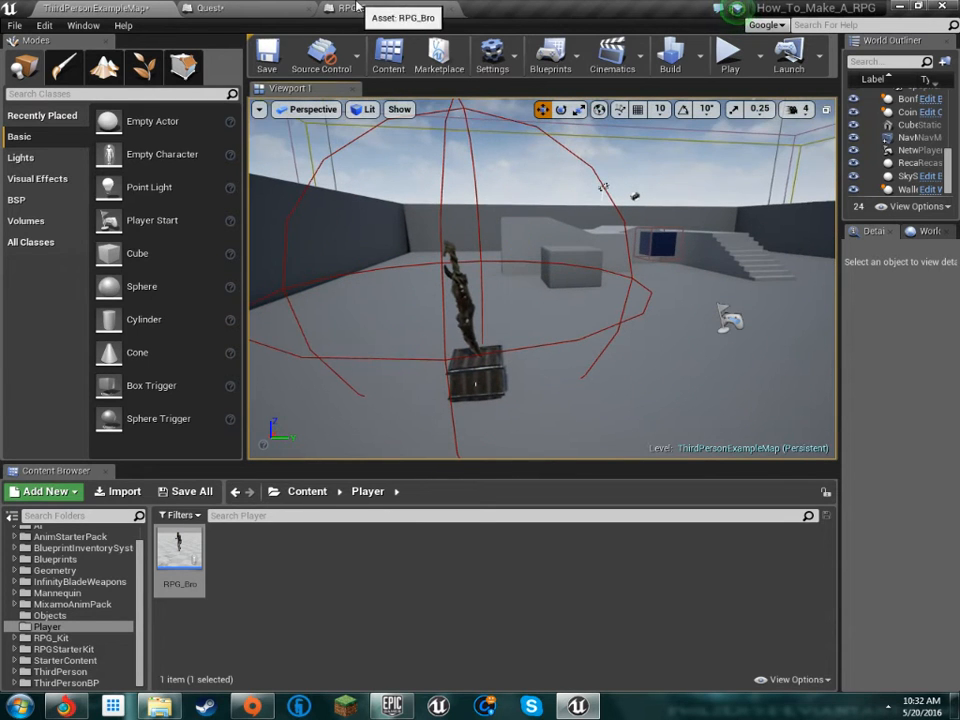
Check RPG_Bro's interact logic and frame the Bonfire actor, then reopen Quest's collapsed graph.
click(355, 8)
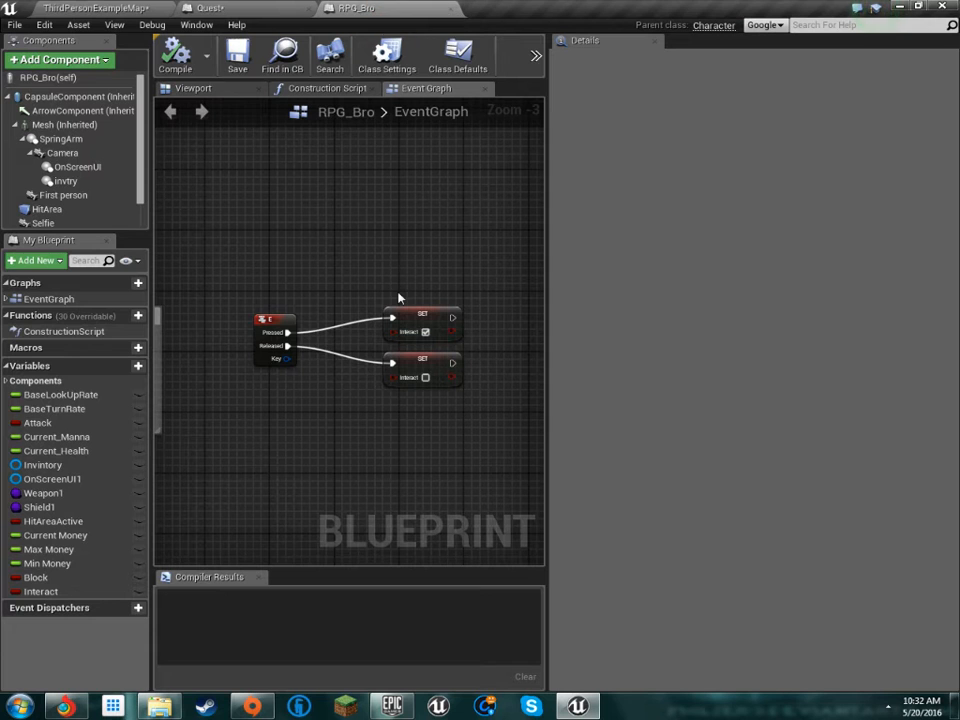
click(90, 8)
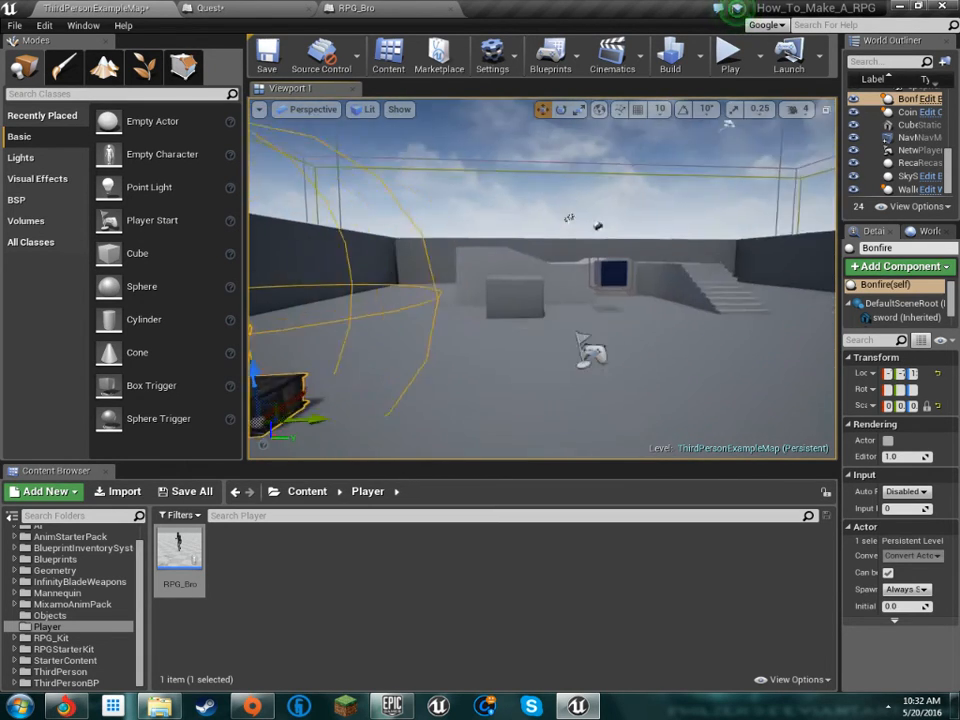
drag(570, 220, 795, 190)
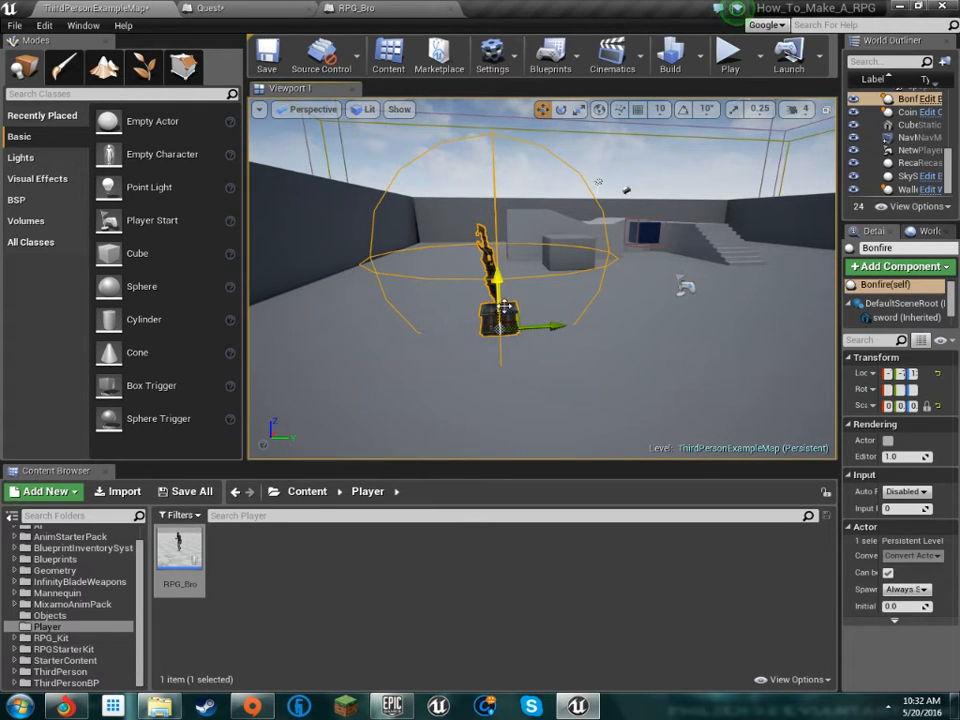
click(205, 8)
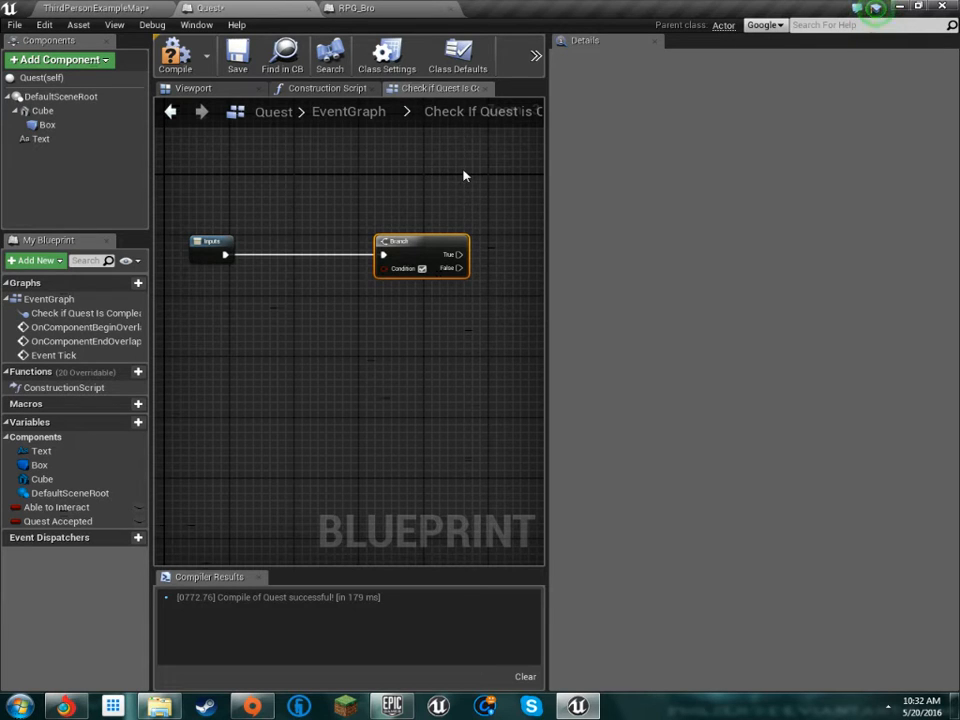
mouse_move(387, 268)
text(cast bon)
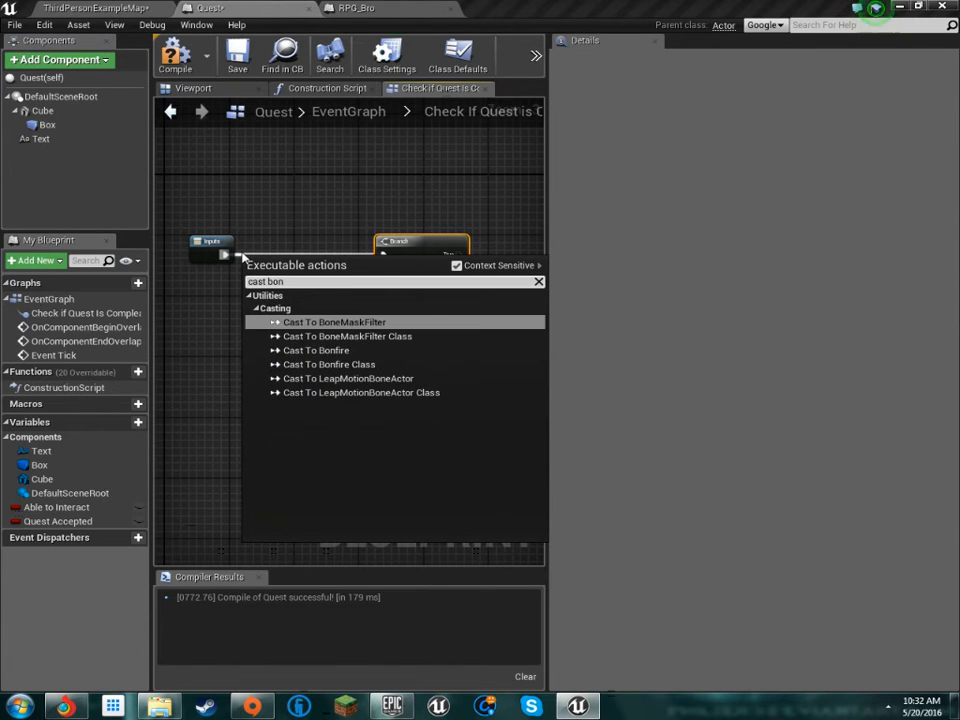
Remove the Cast To Bonfire node, leaving Inputs and Branch, and start a new Quest variable.
click(315, 350)
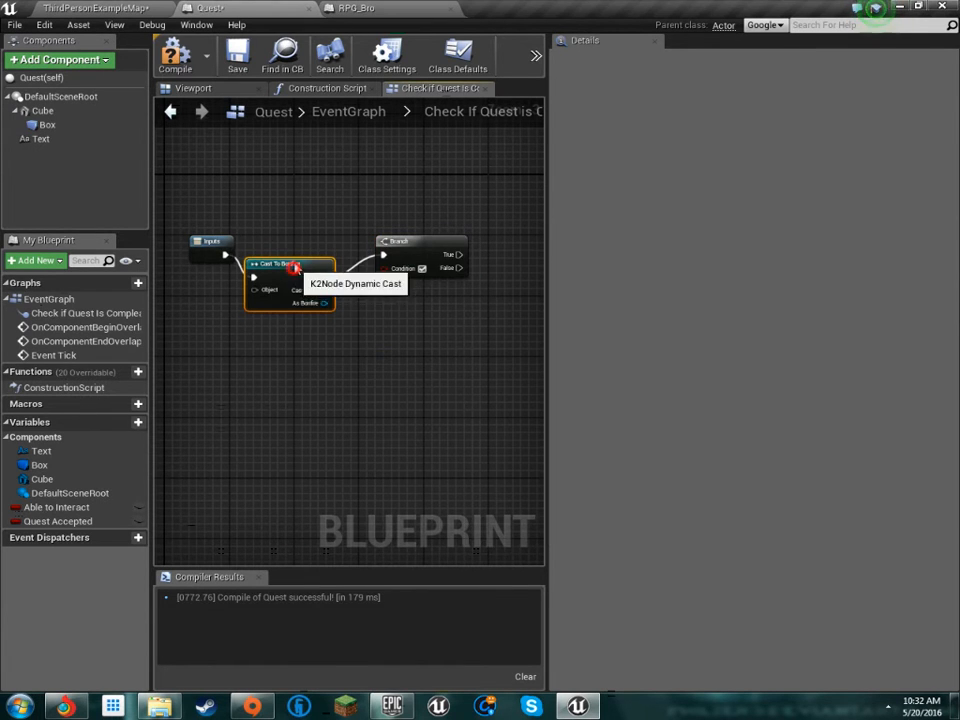
mouse_move(368, 289)
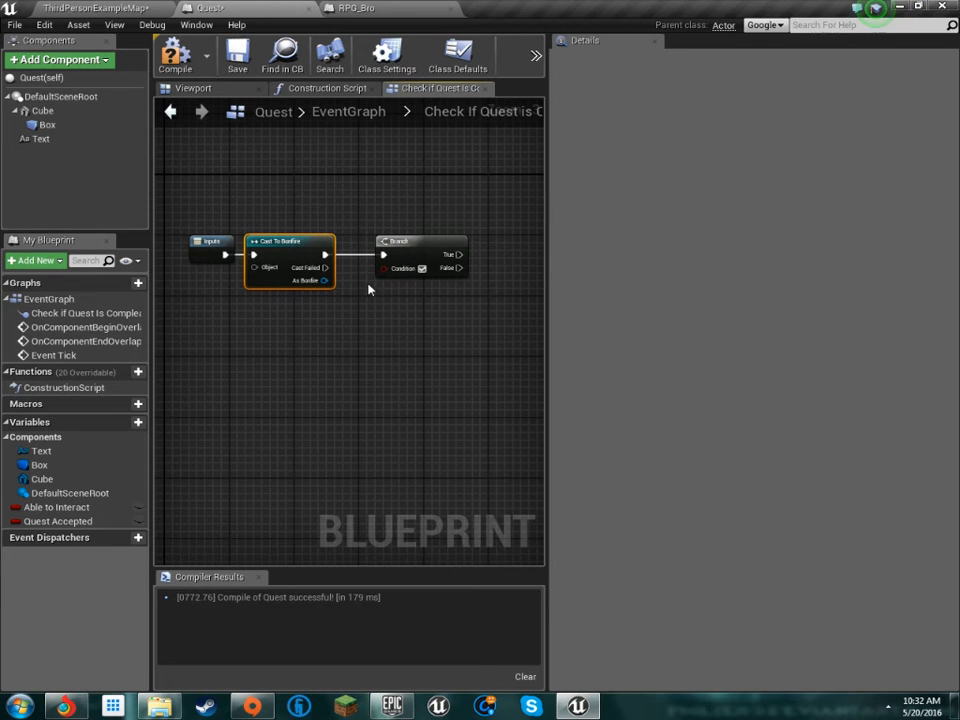
mouse_move(380, 297)
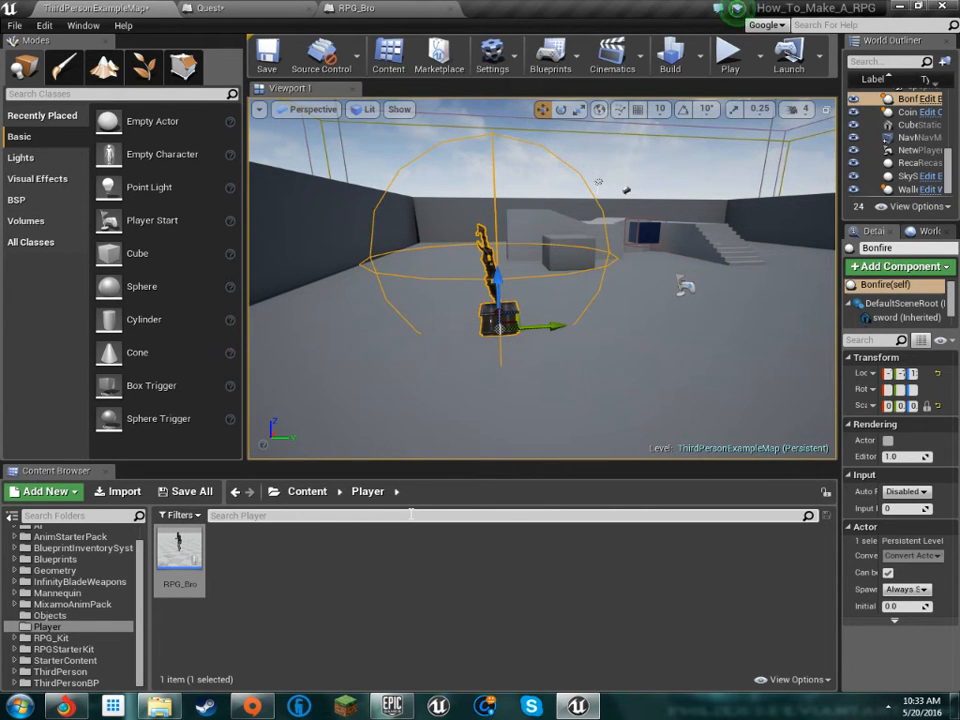
click(350, 8)
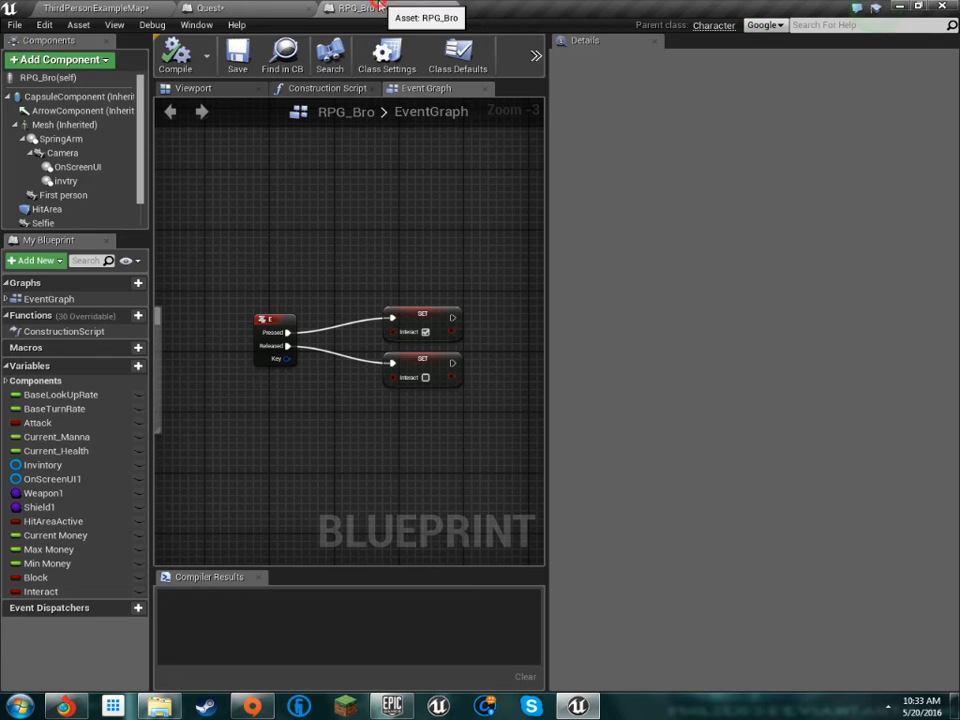
mouse_move(405, 138)
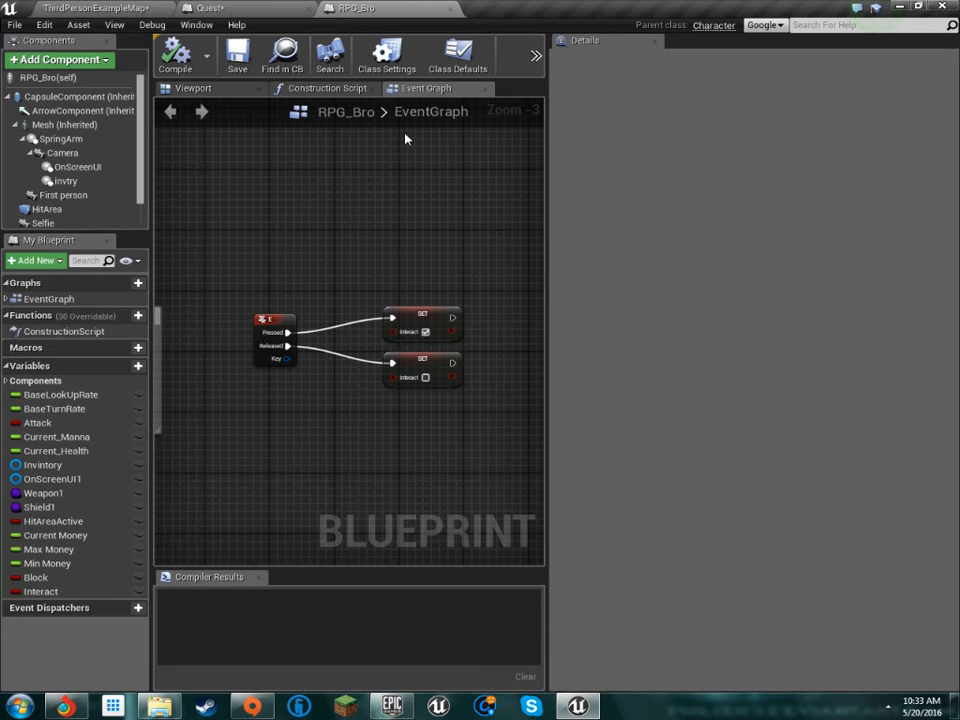
click(207, 8)
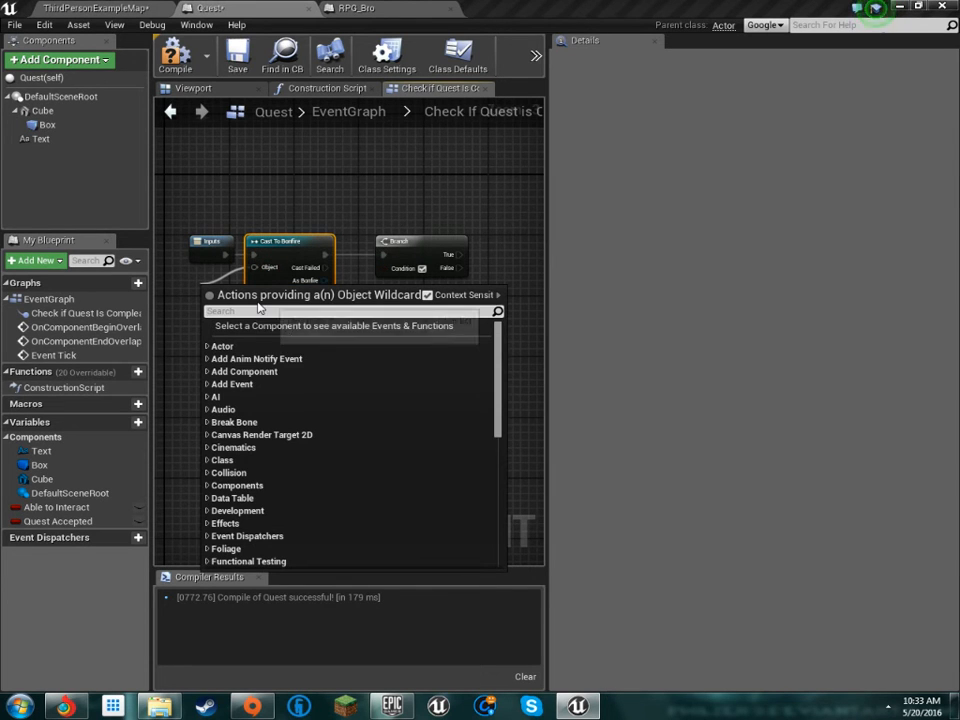
mouse_move(298, 176)
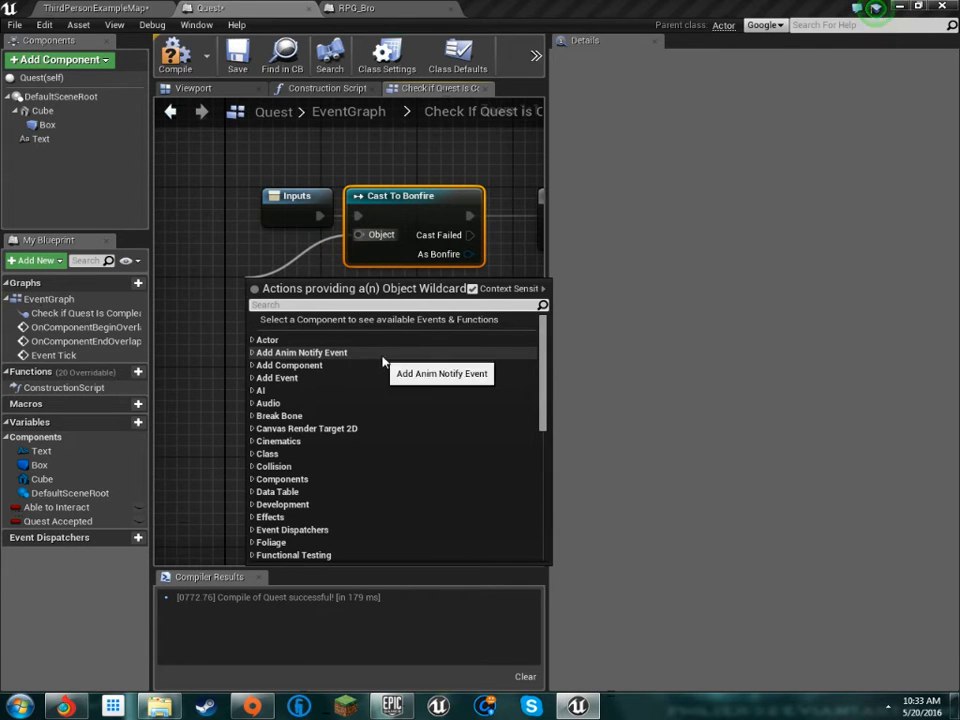
scroll(down, 3)
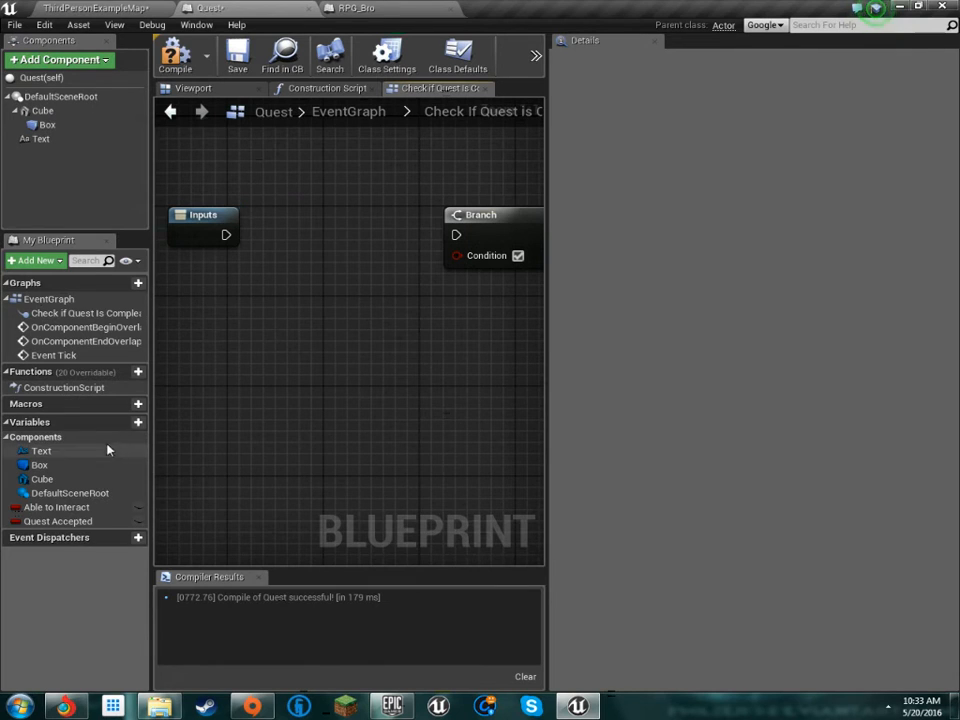
click(122, 421)
text(Bonfire)
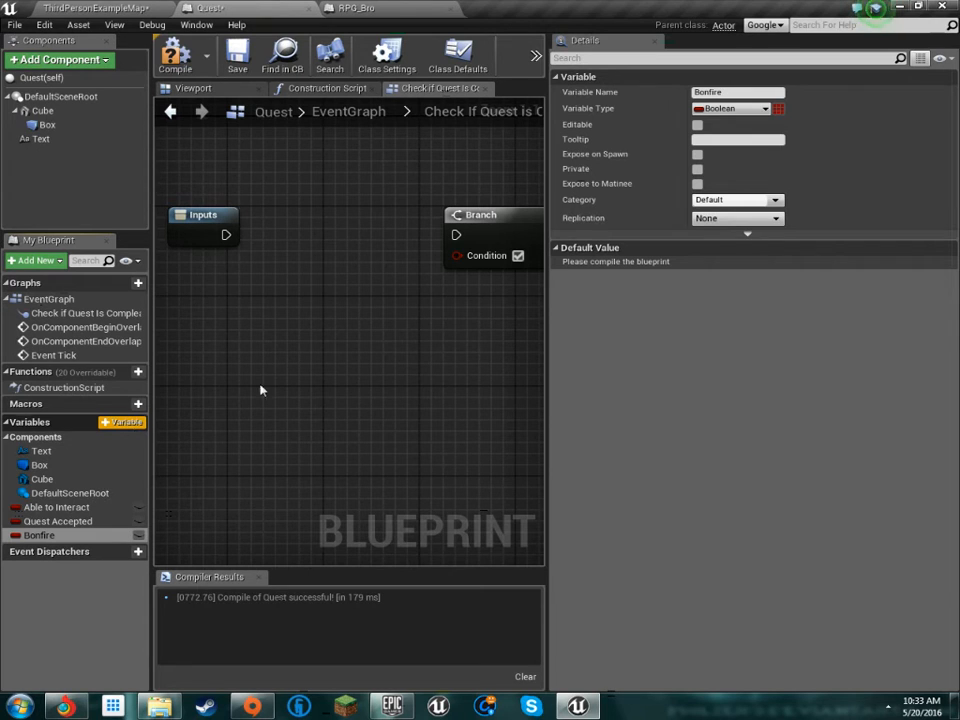
Make the Bonfire variable a Bonfire object reference and place its getter, searching 'get' from it.
click(737, 108)
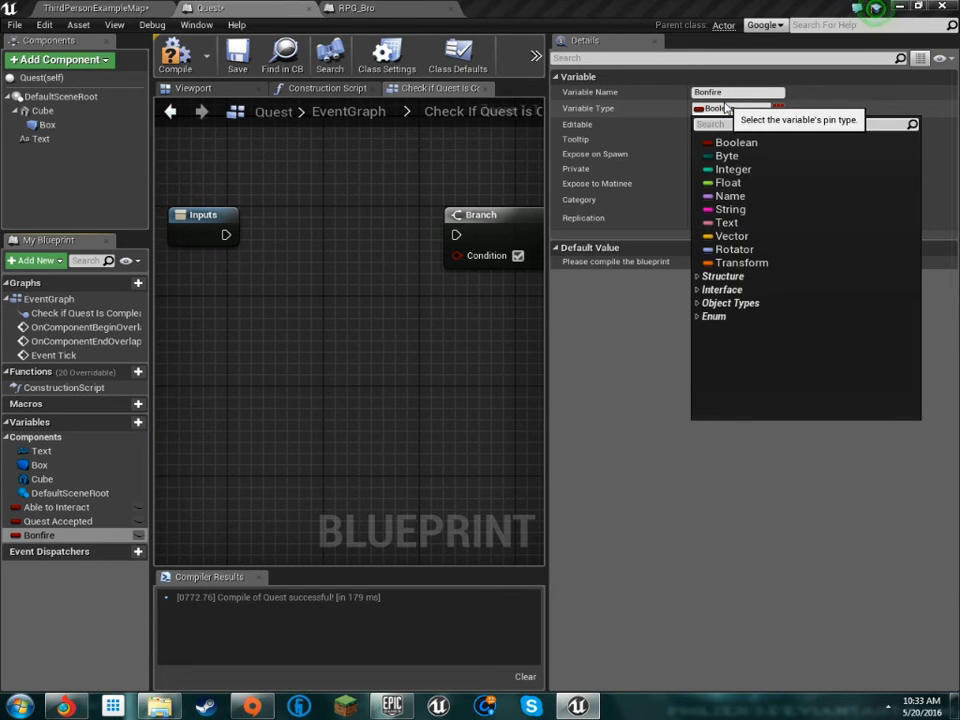
text(bon)
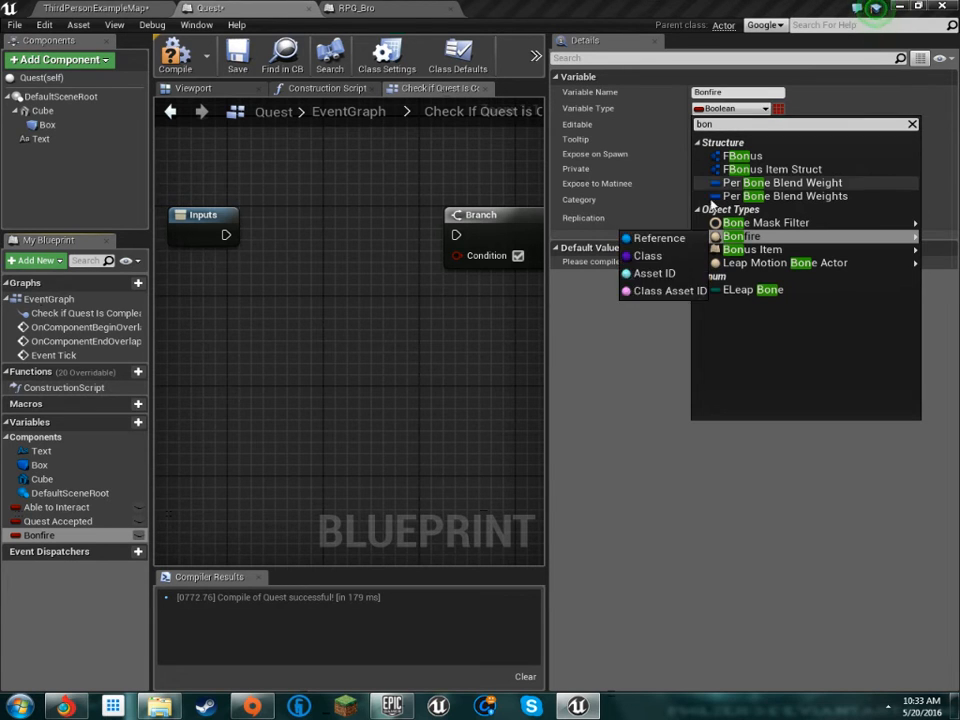
click(742, 236)
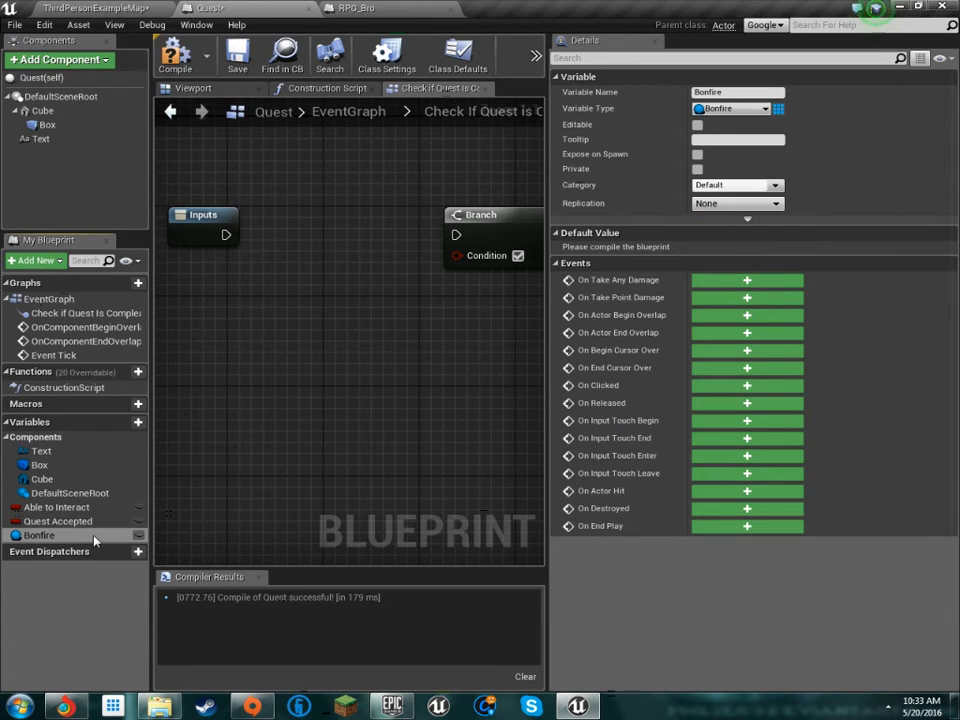
drag(39, 534, 277, 388)
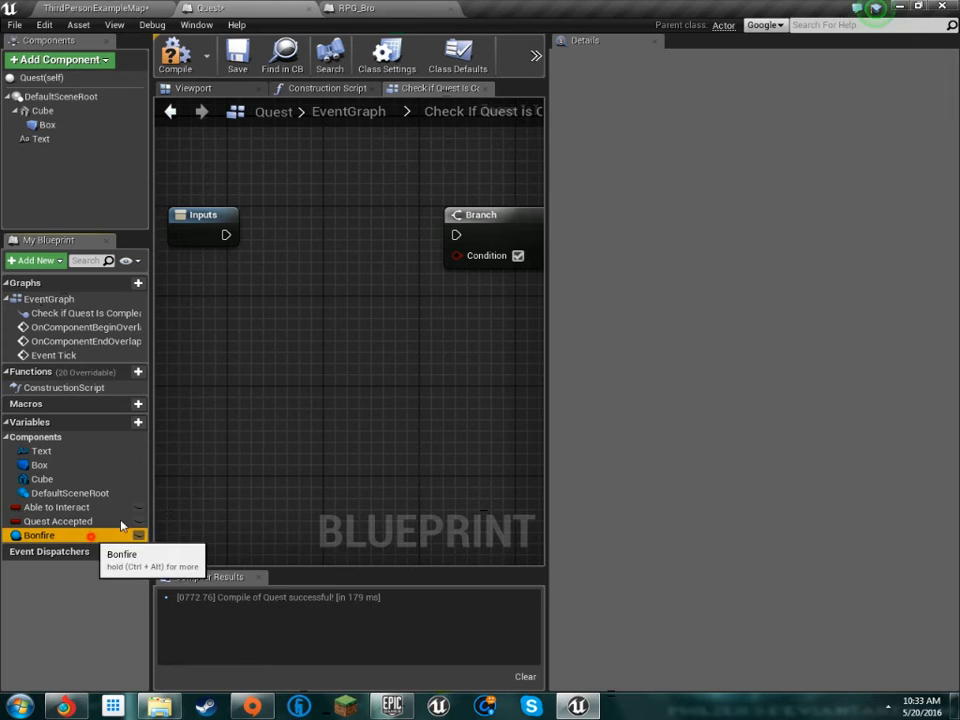
drag(38, 535, 274, 419)
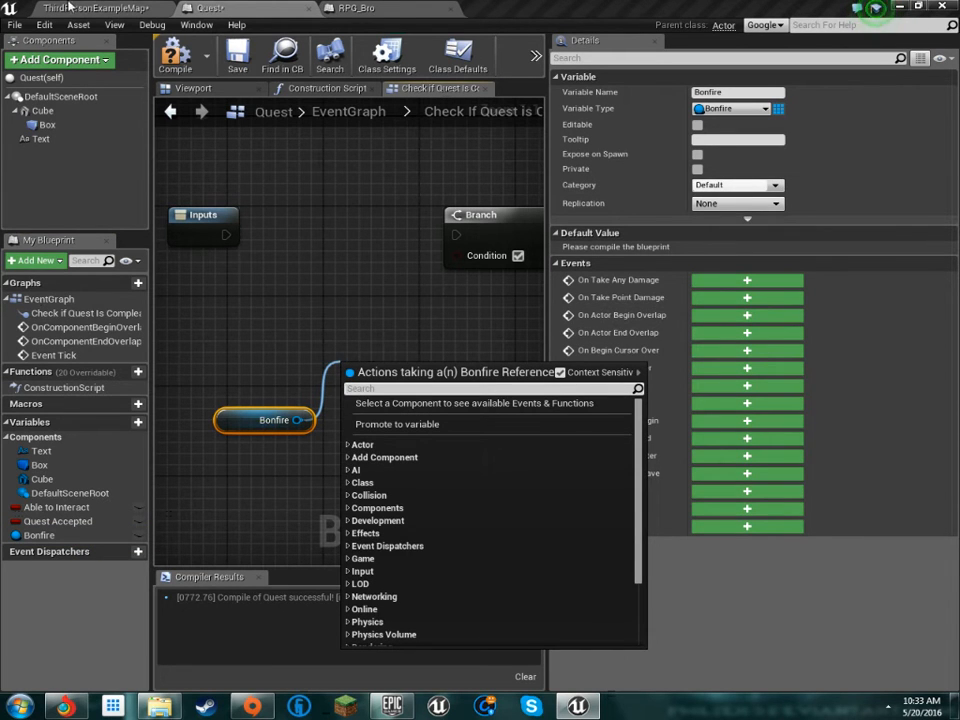
text(get)
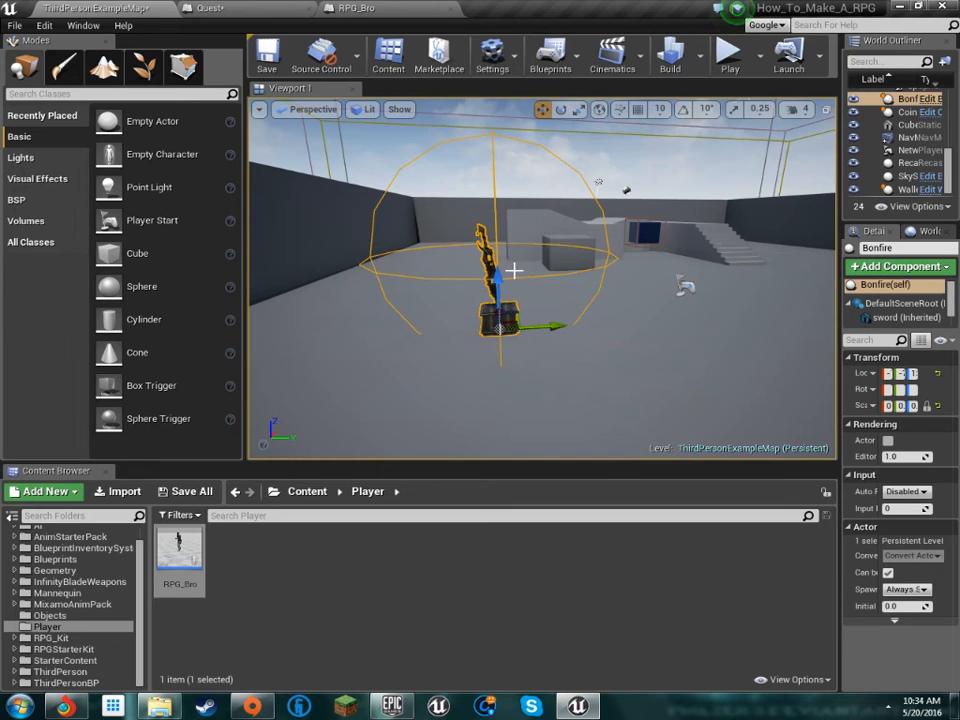
Edit the Bonfire actor's Blueprint and add a Bonfire is Active boolean.
right_click(500, 270)
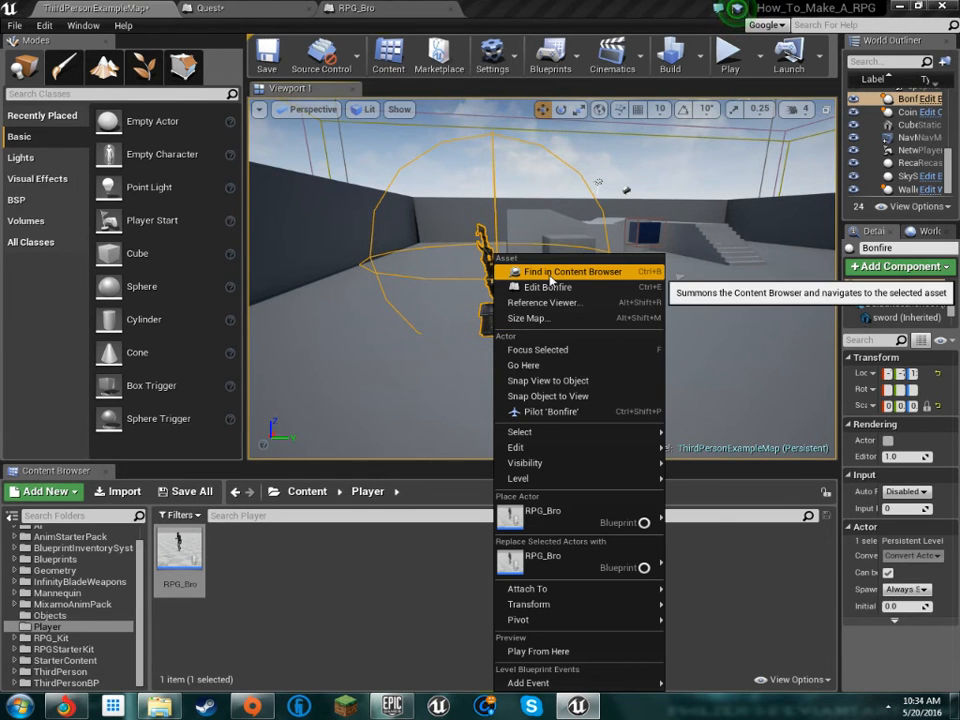
click(548, 287)
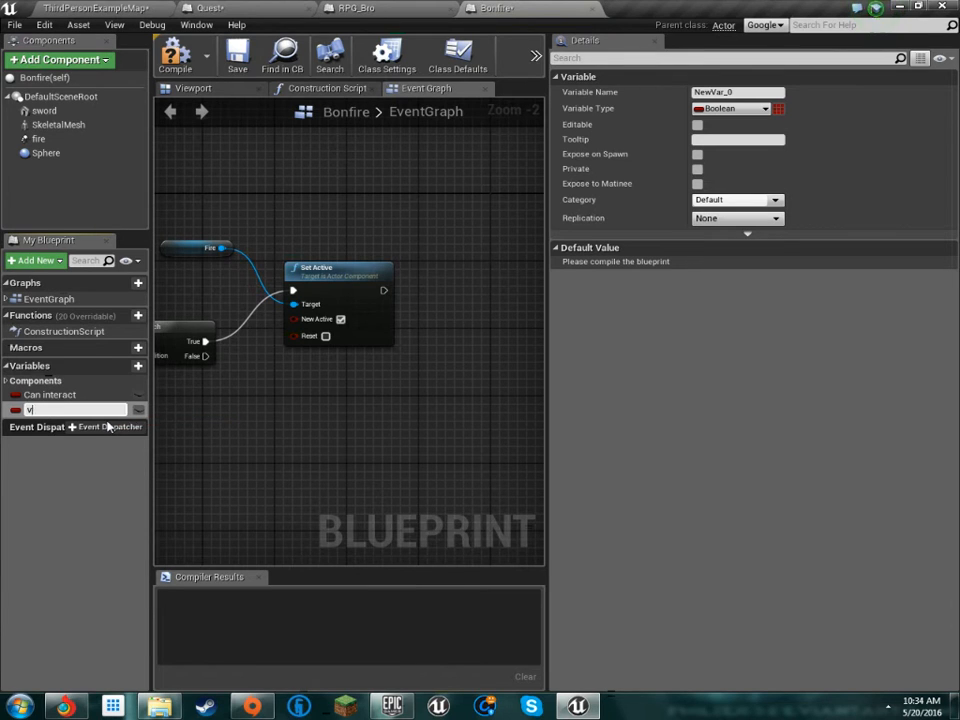
text(Bonfire is Active)
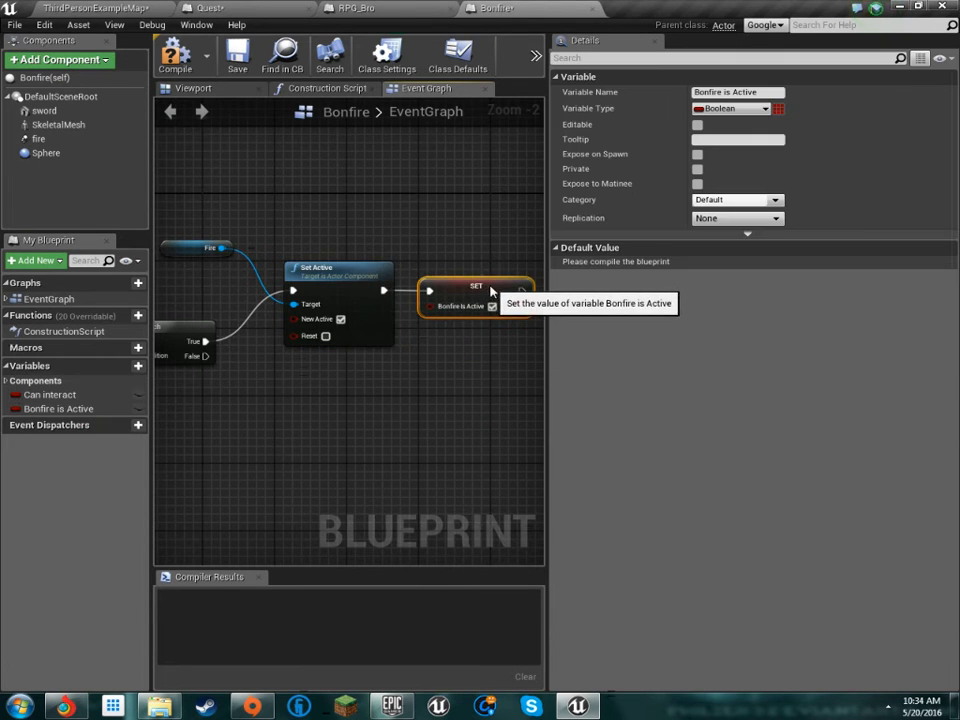
click(355, 8)
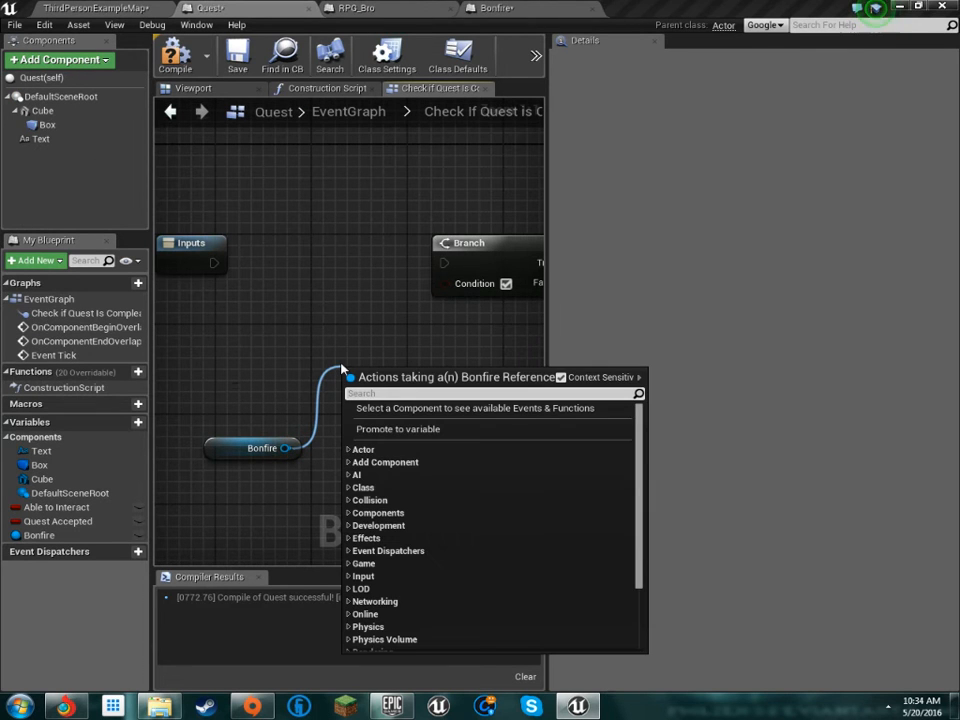
Feed Bonfire Is Active into the Branch condition and add a Quest Is Complete variable.
text(get wb)
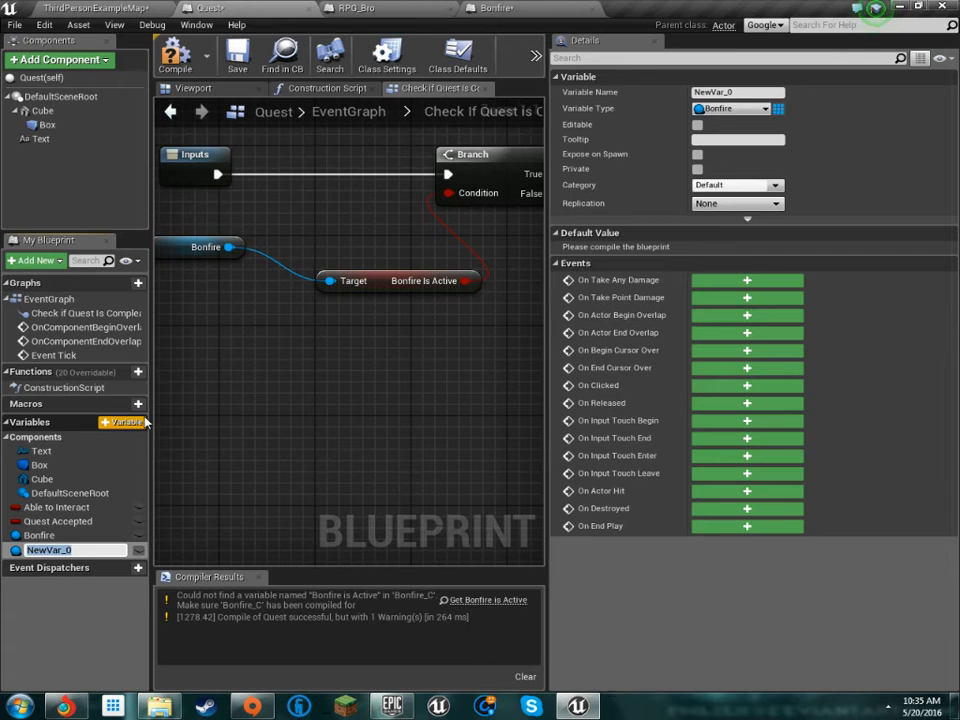
text(Quest Is Complete)
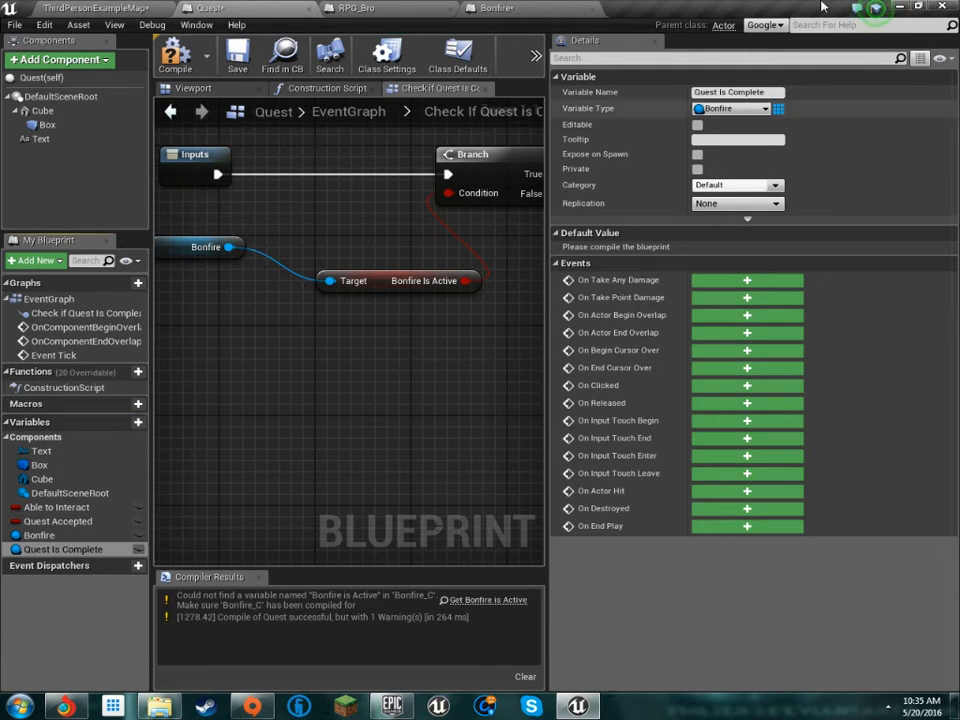
Change the Quest Is Complete variable's type to Boolean.
click(737, 108)
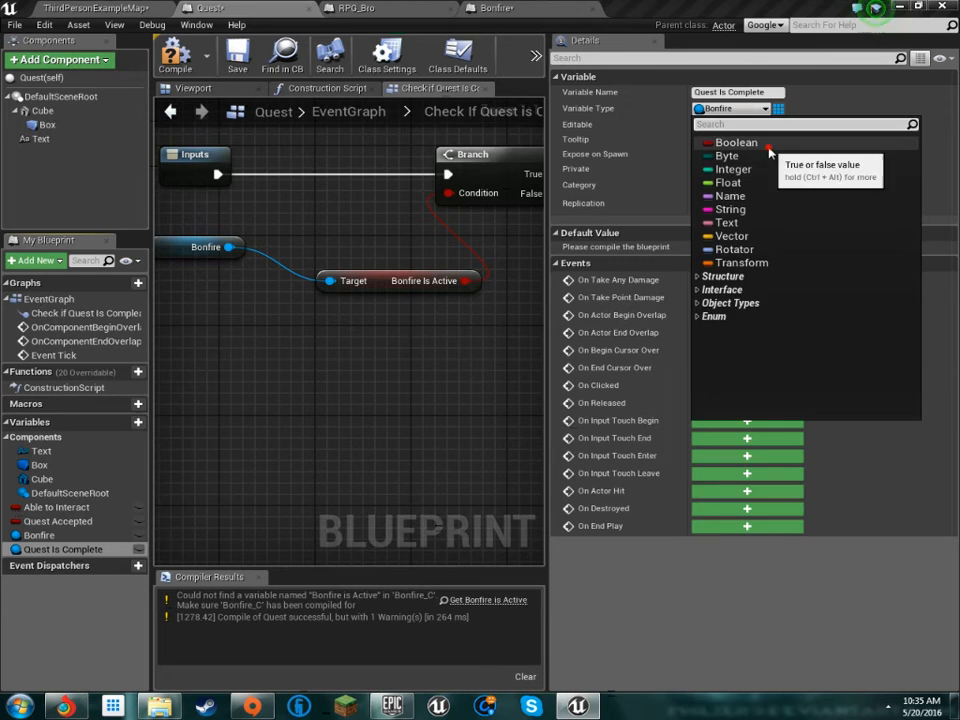
click(737, 142)
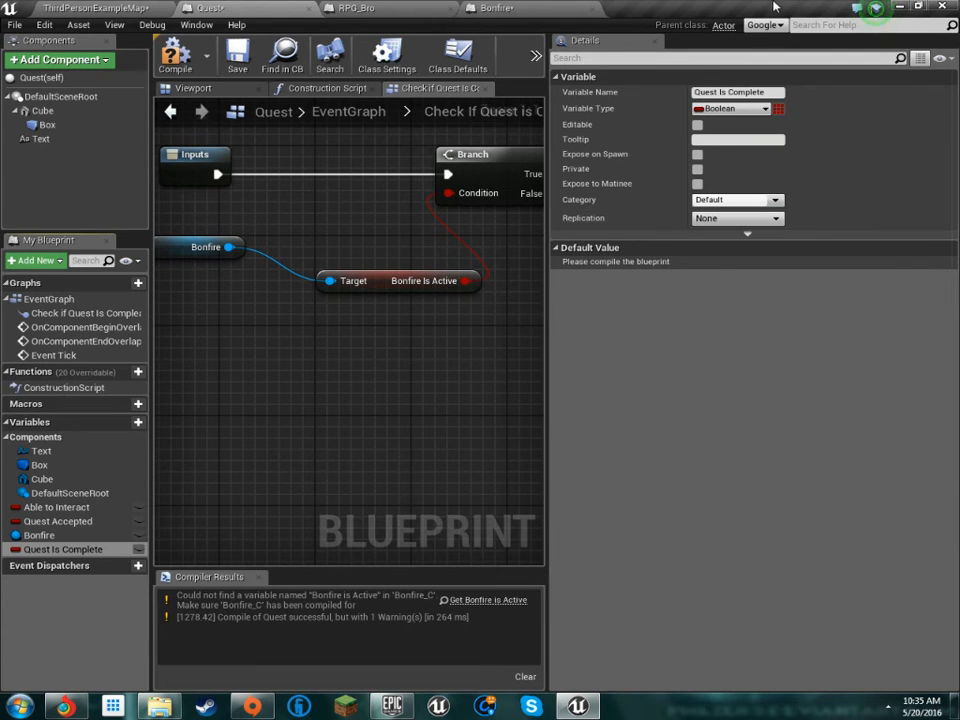
mouse_move(640, 83)
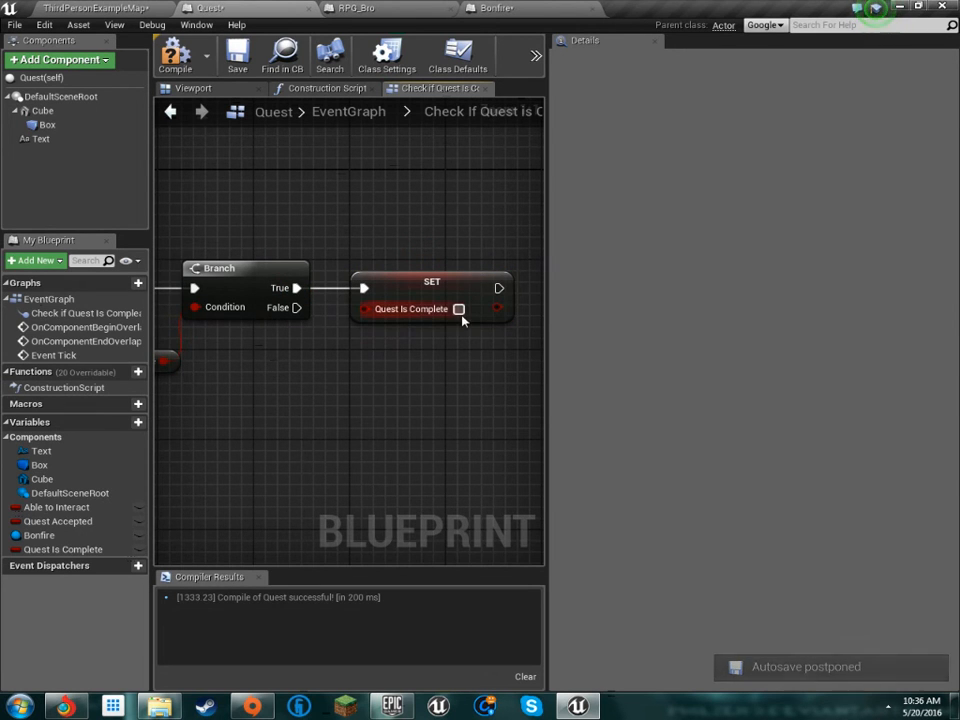
Tick the SET node so Quest Is Complete is true, and drag out to add a print step.
click(458, 308)
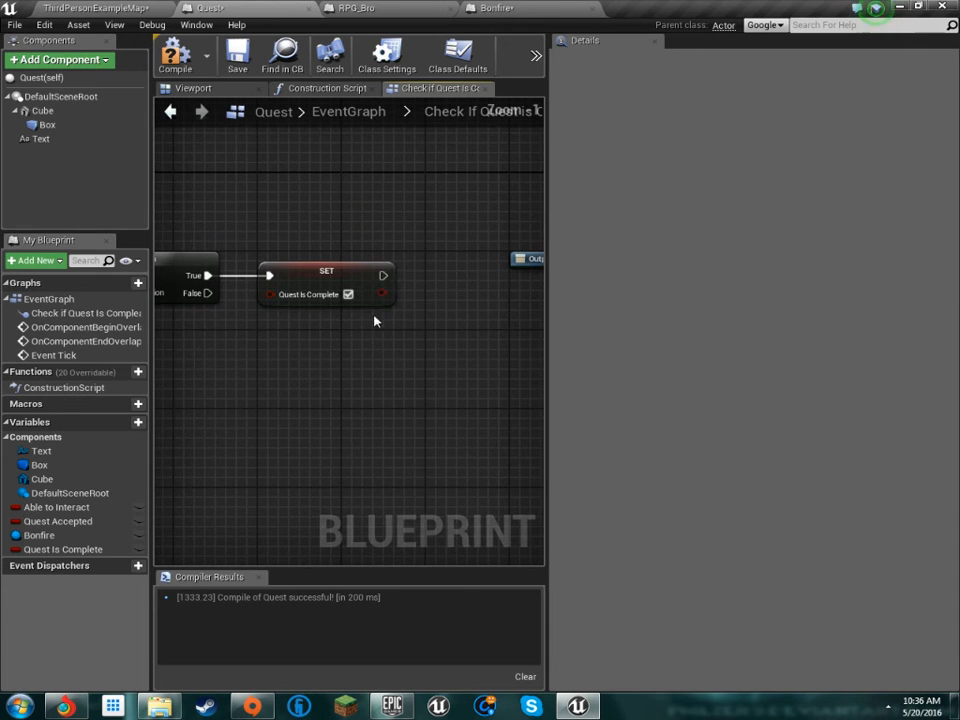
drag(385, 274, 425, 330)
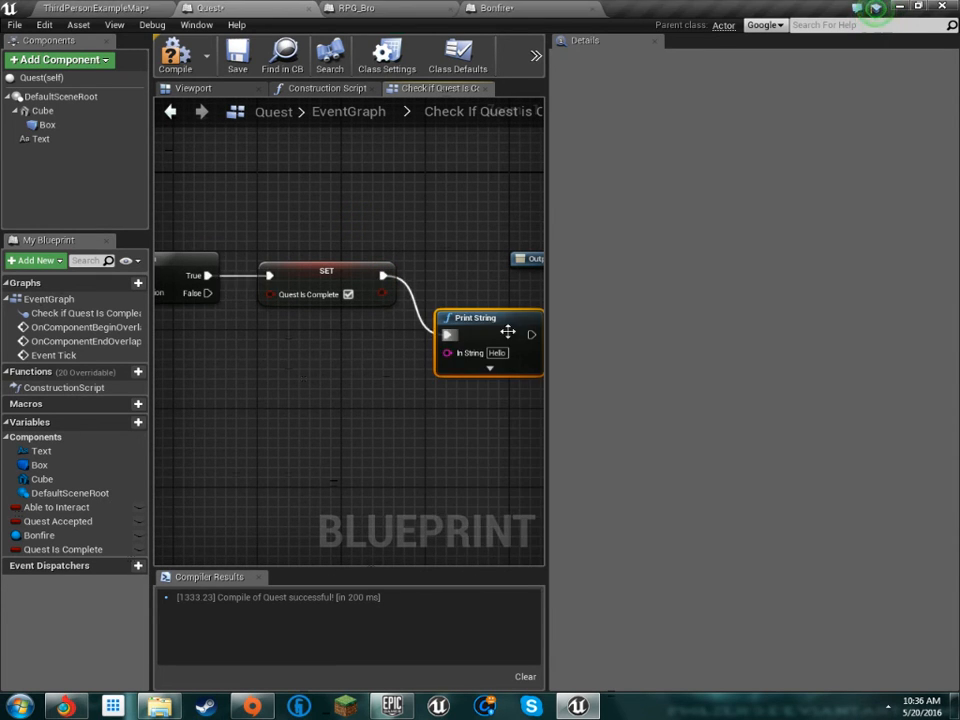
mouse_move(470, 352)
text(Quest Compleate)
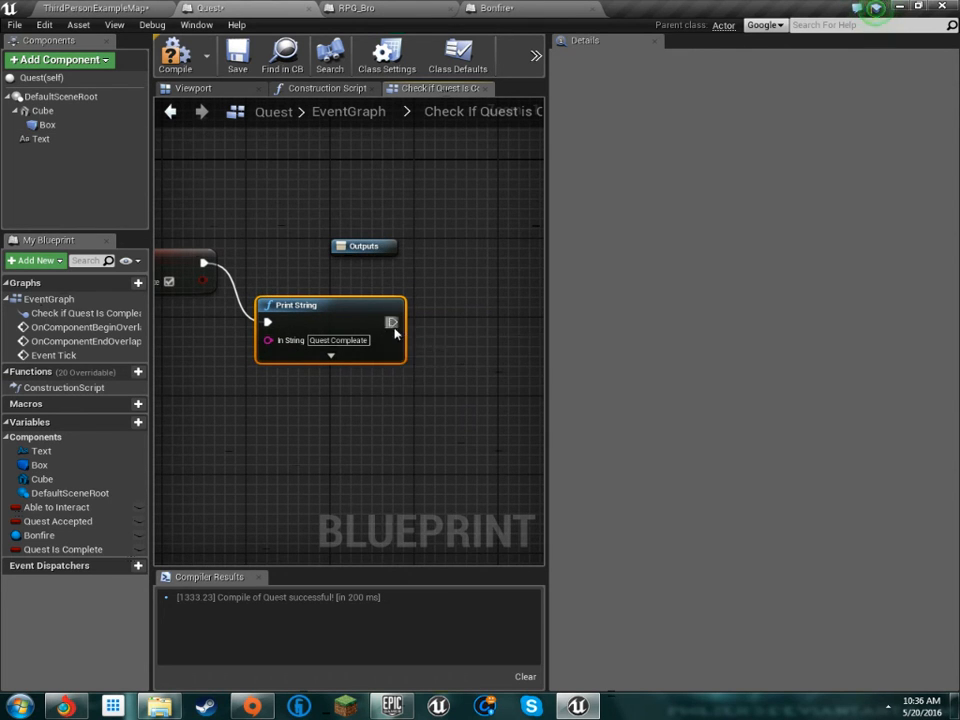
Add a Set Text node for the Text component after Print String.
drag(391, 322, 465, 322)
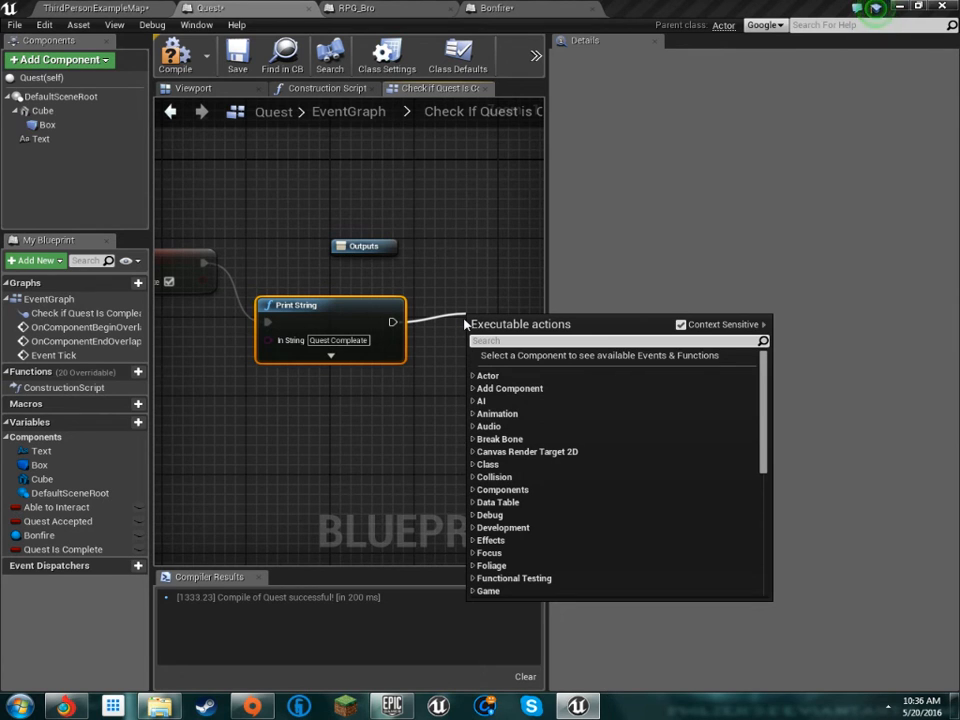
text(se)
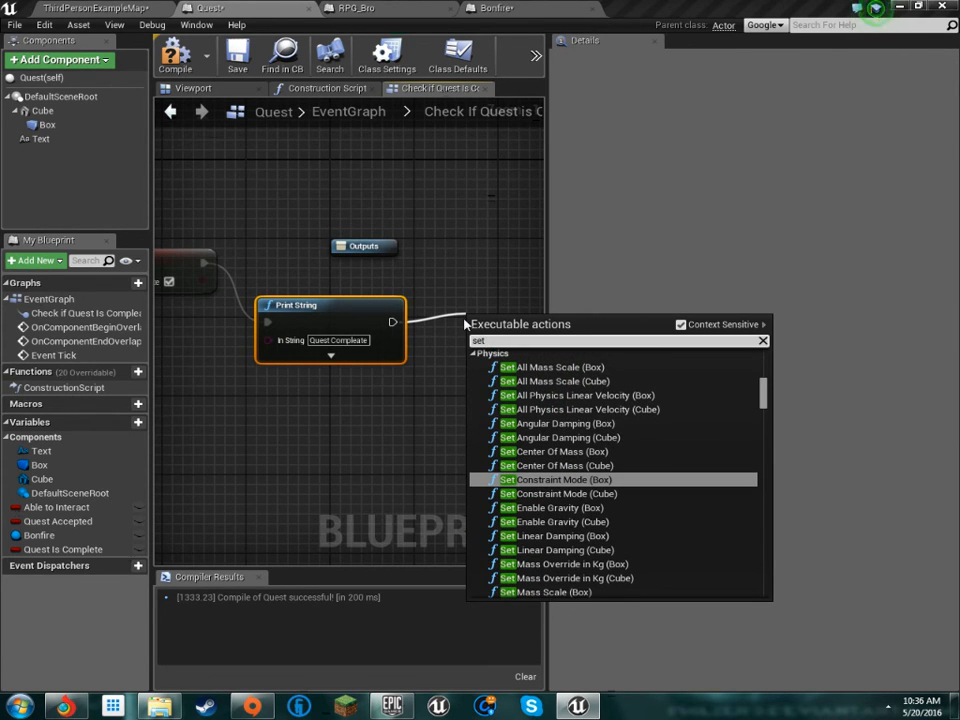
text(tes)
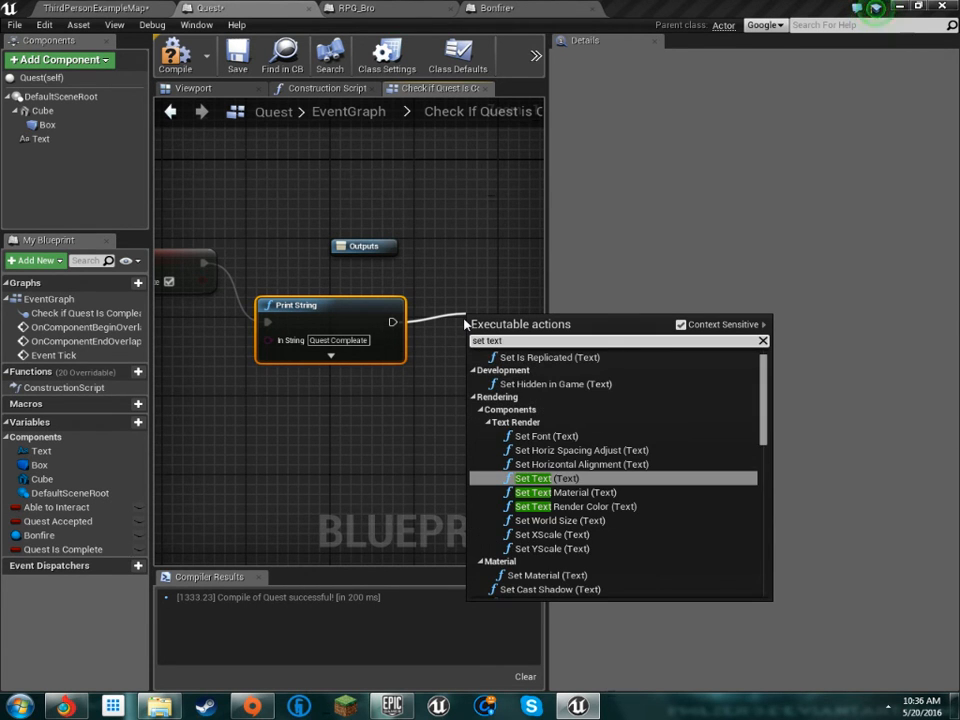
click(533, 478)
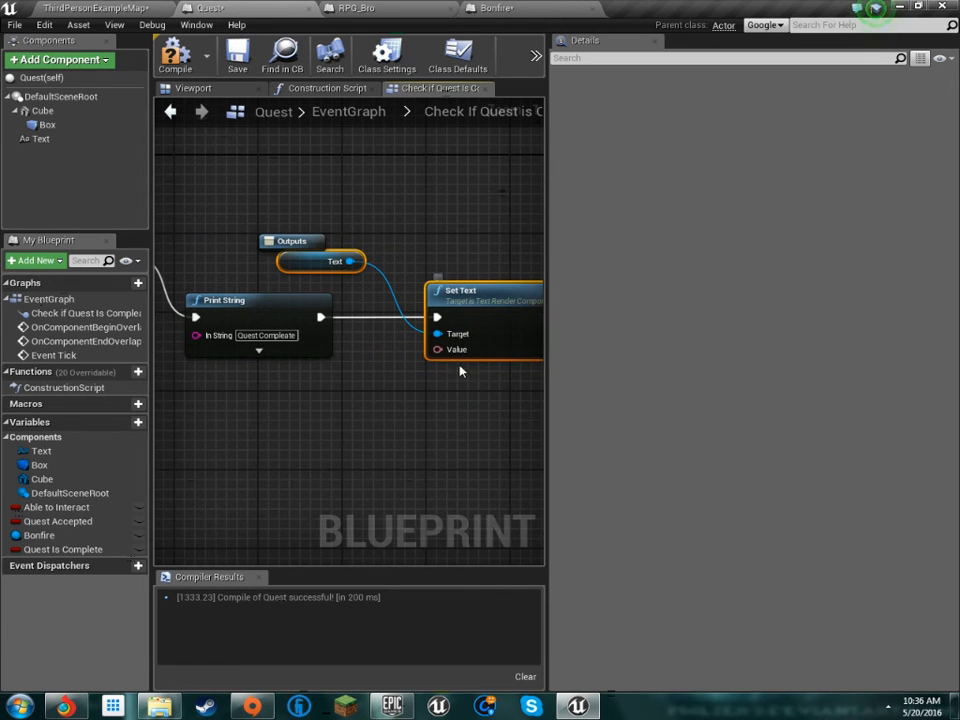
Promote the Set Text value pin to a new text variable, entering 'Quest'.
drag(438, 349, 345, 410)
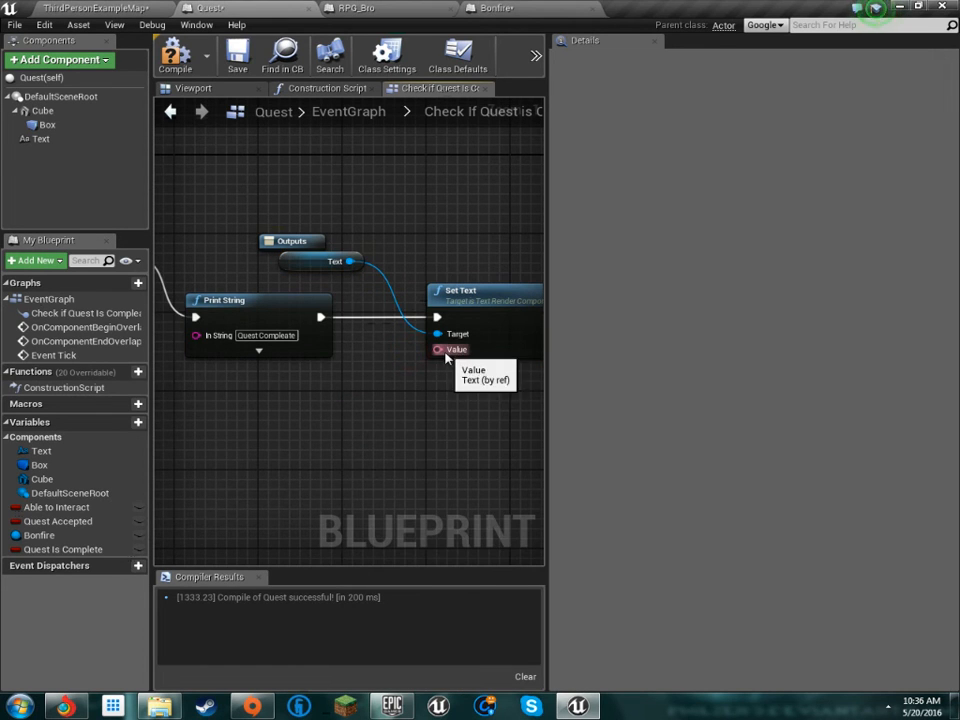
drag(437, 349, 437, 410)
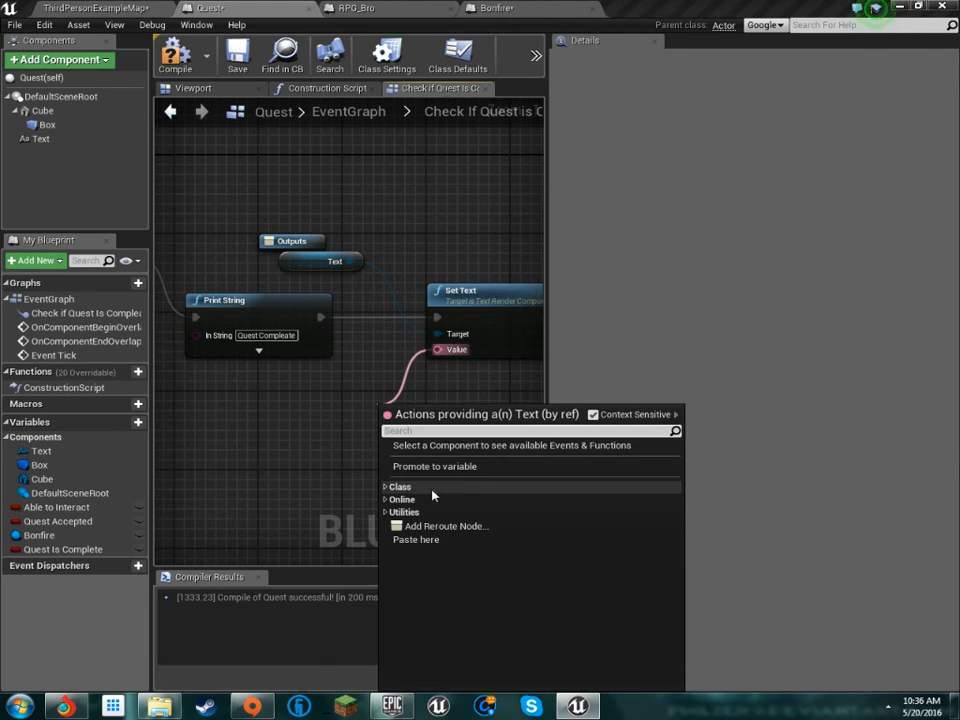
click(434, 466)
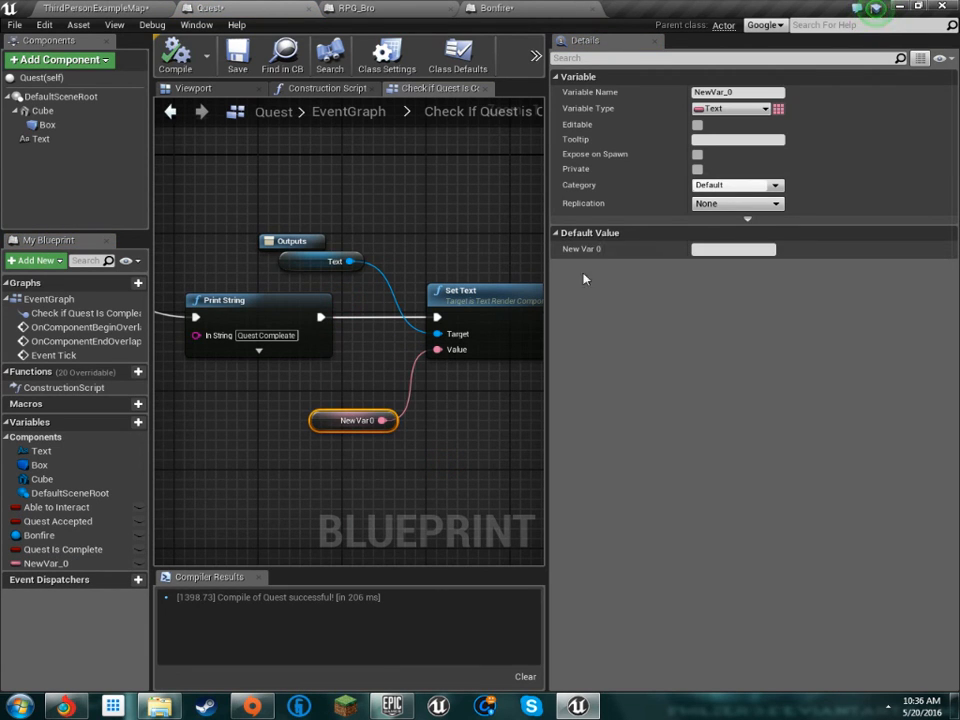
mouse_move(440, 412)
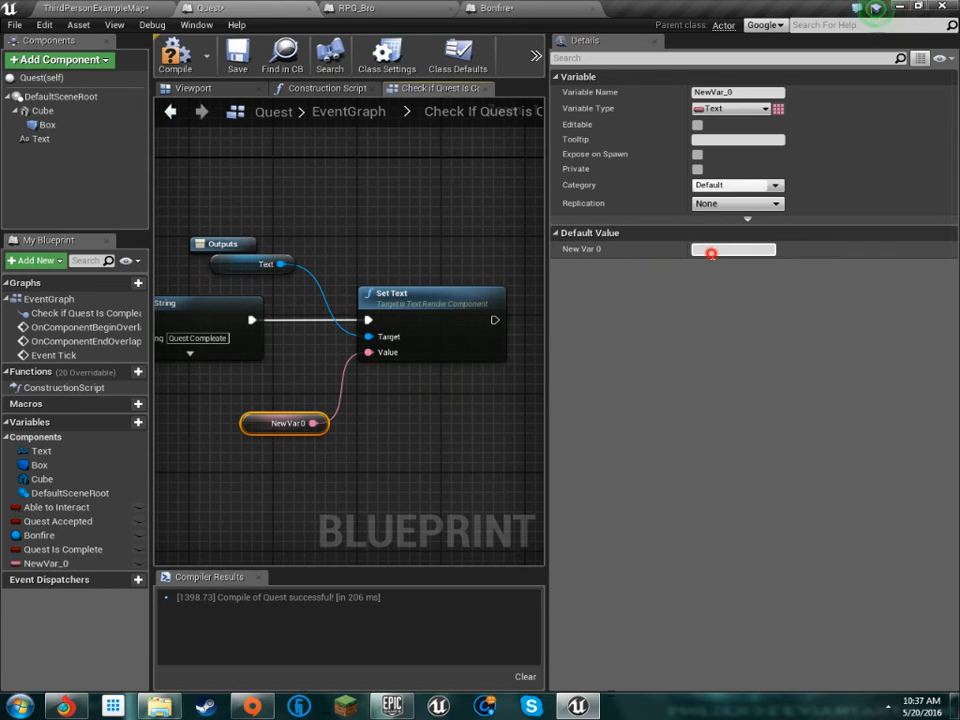
text(Quest)
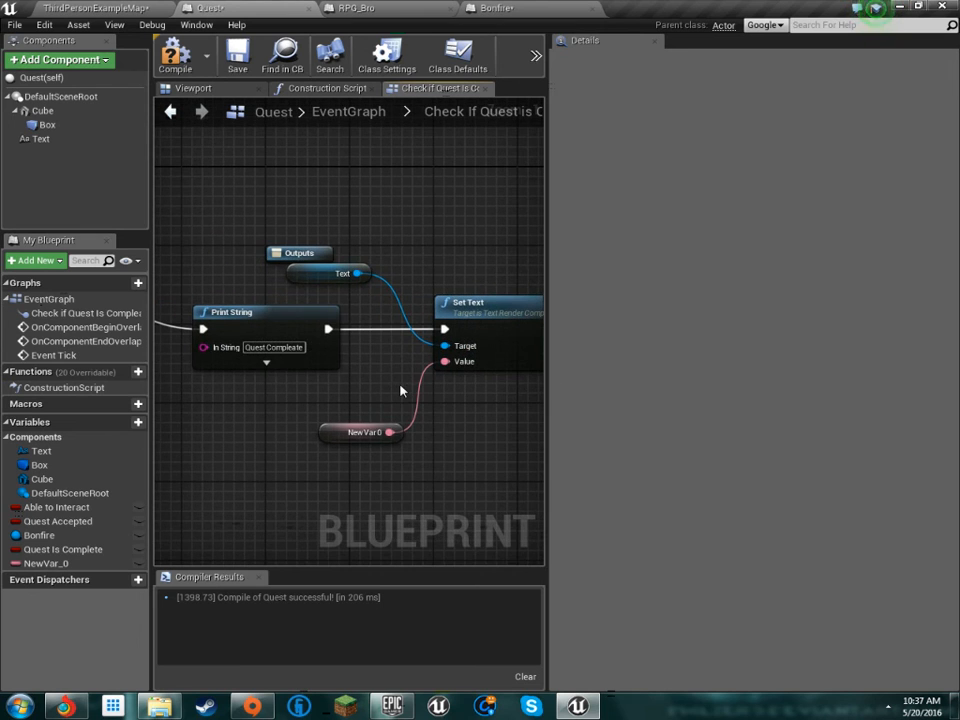
mouse_move(360, 432)
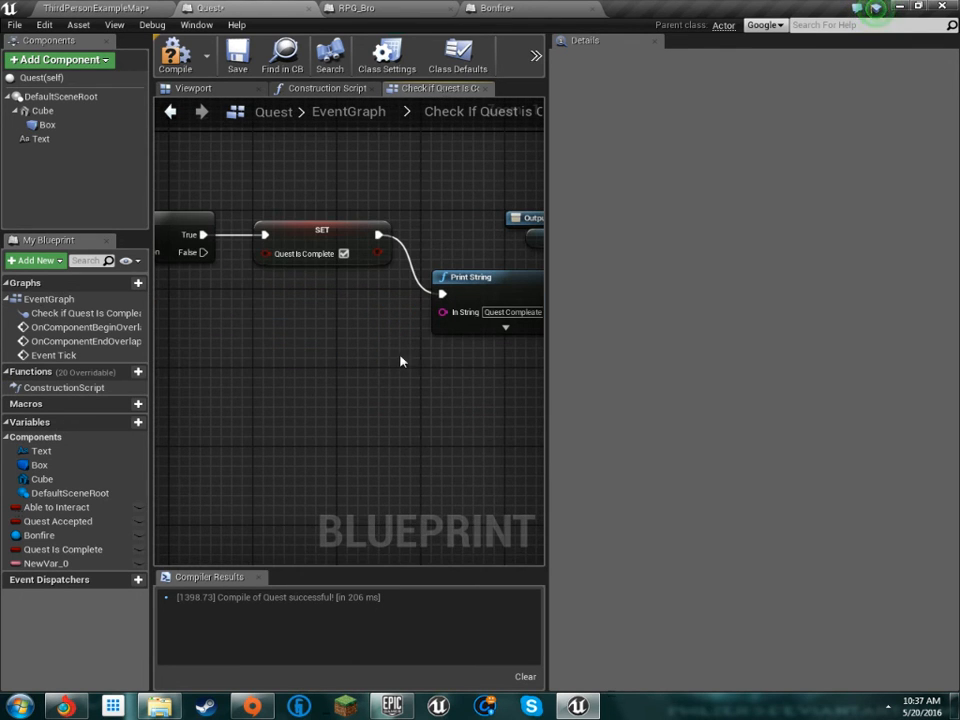
Check the Bonfire and RPG_Bro blueprint graphs, then return to the Quest graph.
click(497, 8)
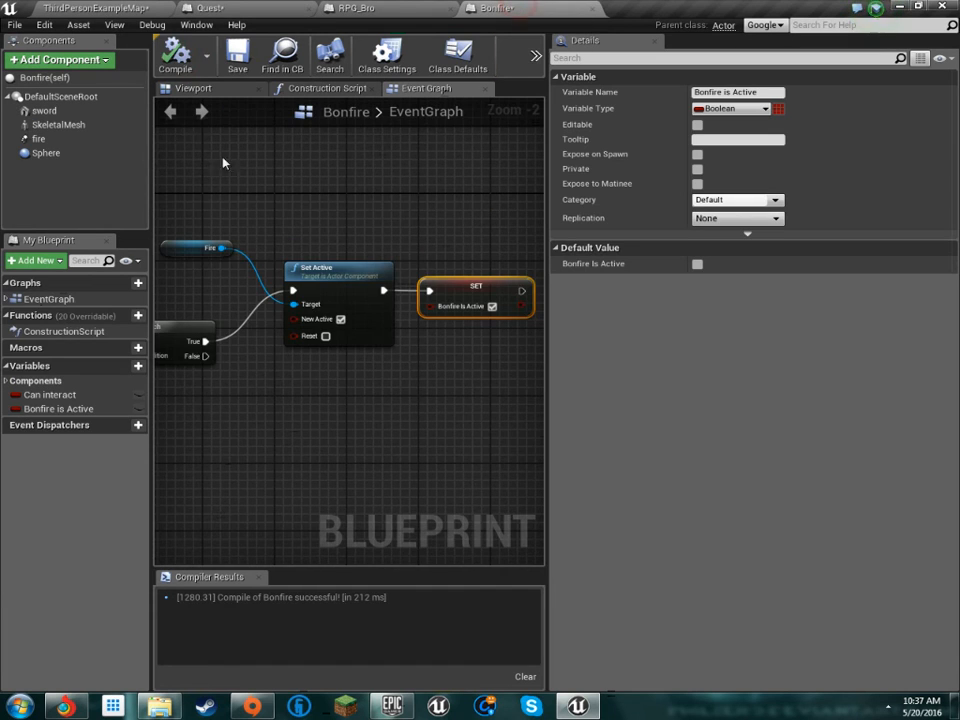
scroll(down, 3)
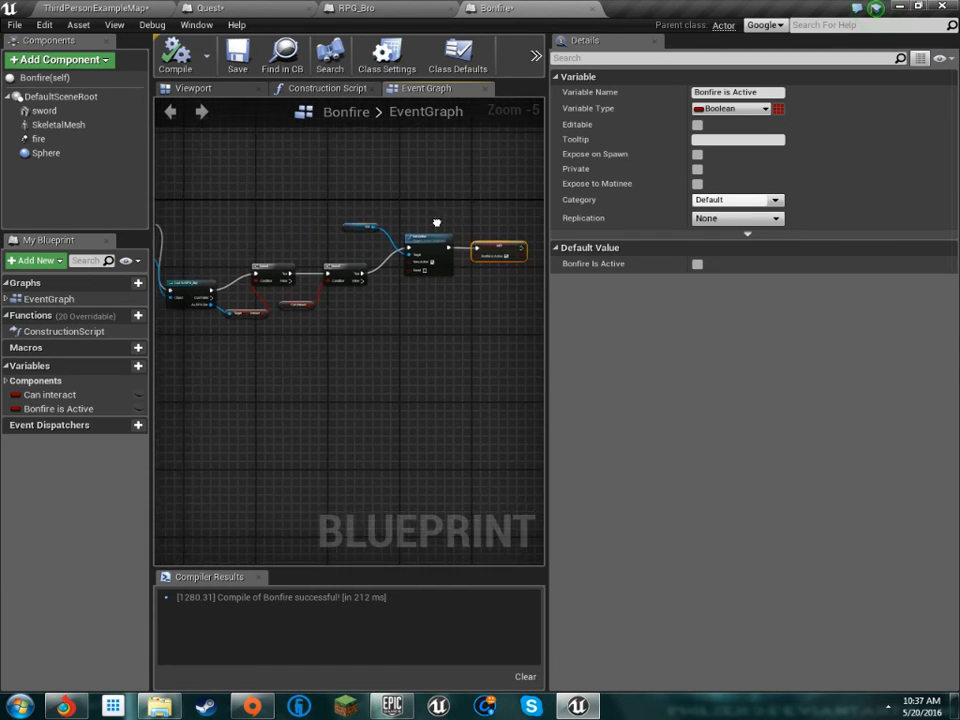
click(208, 8)
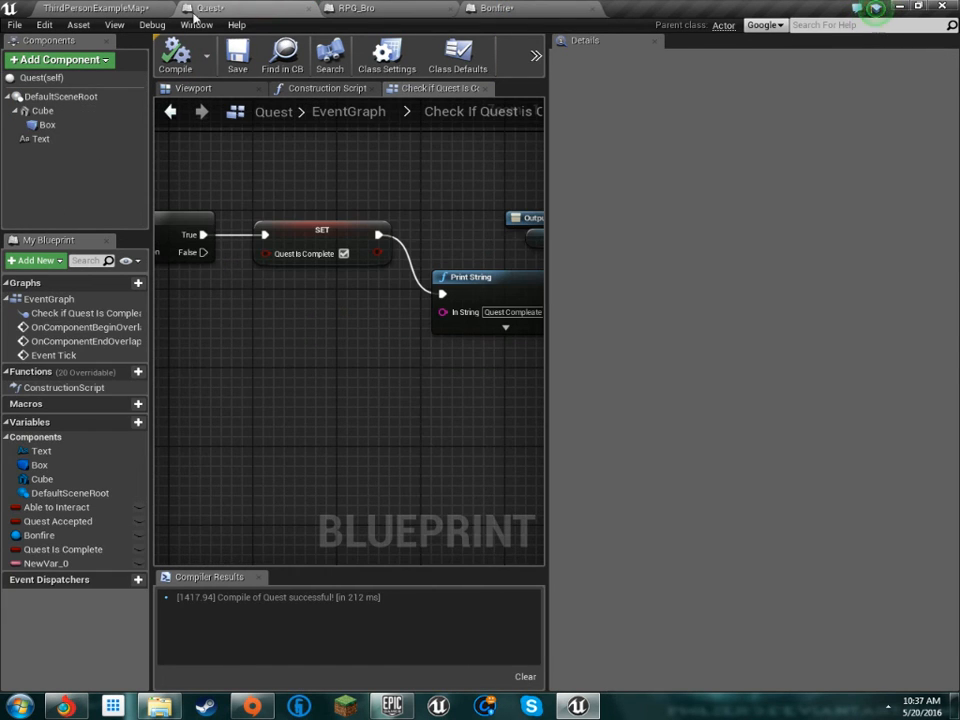
scroll(down, 3)
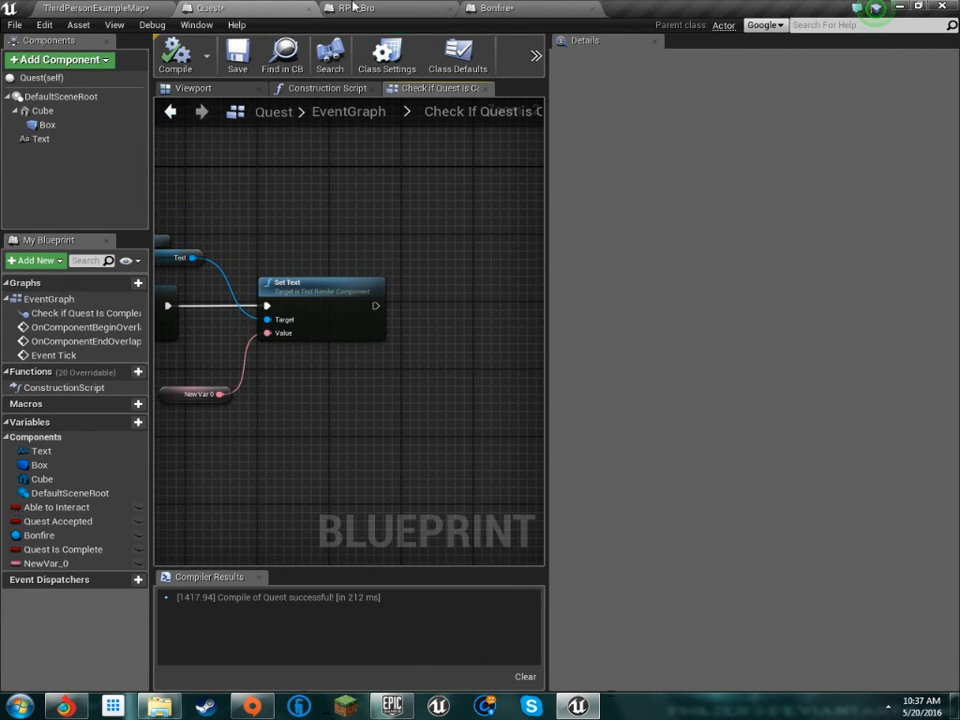
click(355, 8)
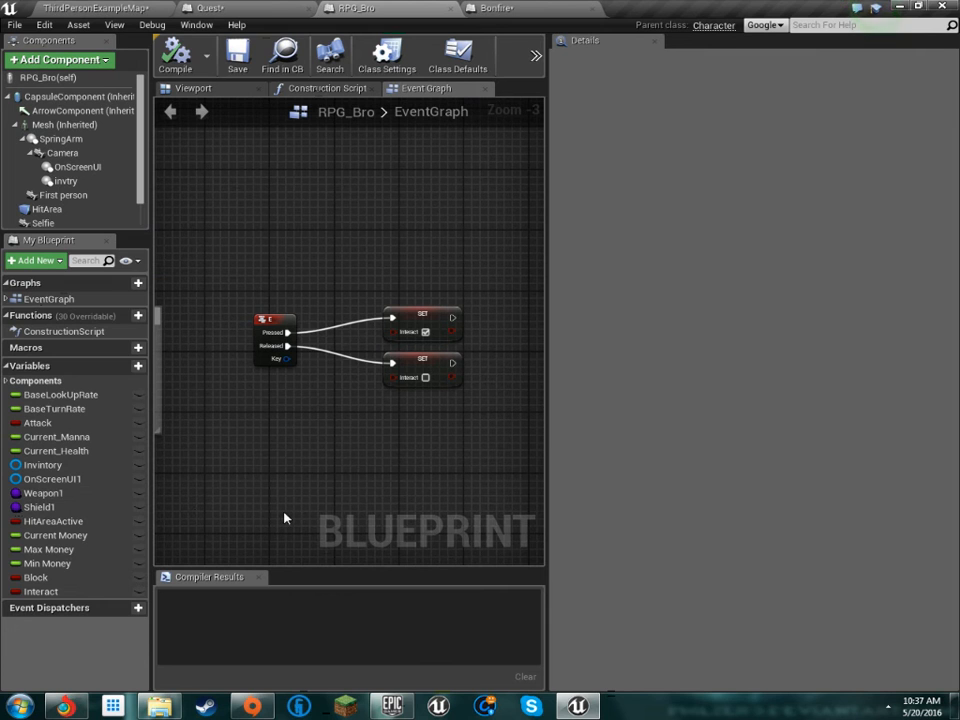
mouse_move(343, 228)
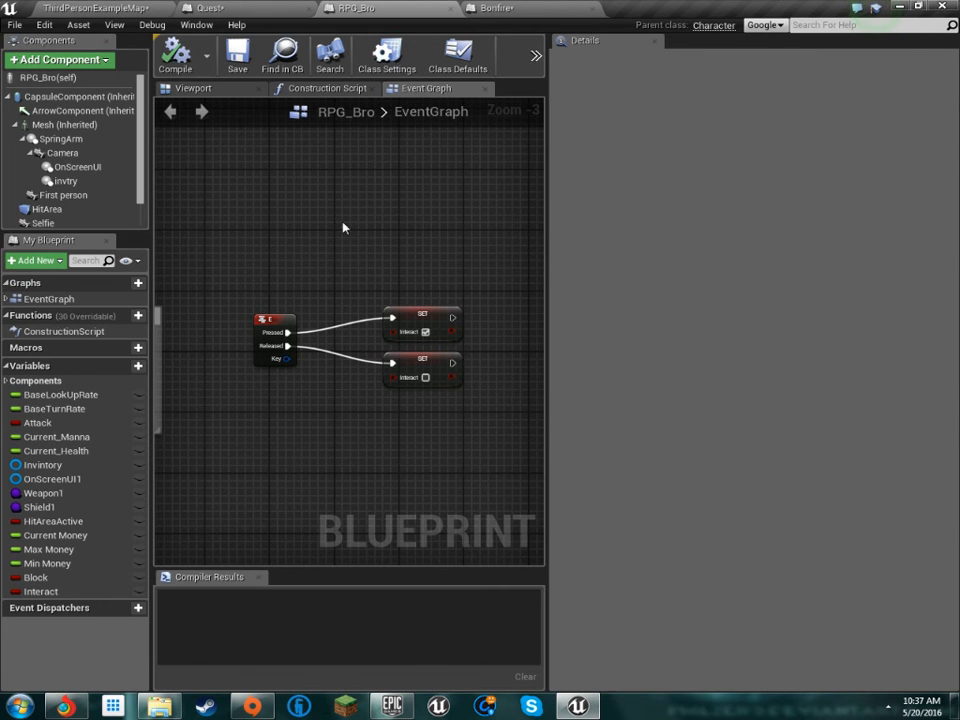
click(207, 8)
text(cast)
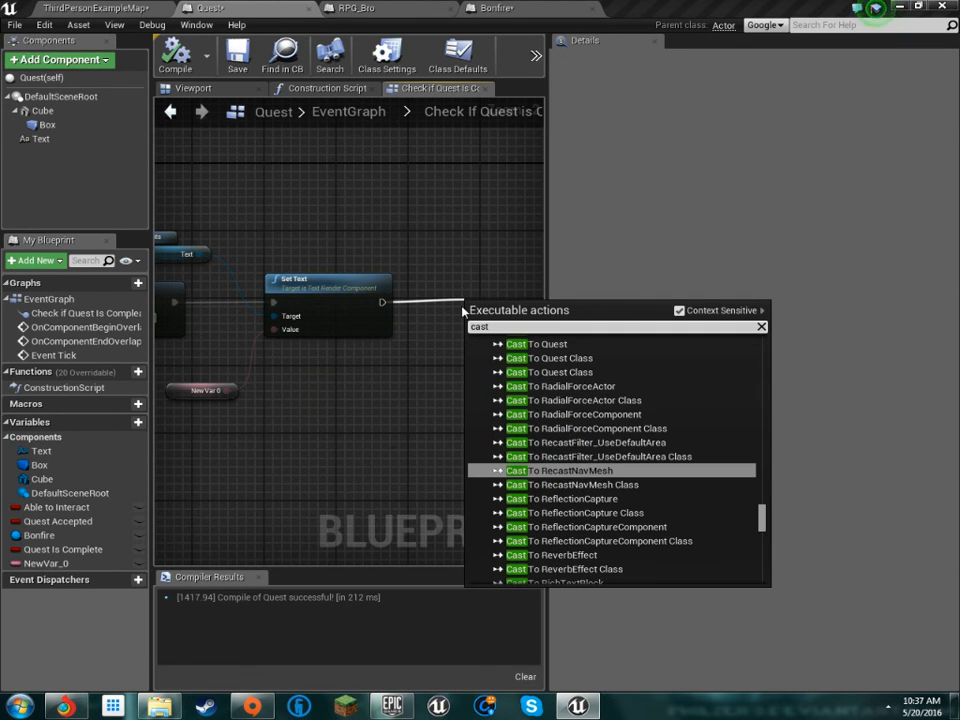
Add Cast To RPG_Bro after Set Text, using Get Player Pawn as the object.
text(bro)
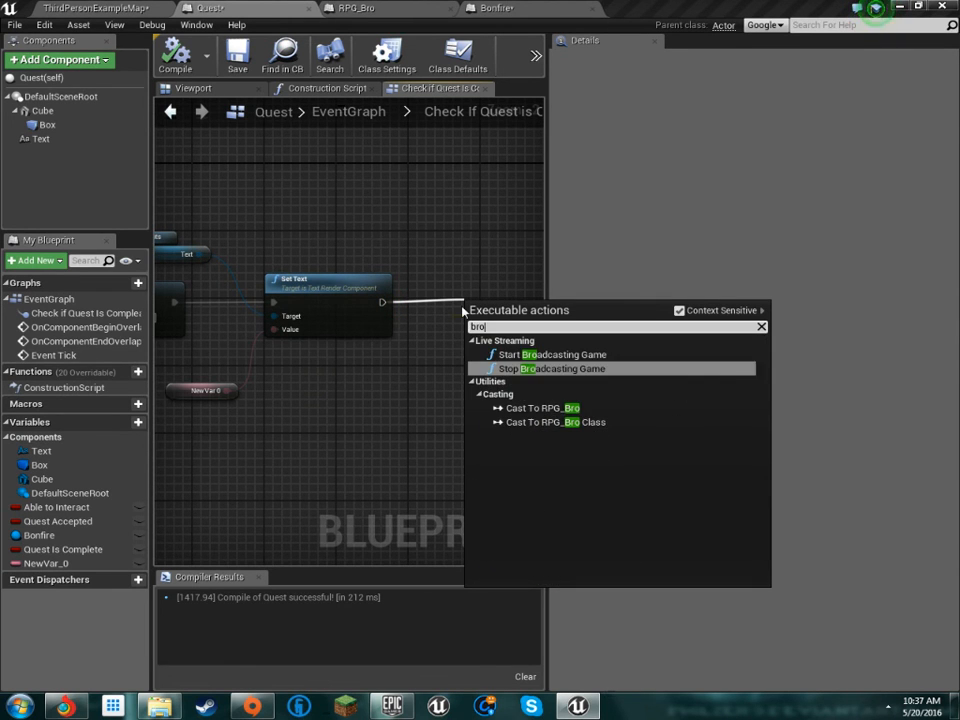
click(539, 407)
text(pawn)
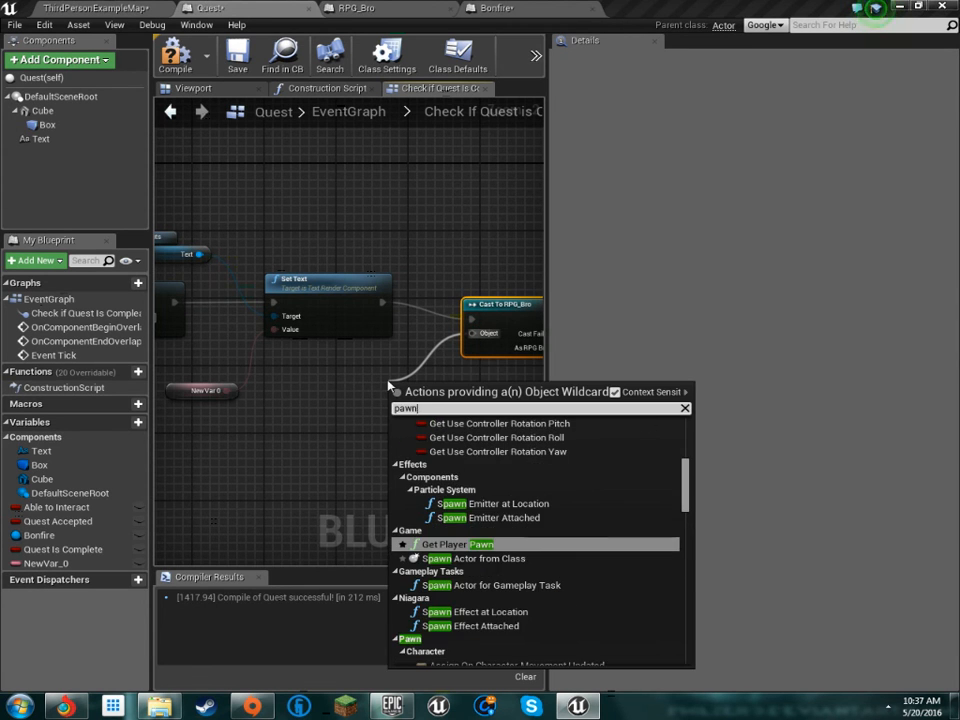
click(471, 543)
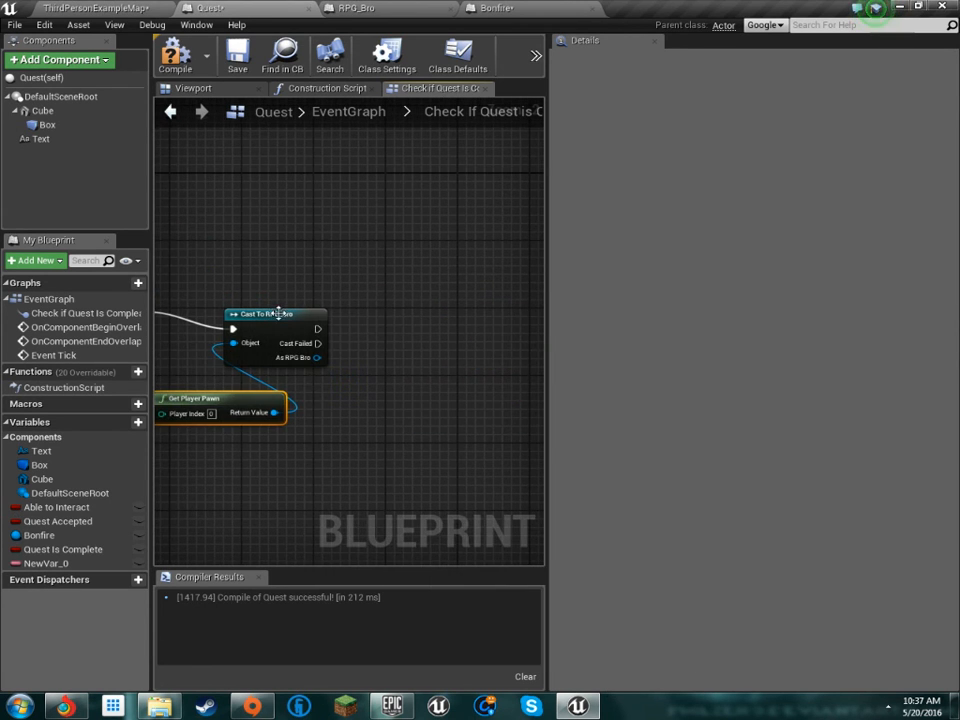
From the RPG_Bro cast result, add Set Current Money and a float math node.
drag(318, 358, 380, 343)
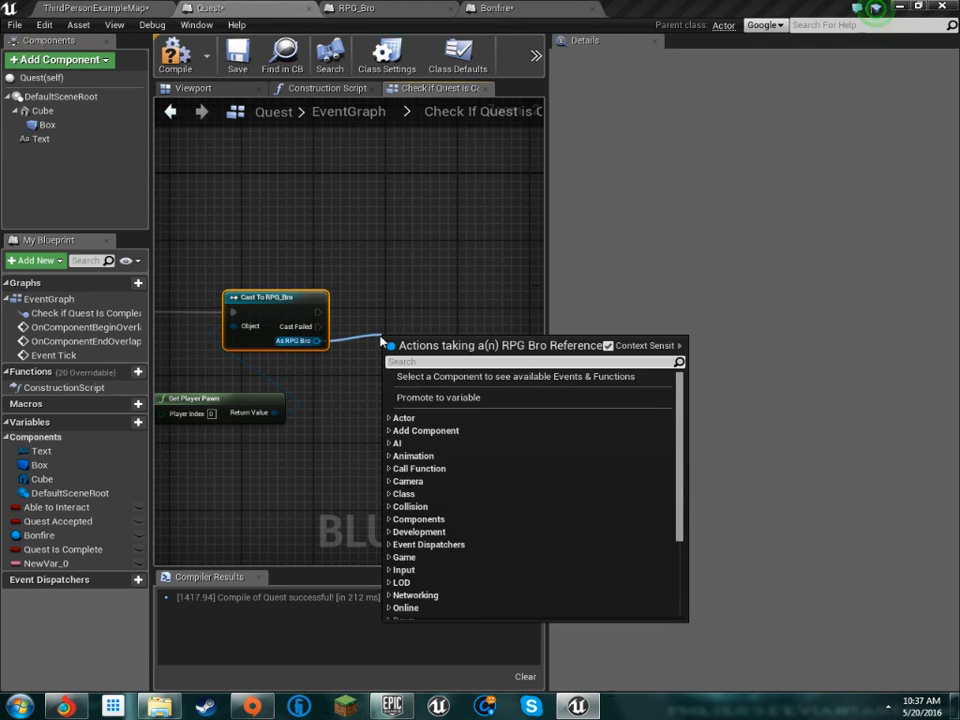
text(set mon)
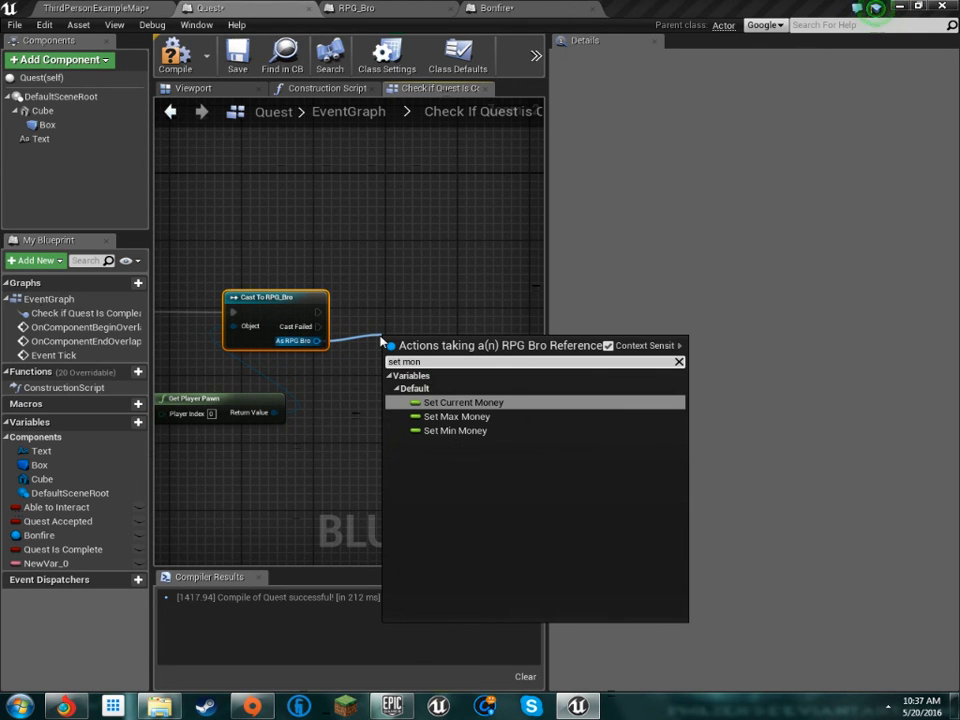
click(462, 402)
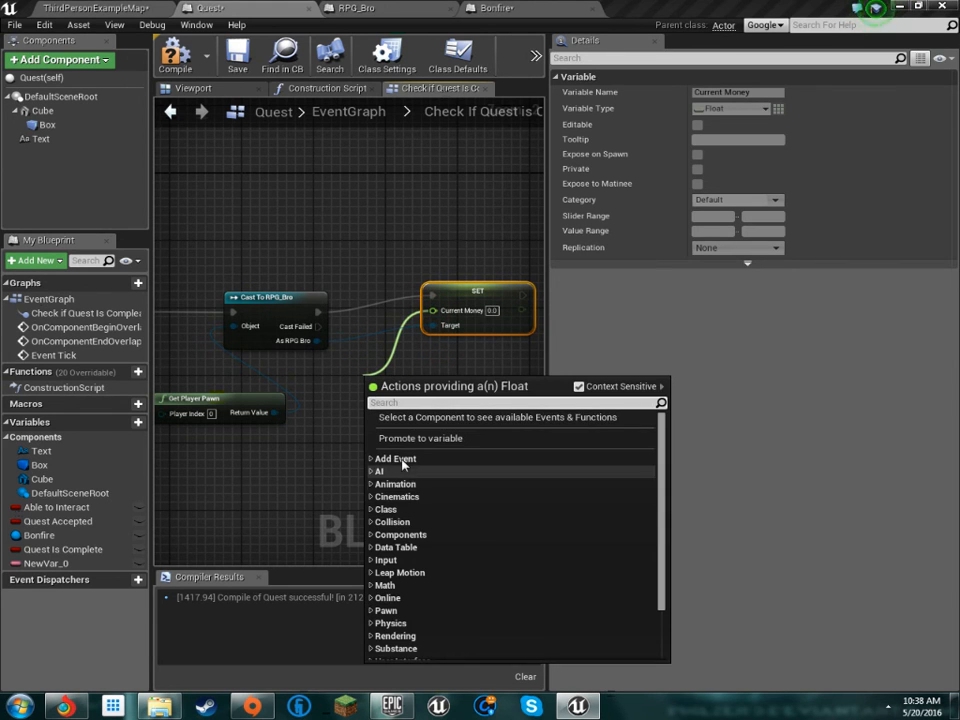
mouse_move(395, 459)
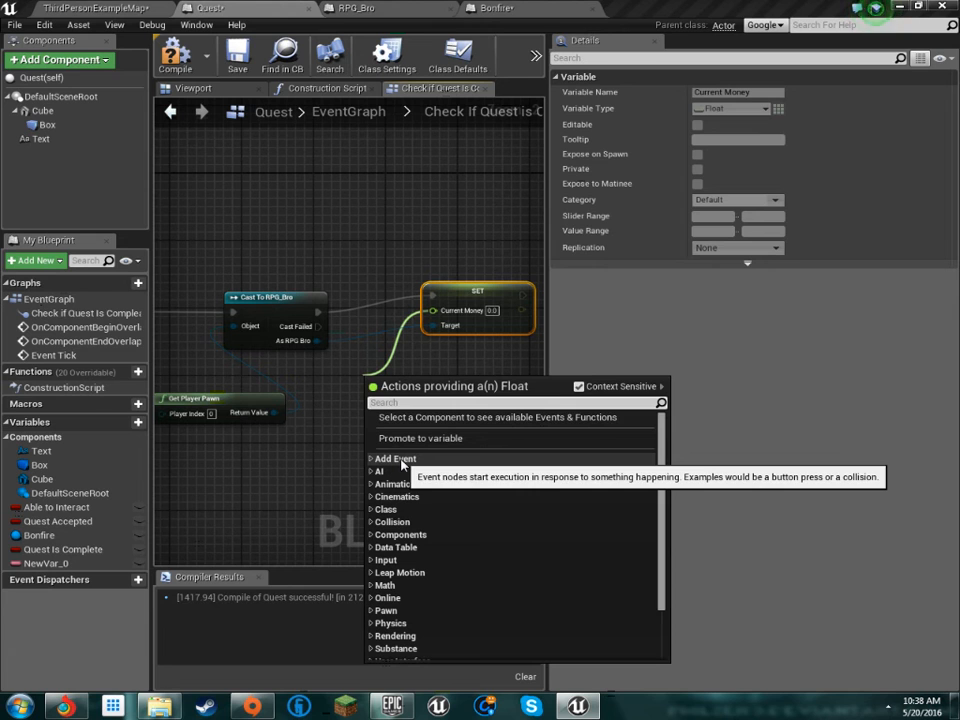
text(float)
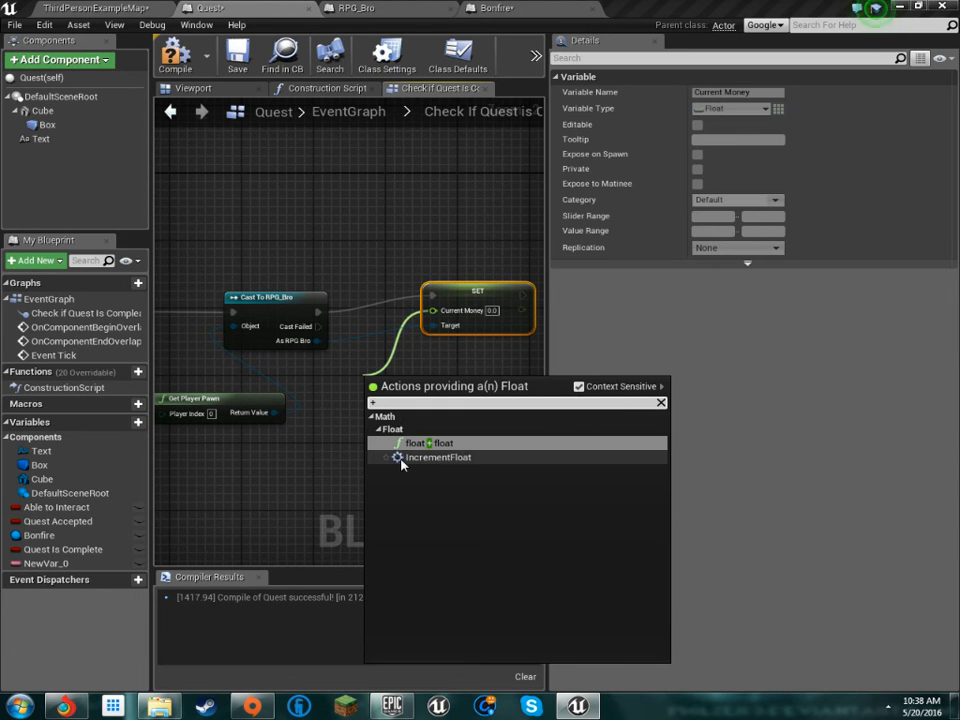
click(418, 443)
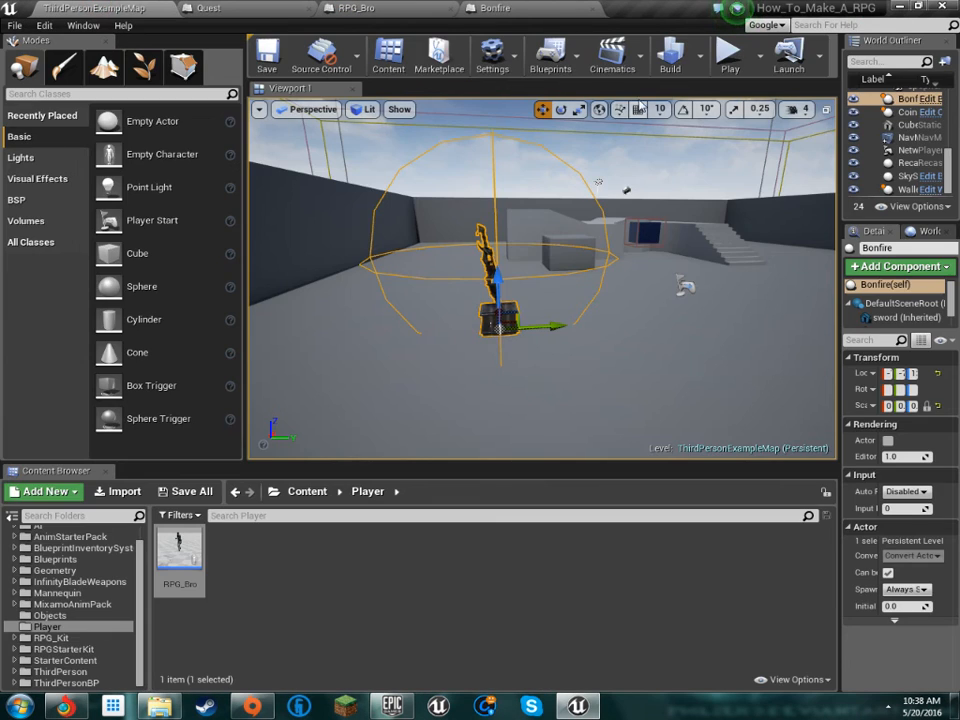
mouse_move(252, 537)
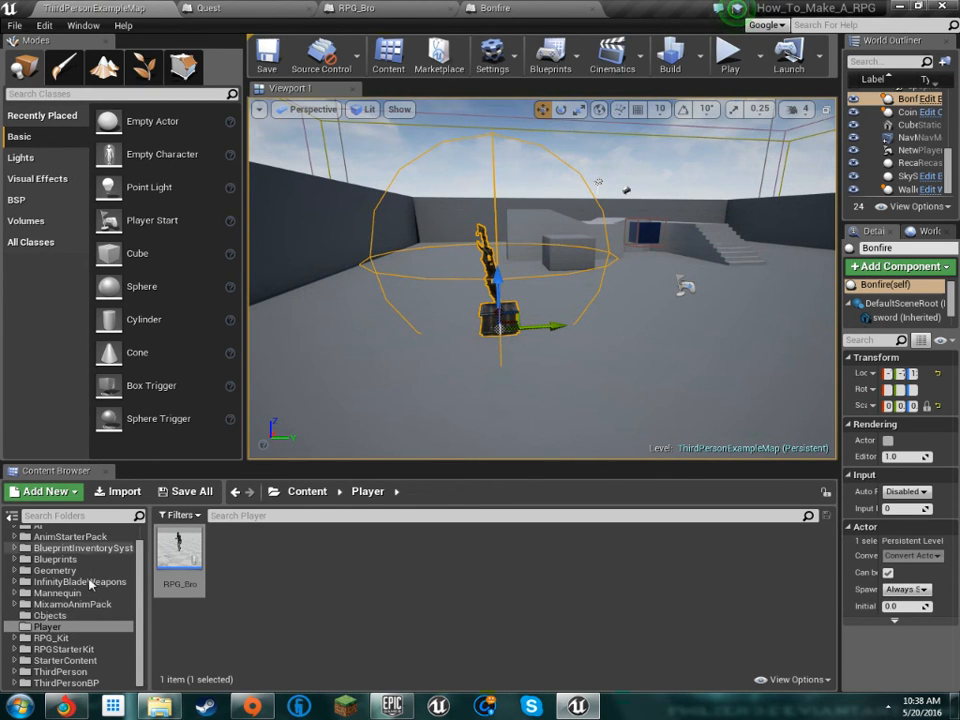
Drag the Quest blueprint from the Blueprints folder into the level near the bonfire.
click(55, 559)
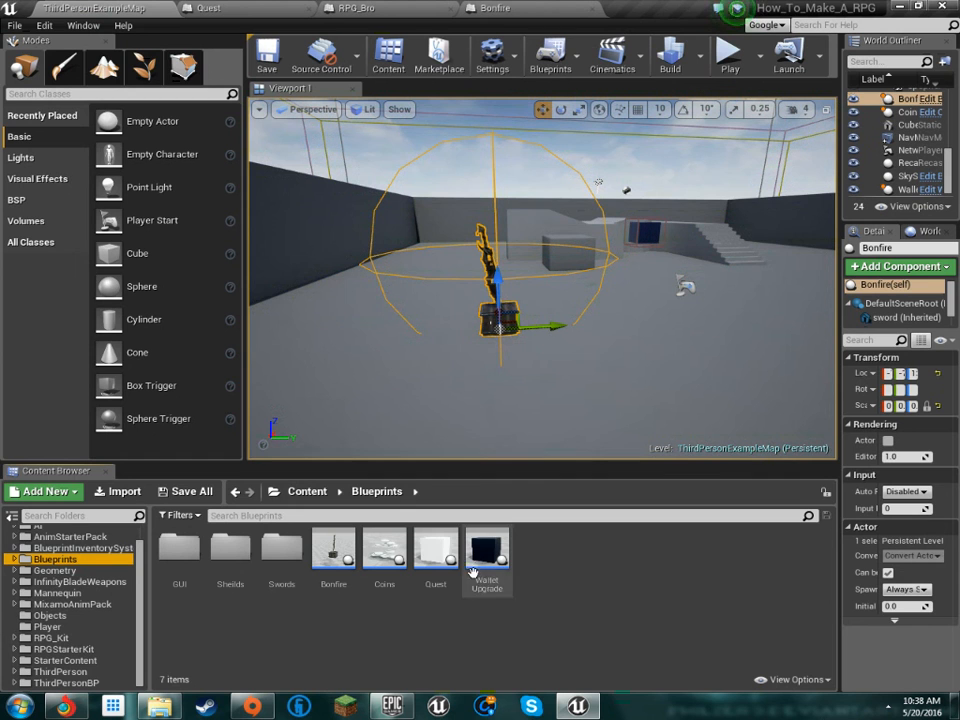
click(435, 550)
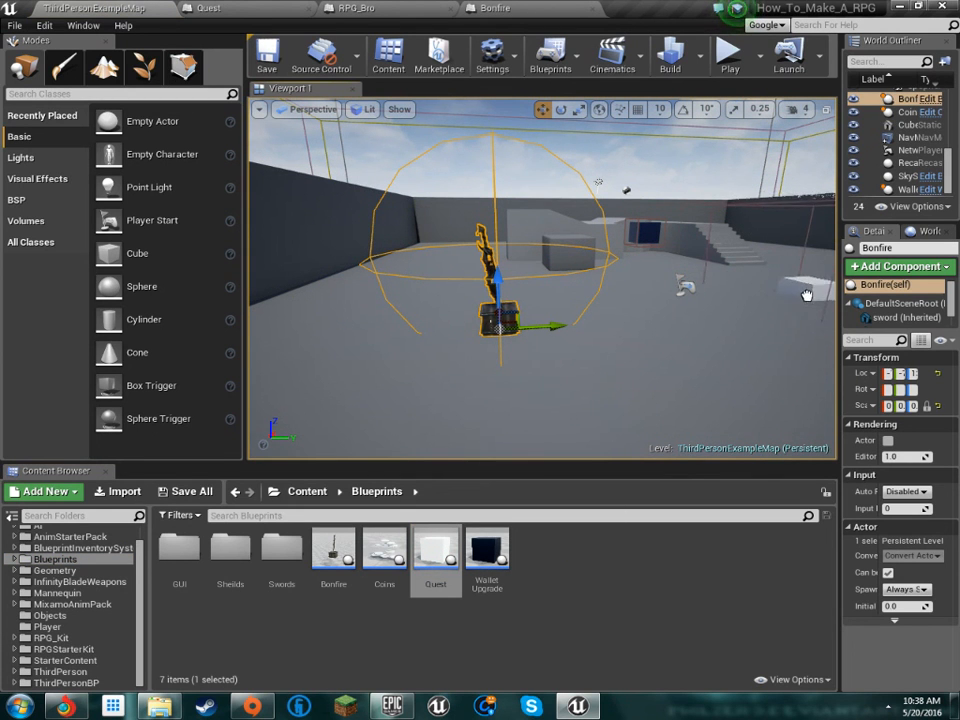
click(915, 163)
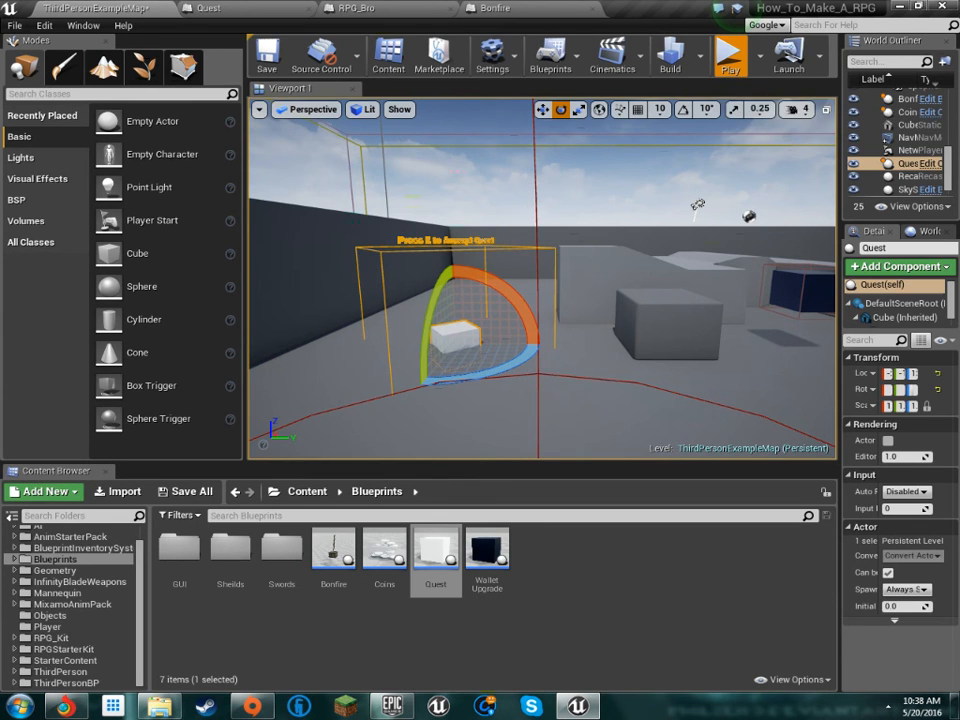
Play-test the level, then orbit the viewport around the Quest actor.
click(729, 55)
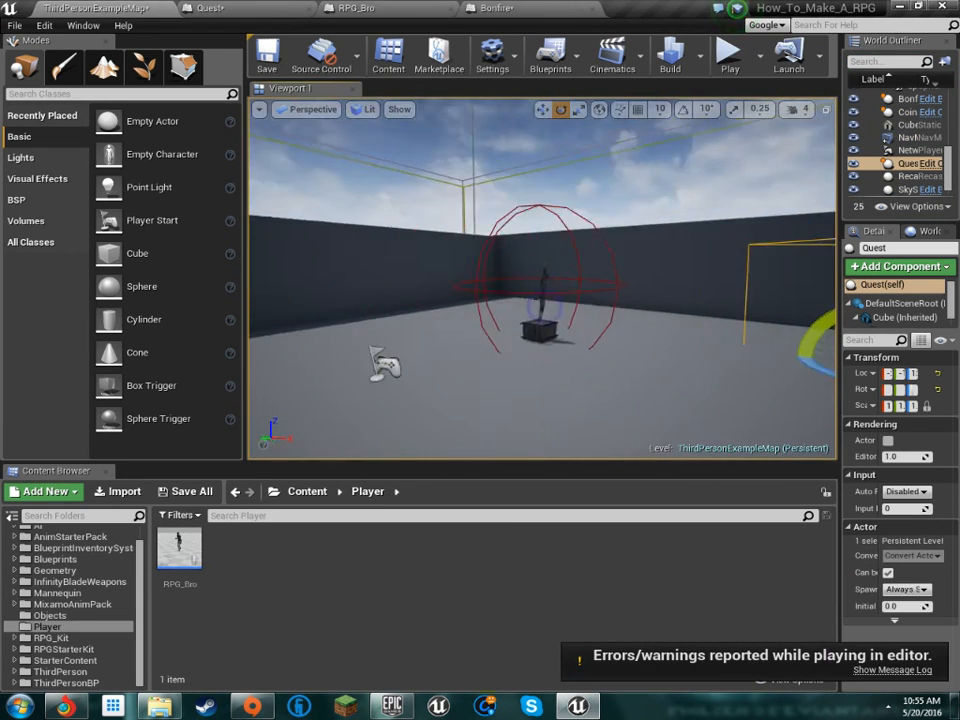
drag(540, 300, 720, 240)
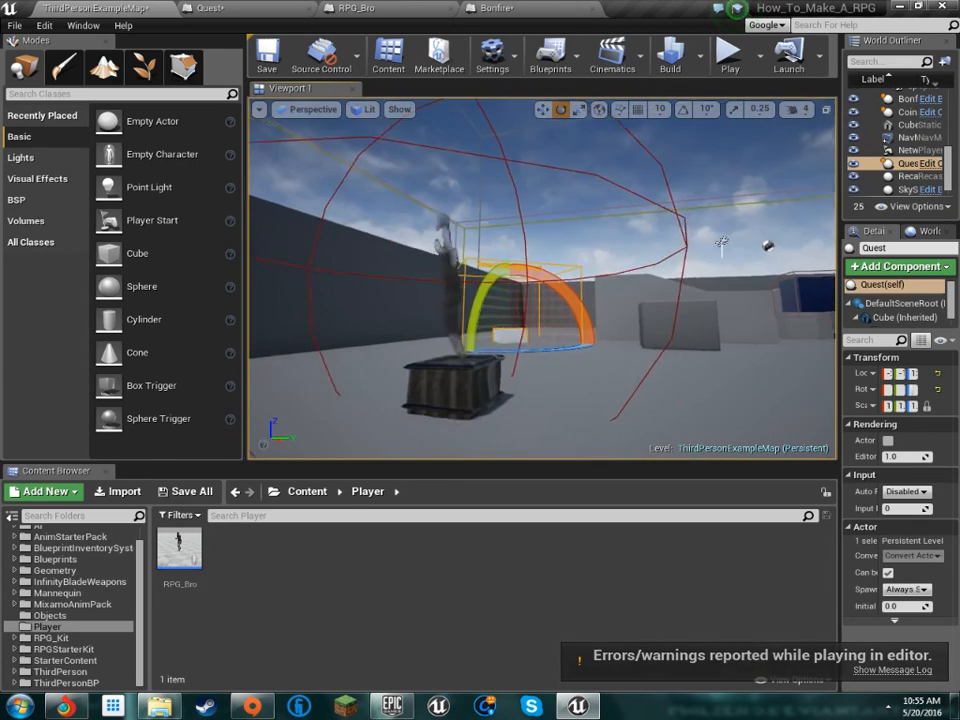